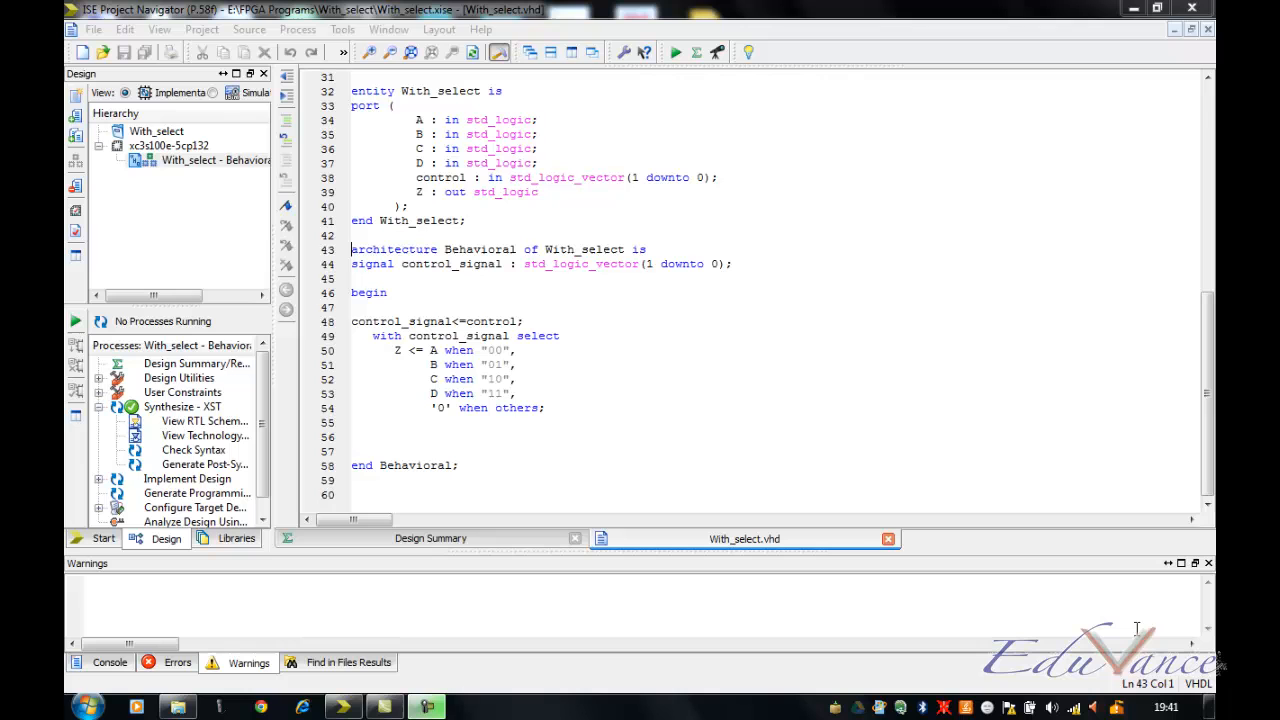
mouse_move(753, 578)
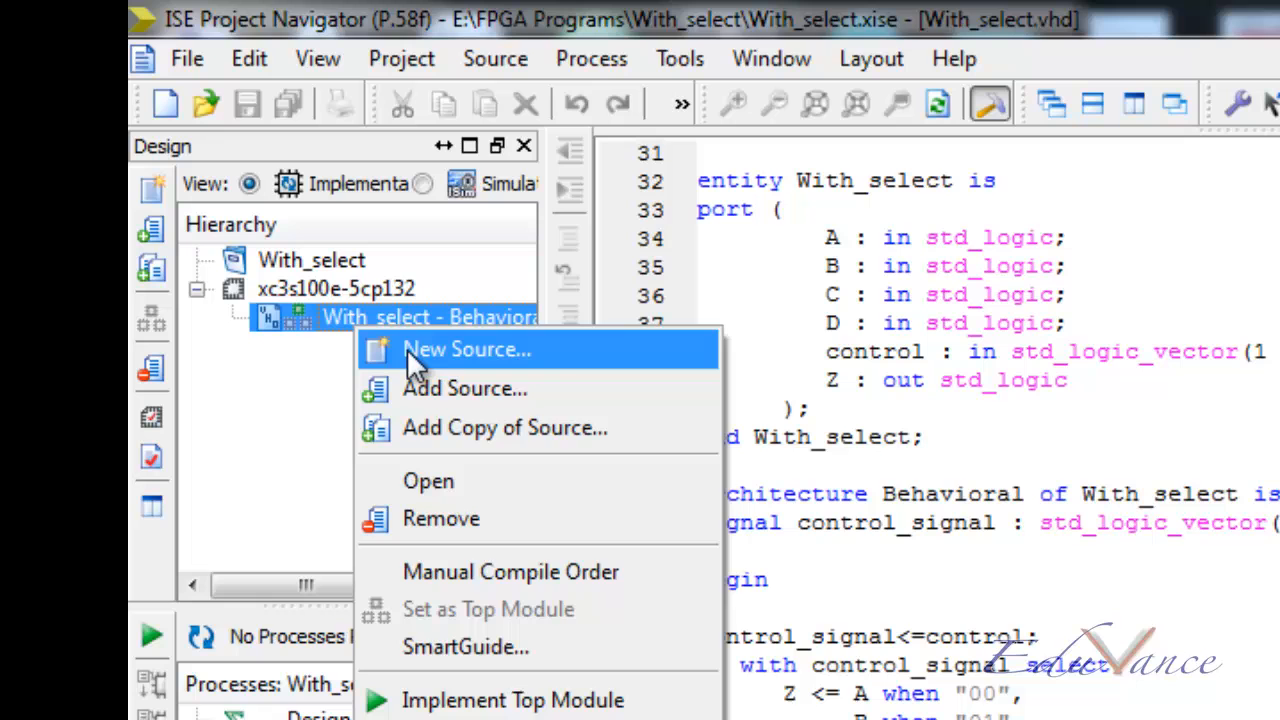
Start a new VHDL Test Bench source and name it with_select_tb
left_click(466, 349)
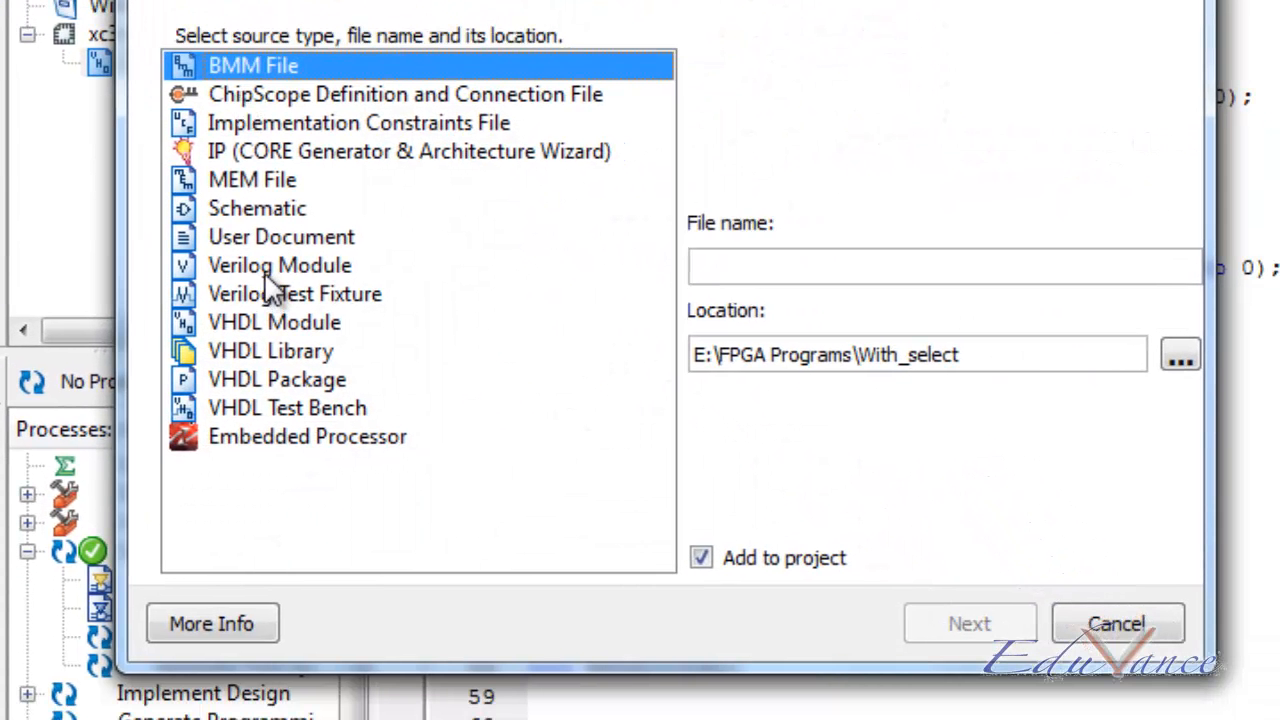
left_click(287, 407)
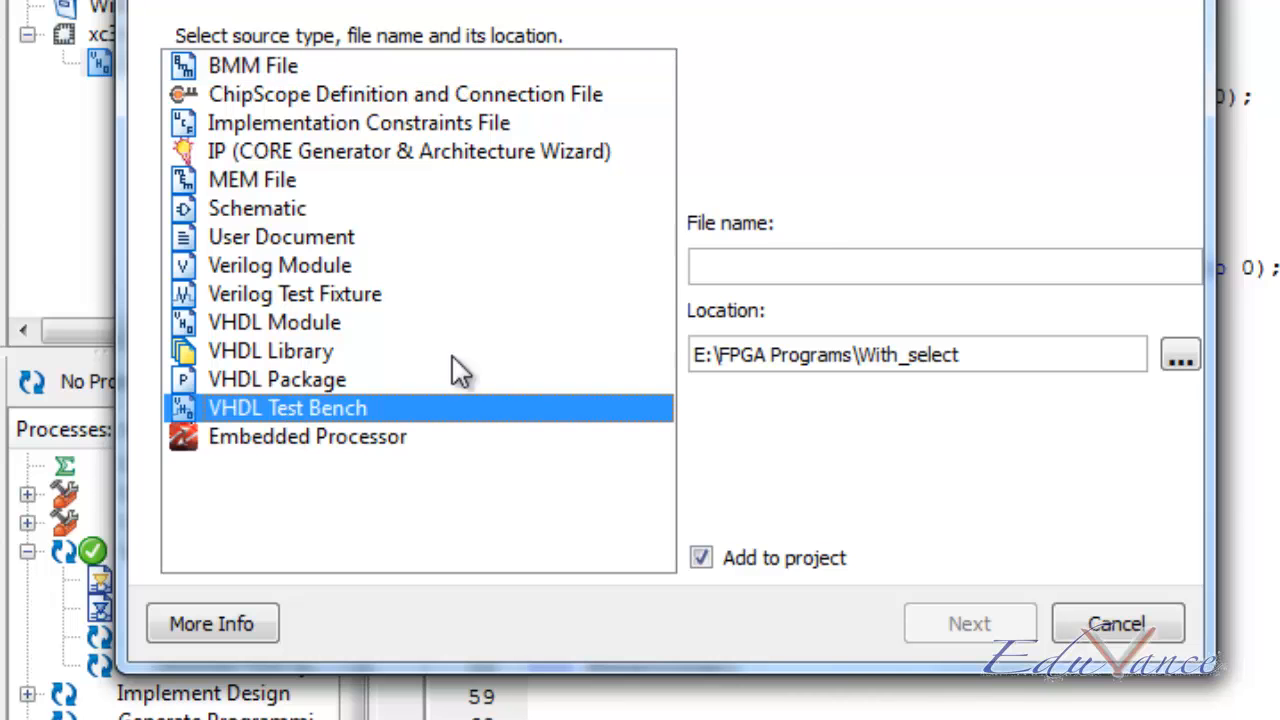
left_click(944, 265)
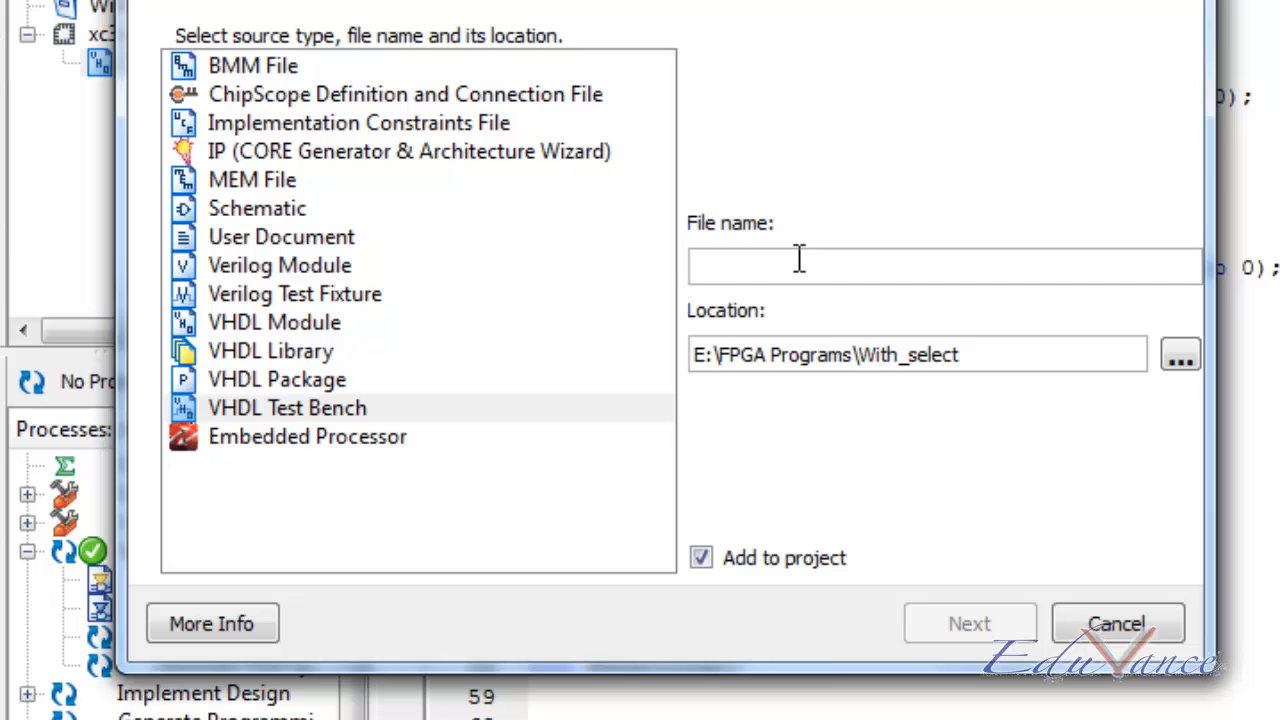
type("with_select")
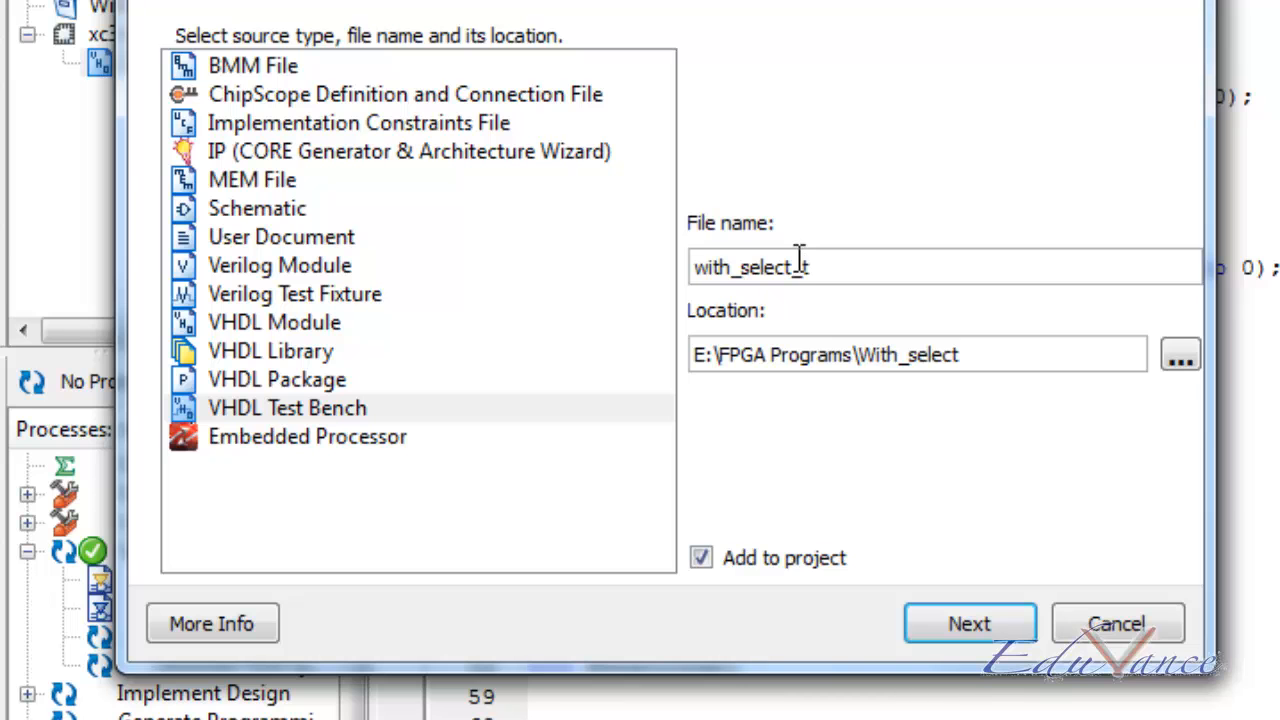
type("_tb")
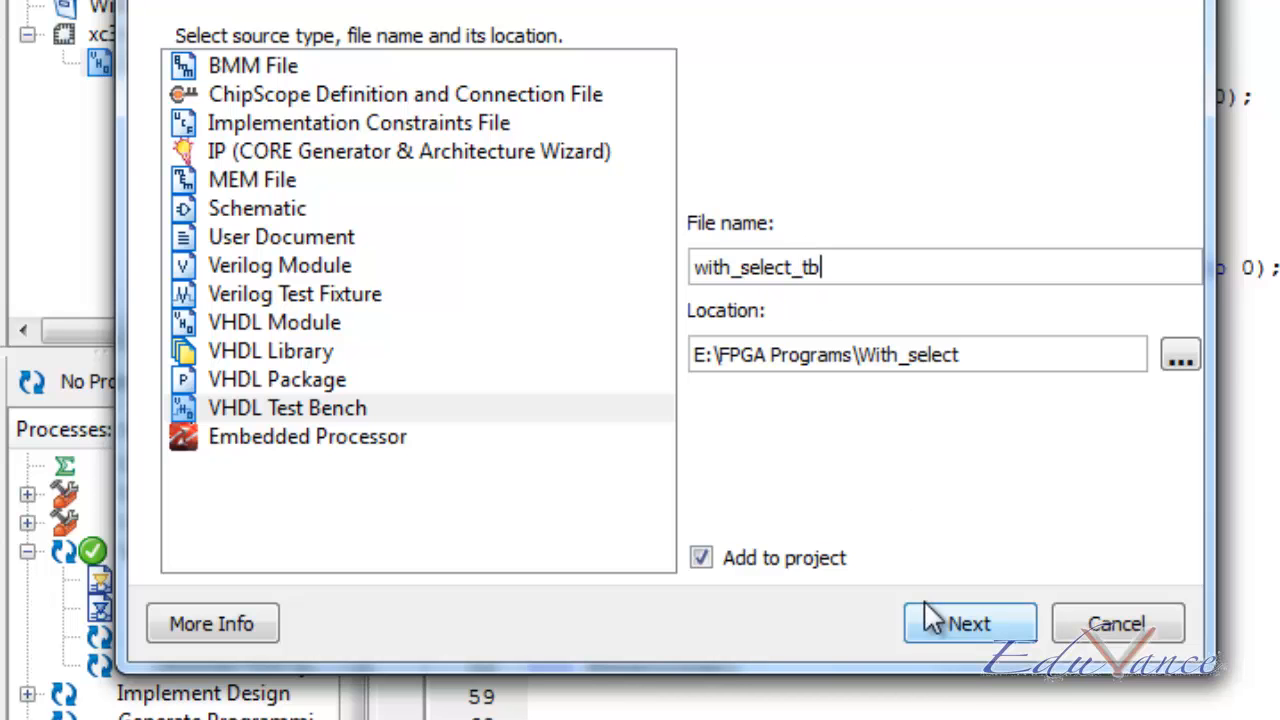
Associate the test bench with the With_select module and finish the New Source wizard
left_click(968, 623)
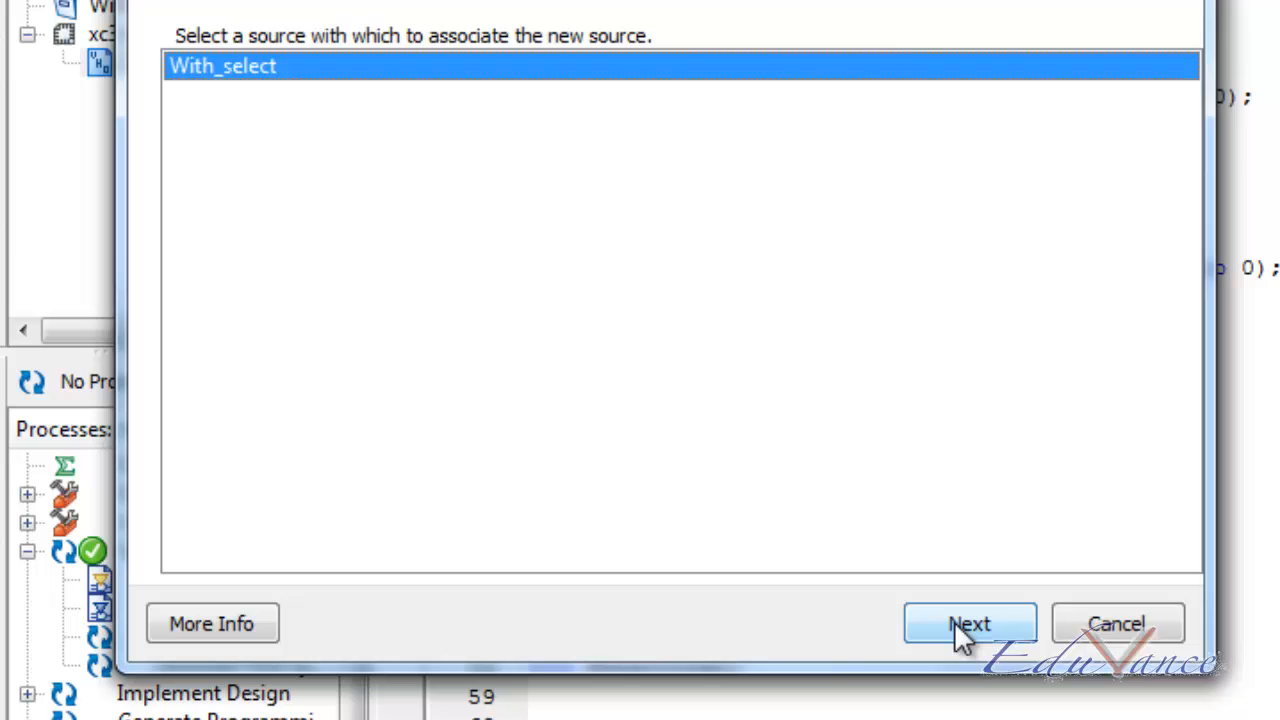
left_click(969, 623)
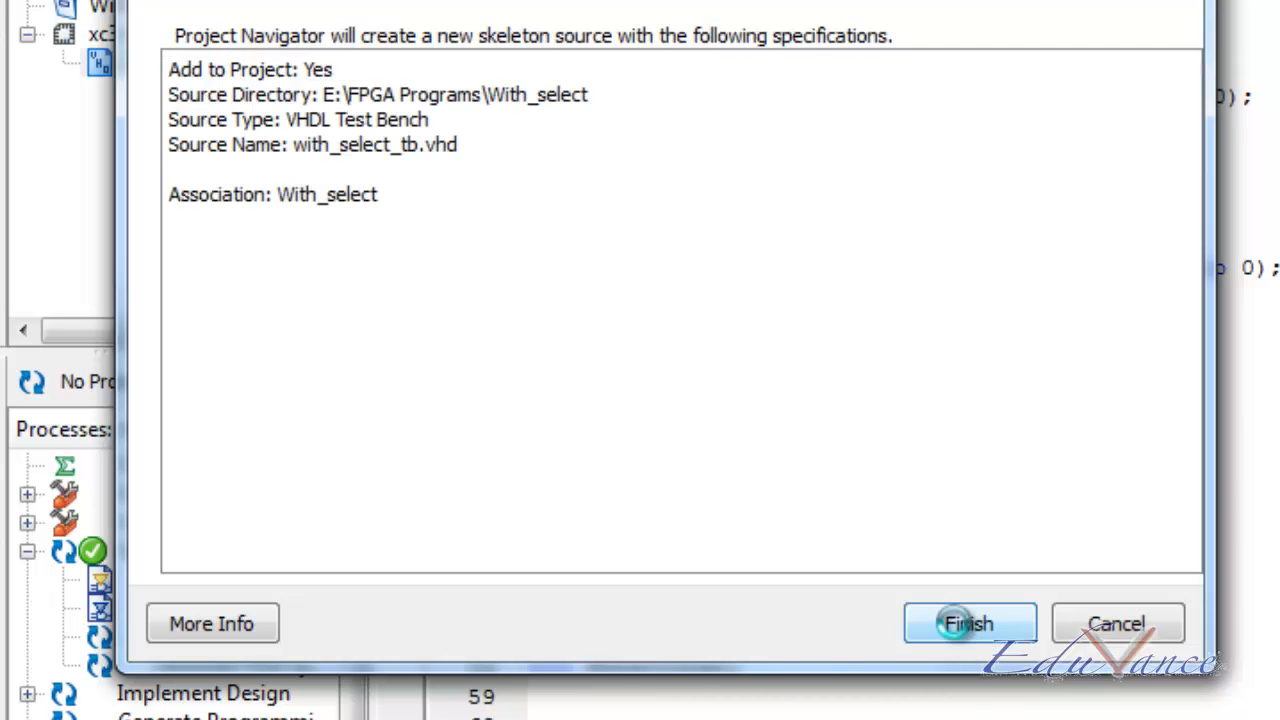
left_click(968, 623)
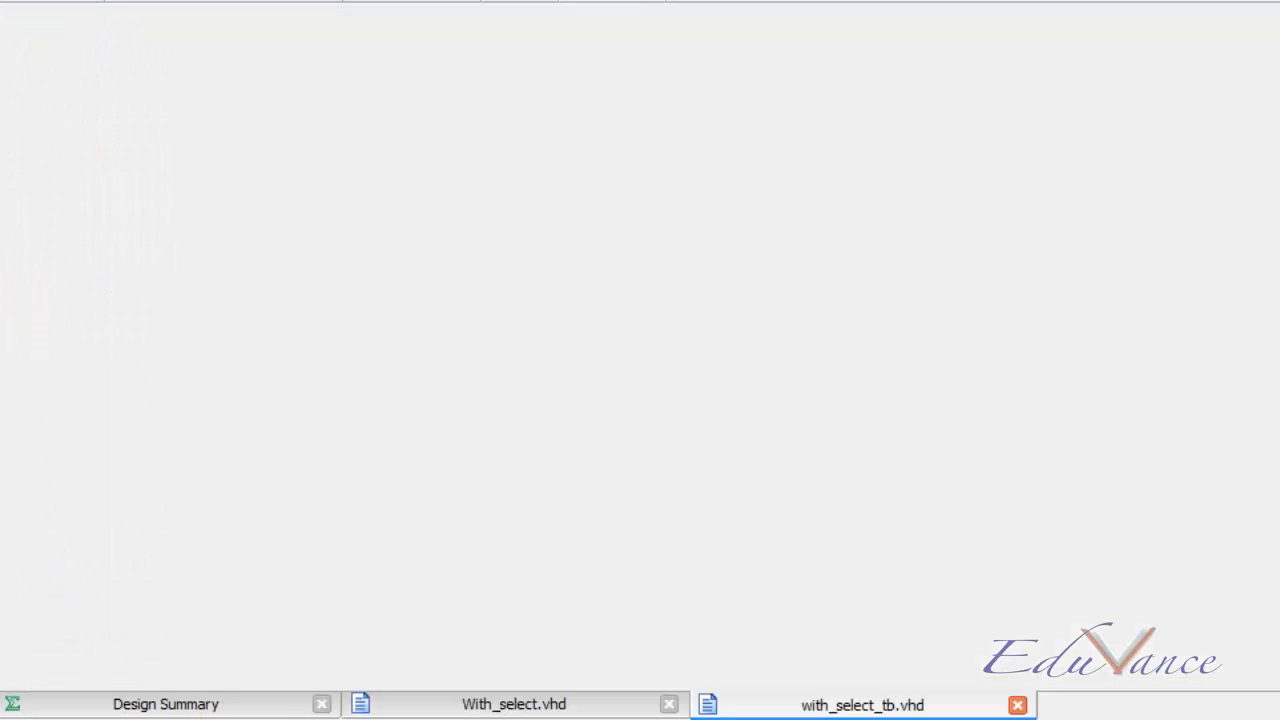
Scroll through the generated with_select_tb.vhd template from the library clauses to the UUT port map
left_click(862, 704)
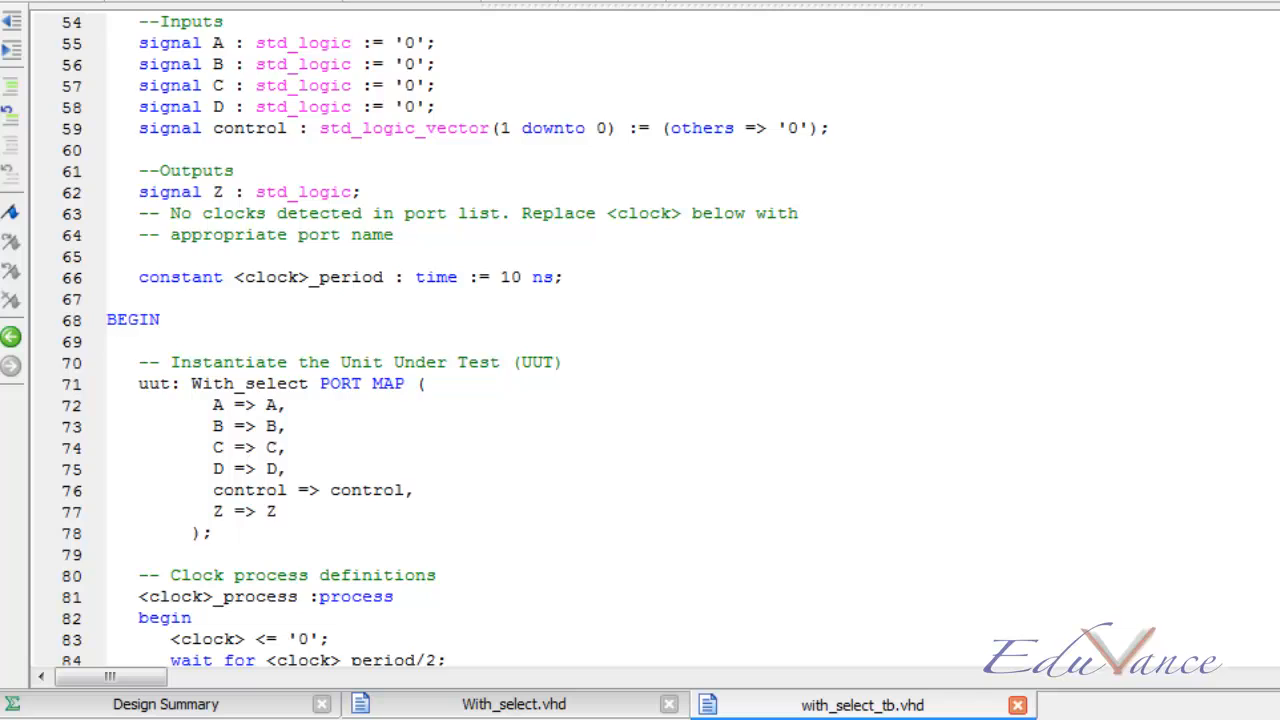
scroll("down", 3)
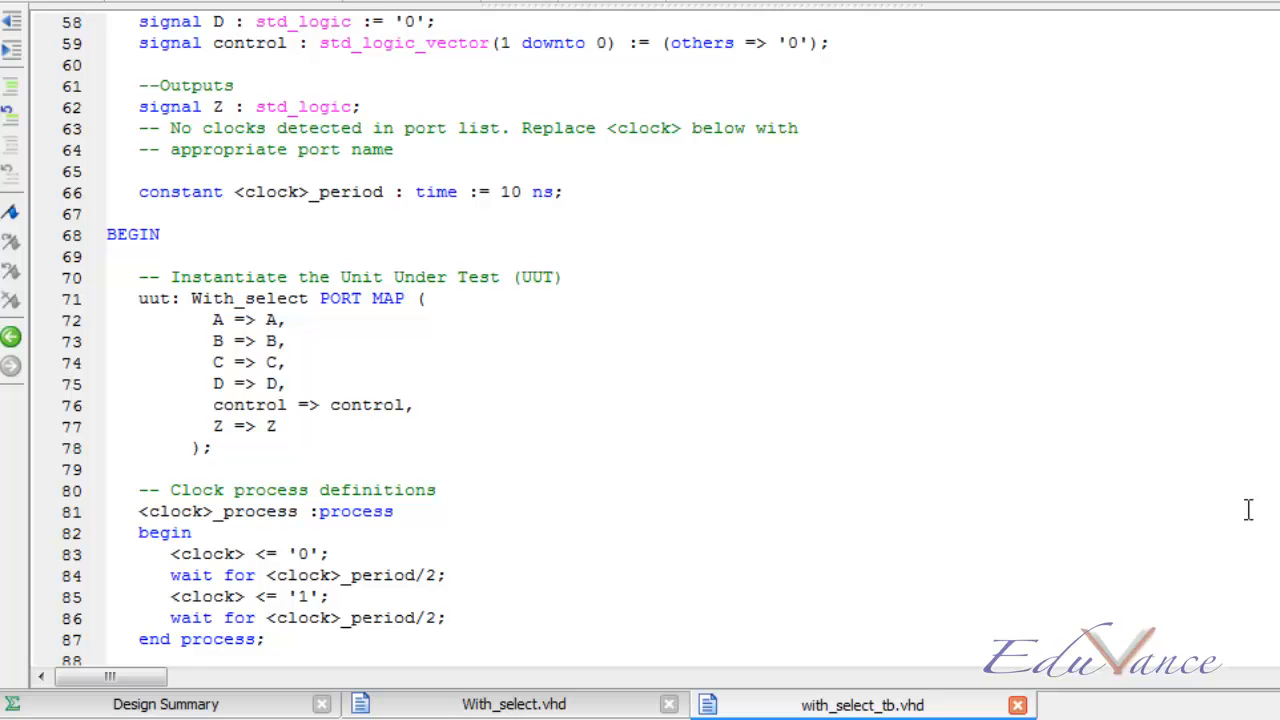
mouse_move(862, 440)
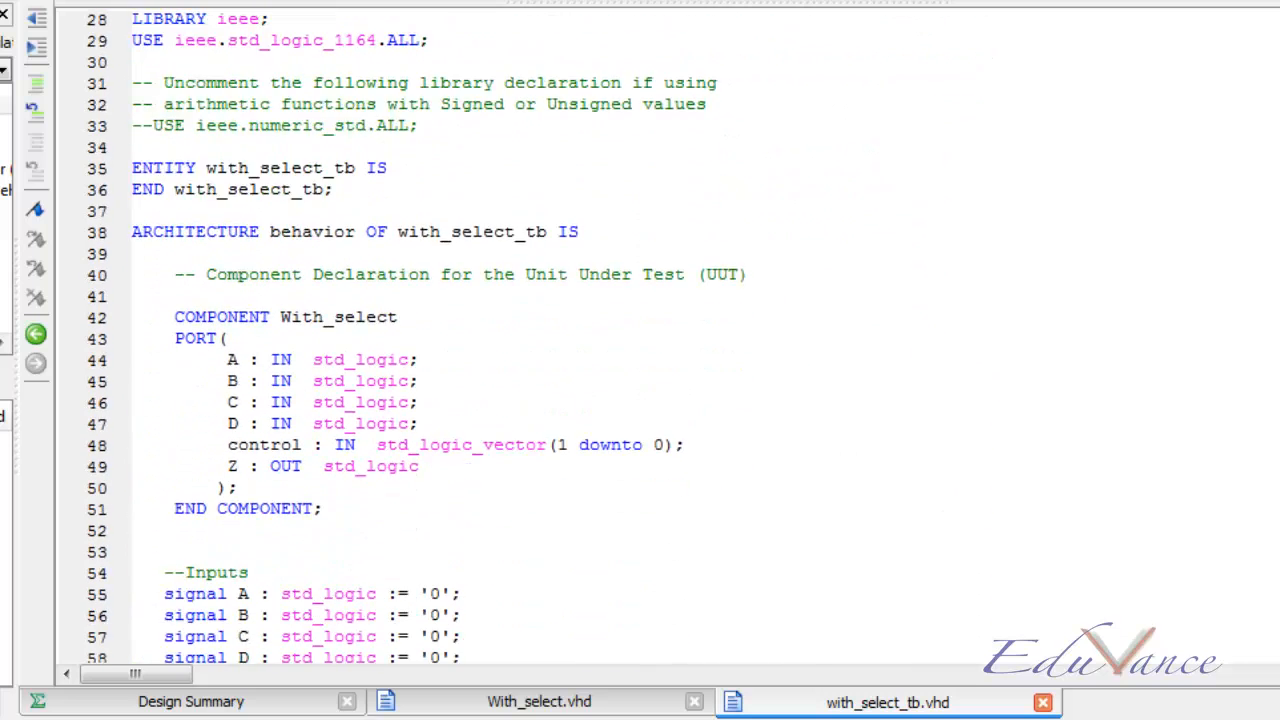
scroll("down", 3)
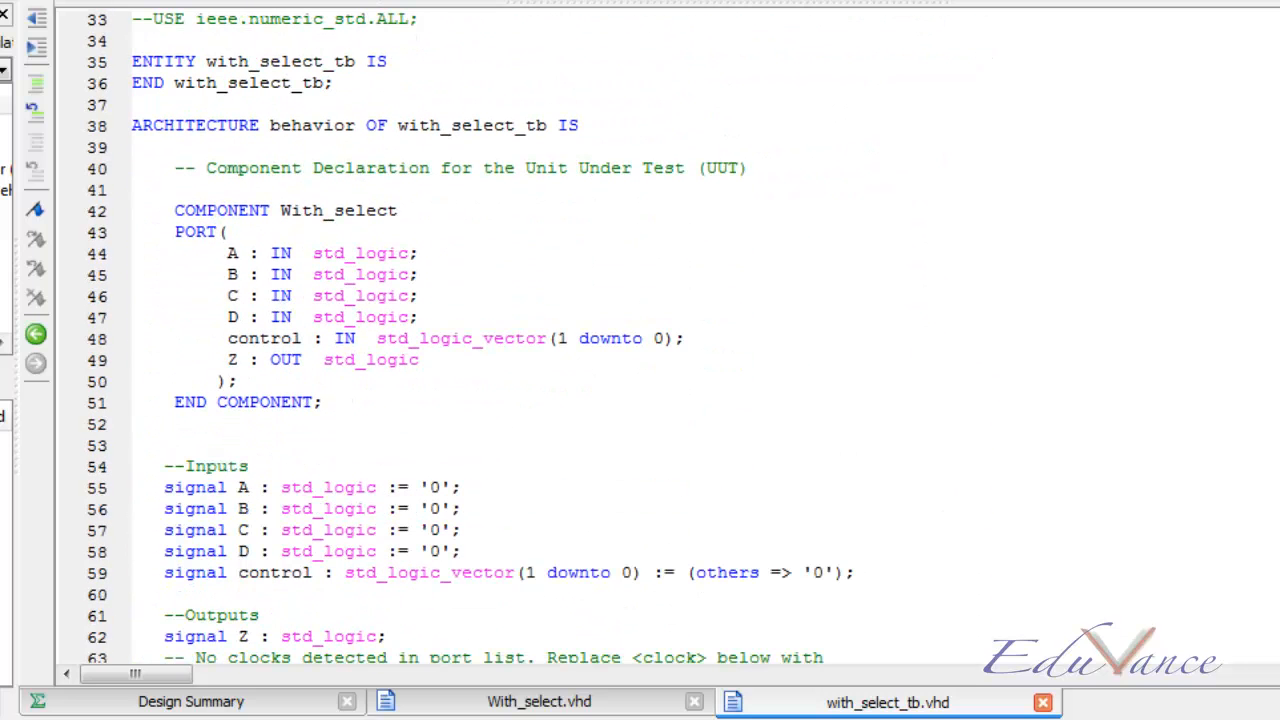
scroll("down", 3)
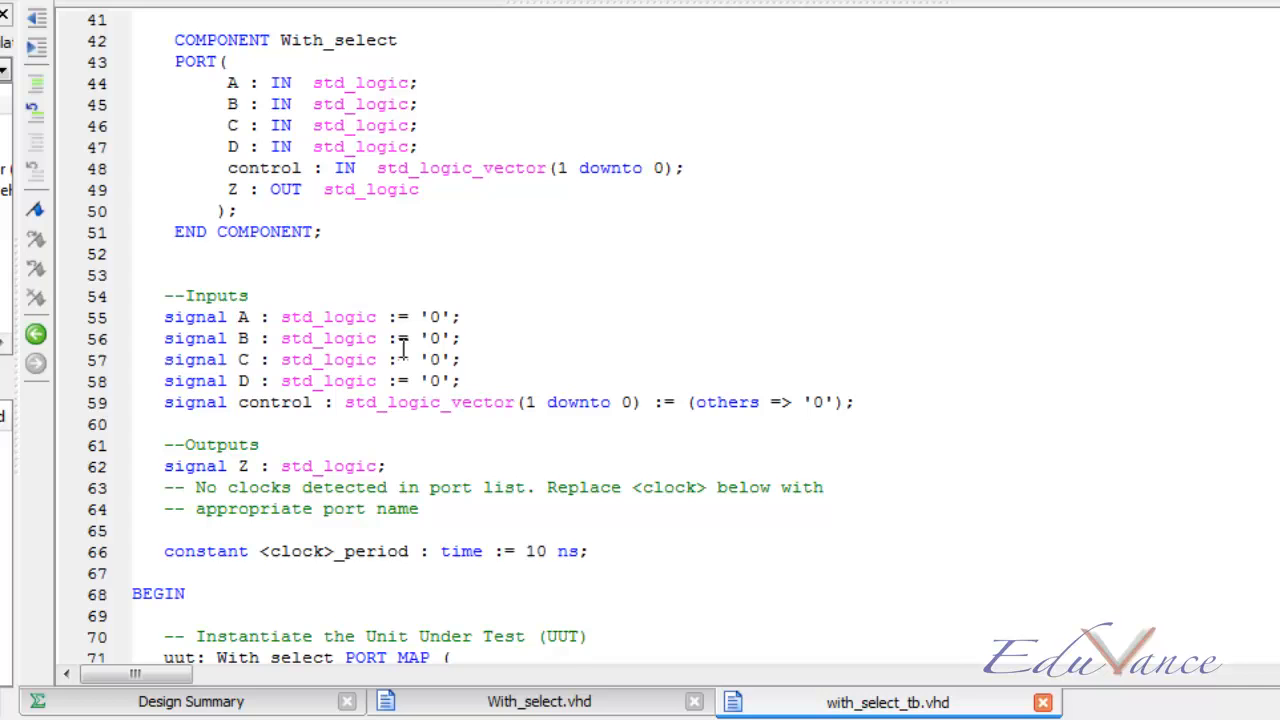
scroll("down", 3)
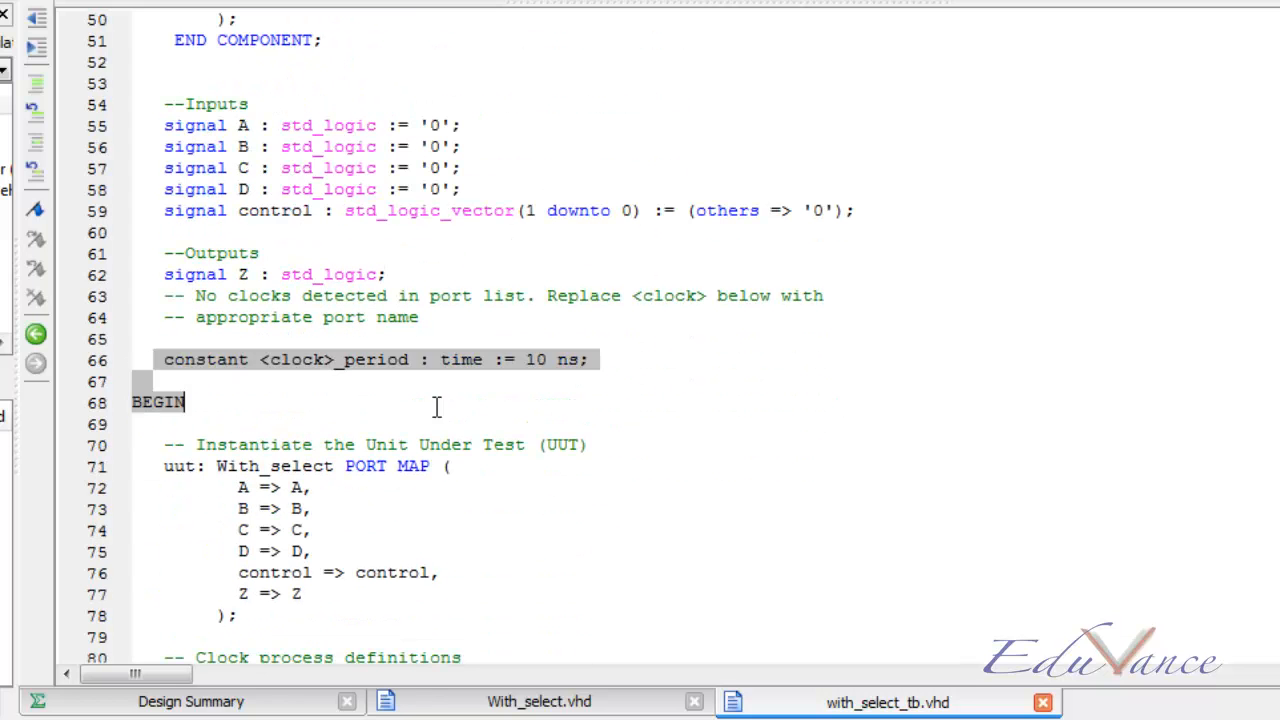
Delete the <clock>_period constant, the clock process and the clock wait, glancing at With_select.vhd
key("Delete")
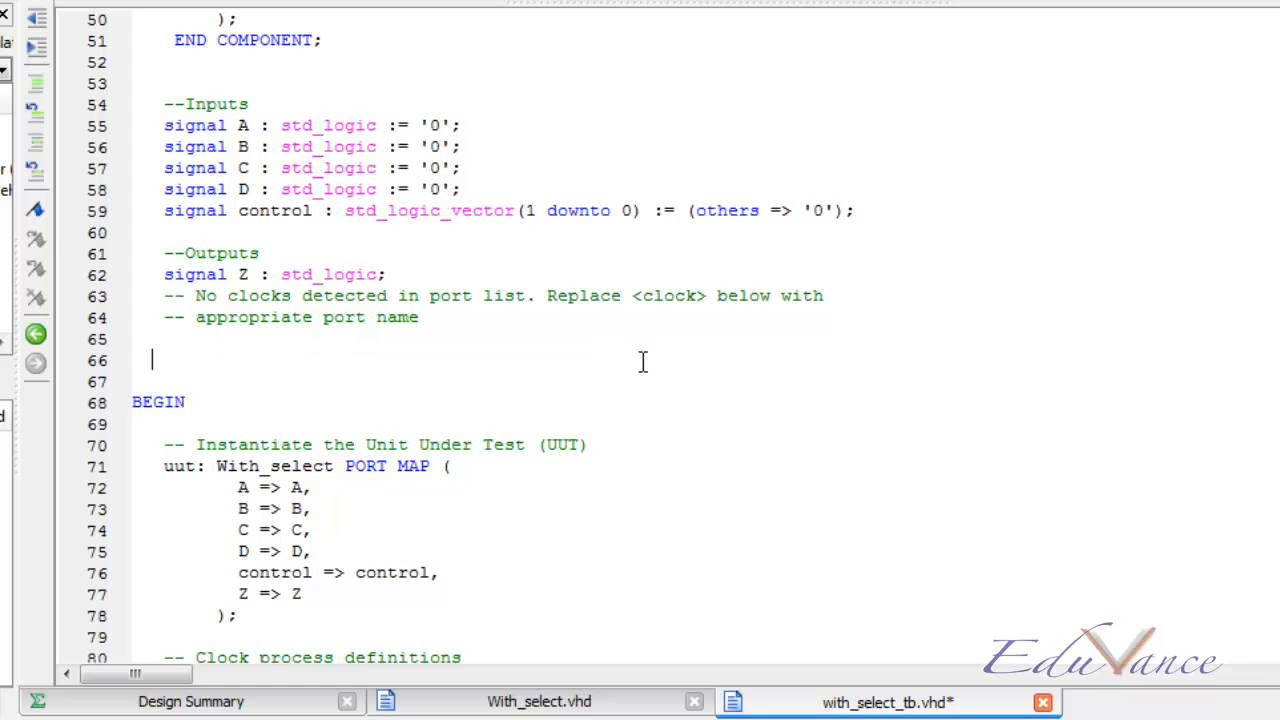
scroll("down", 3)
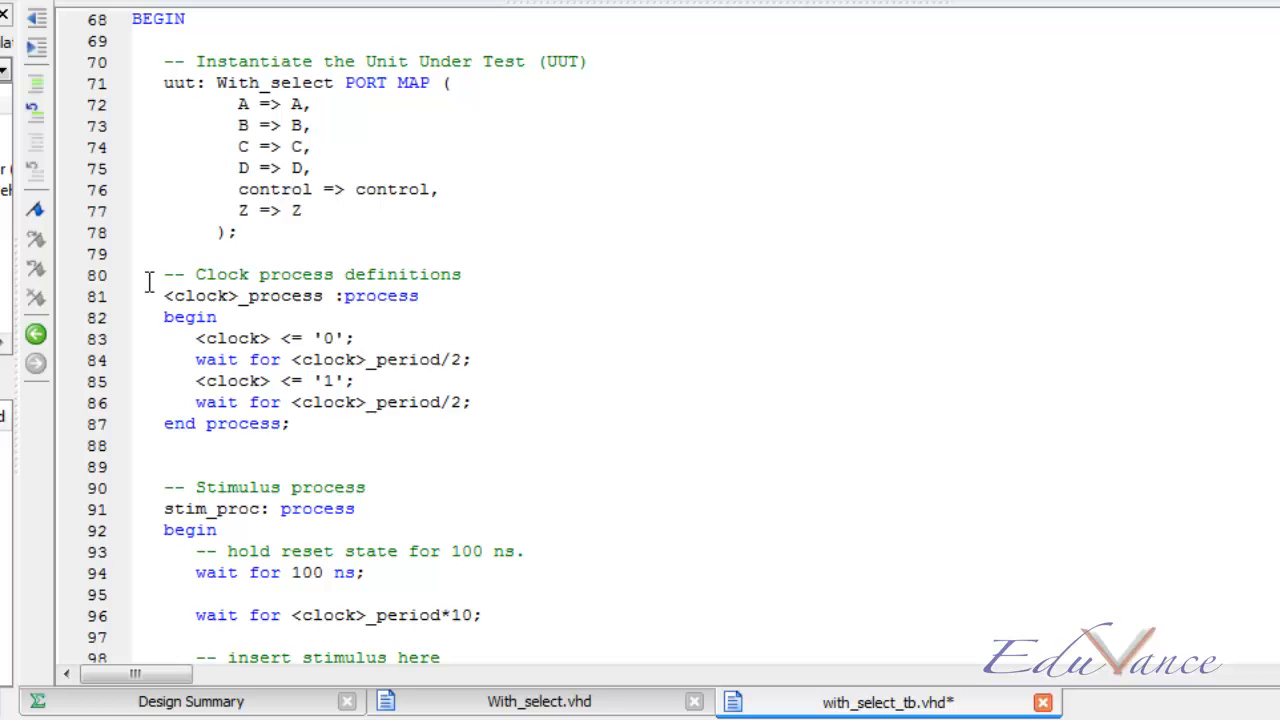
left_click_drag(147, 274, 291, 423)
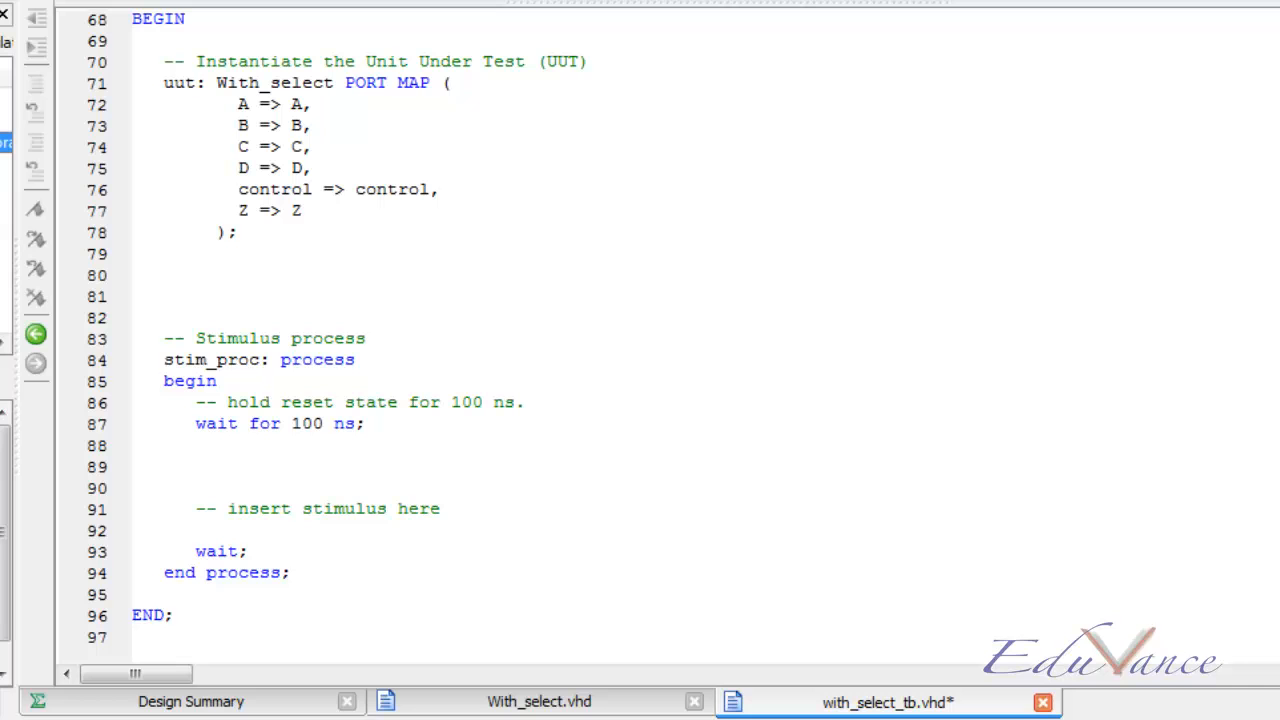
left_click(539, 701)
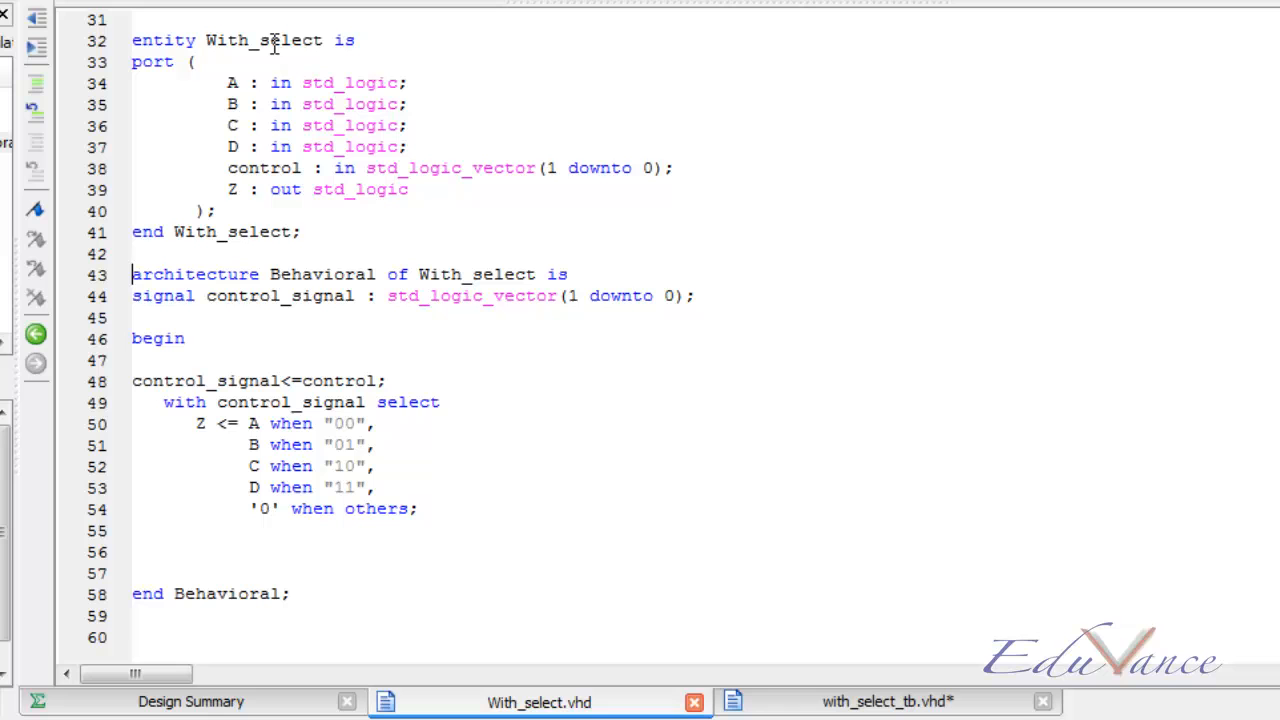
mouse_move(110, 218)
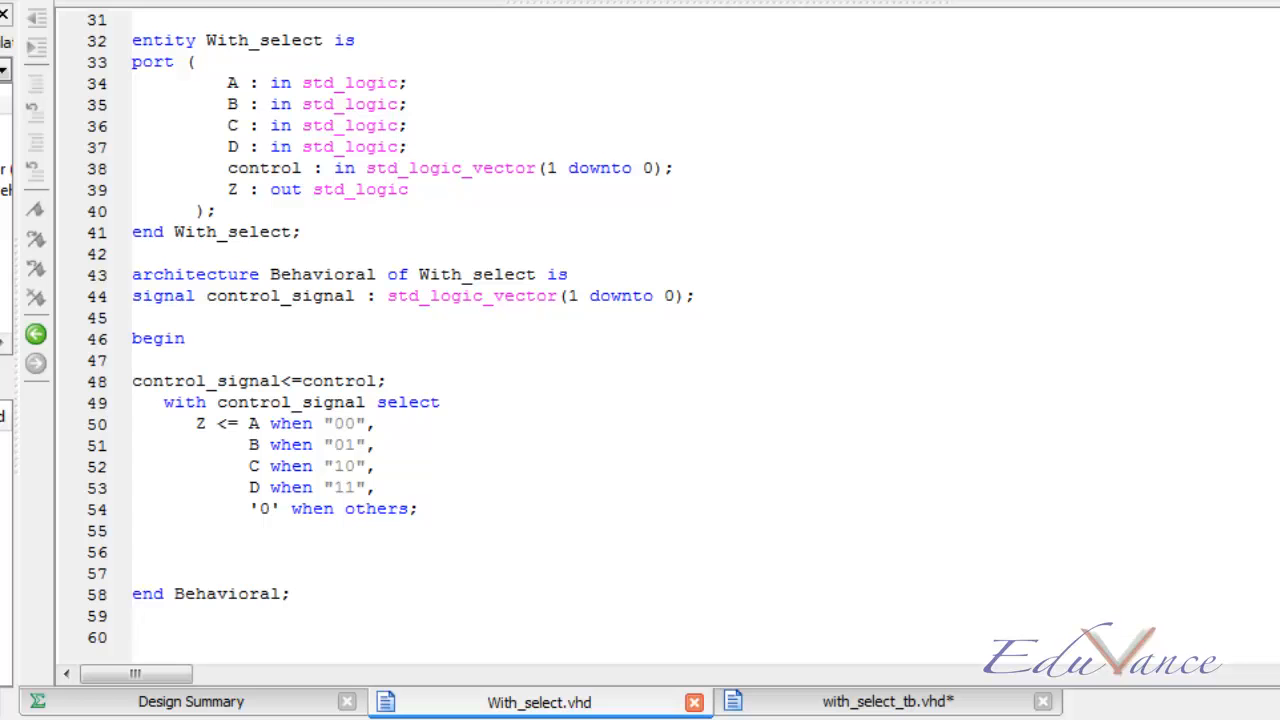
left_click(885, 701)
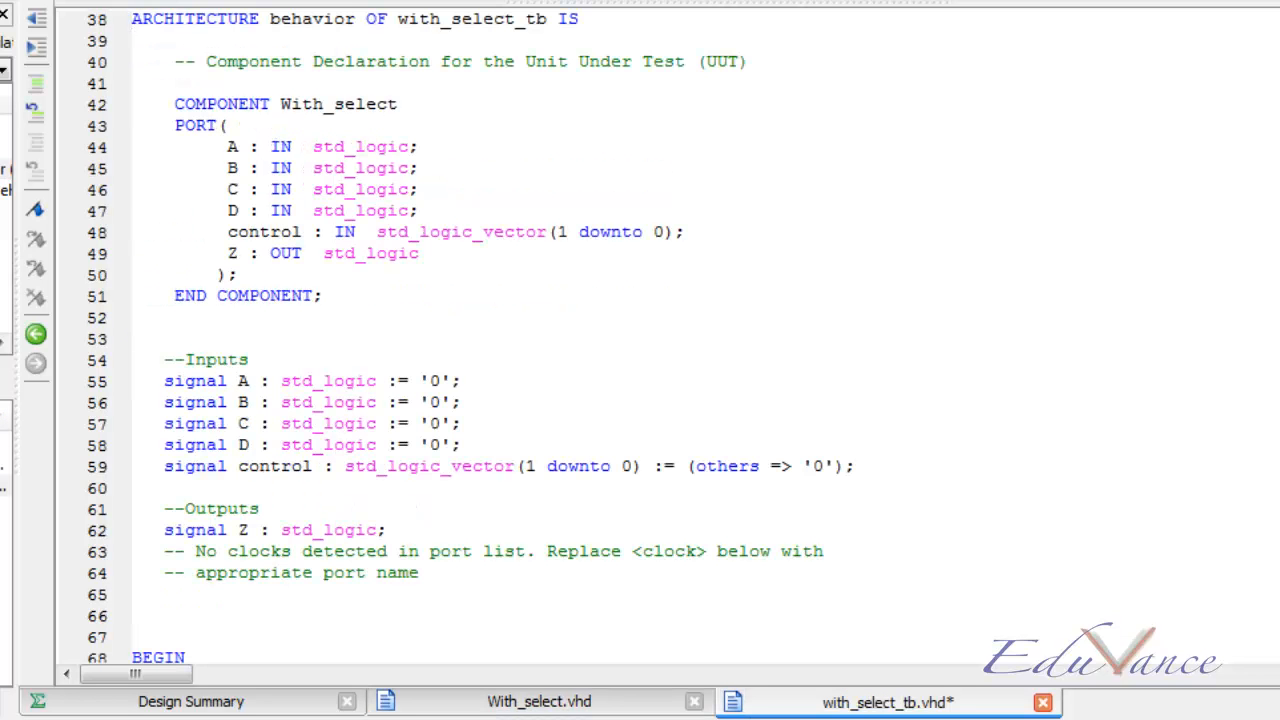
scroll("down", 3)
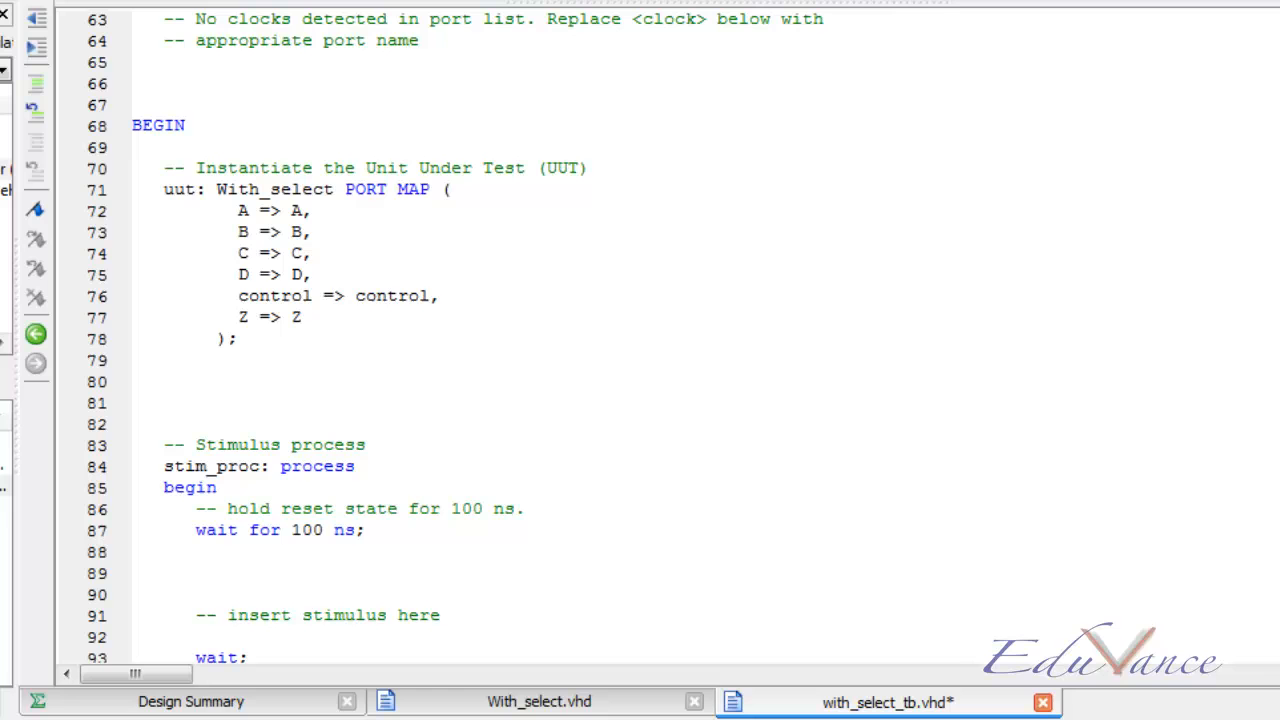
scroll("down", 3)
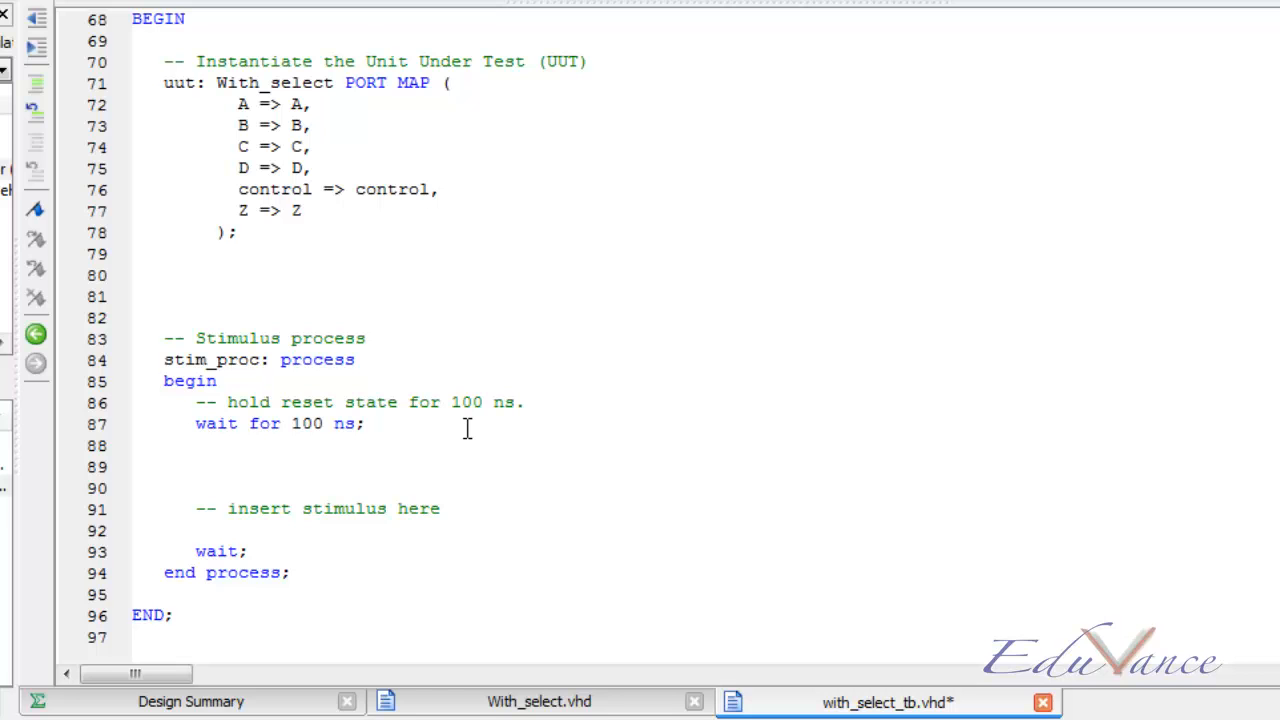
In stim_proc, assign the inputs A<='1', B<='0', C<='1', D<='0'
type("A<")
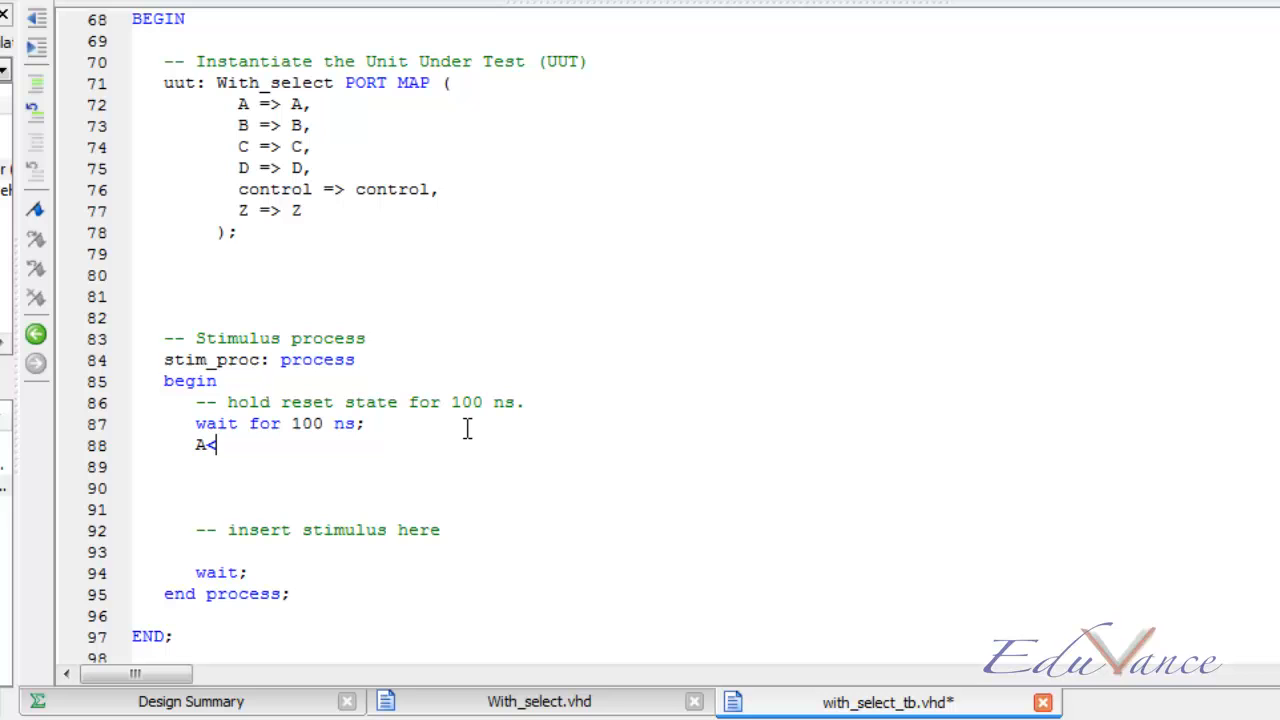
type("=")
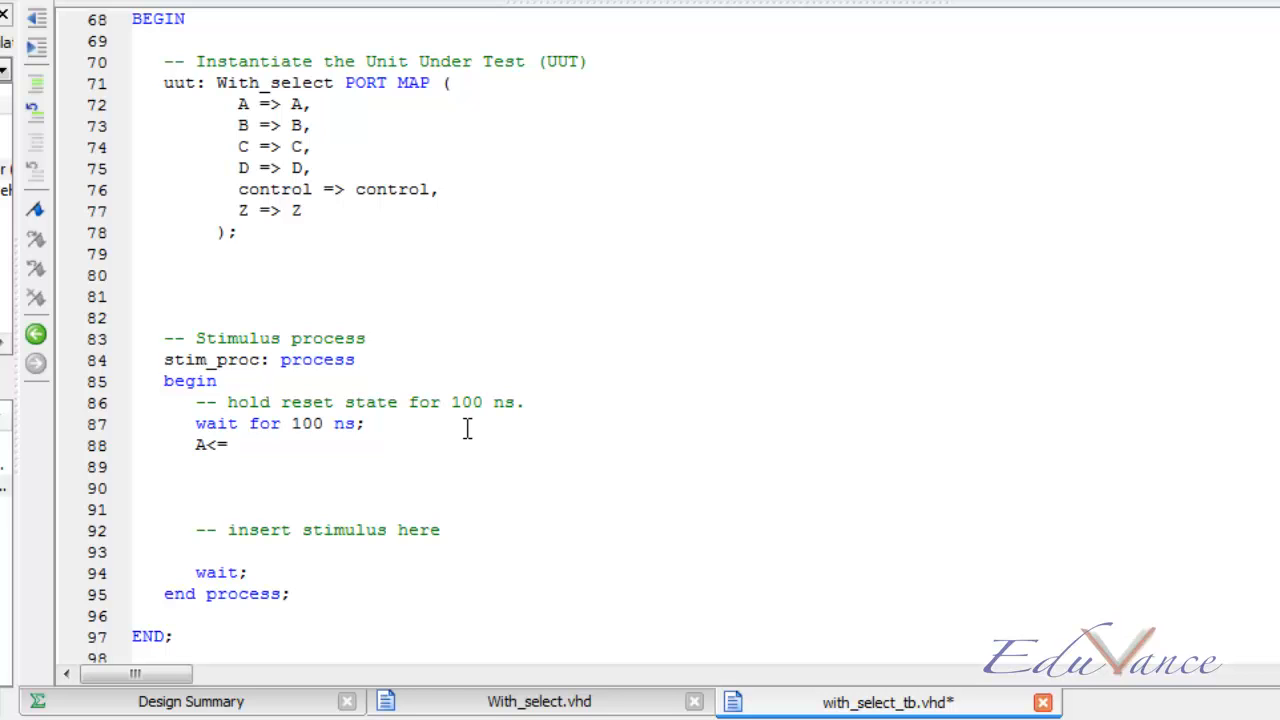
type("'1';")
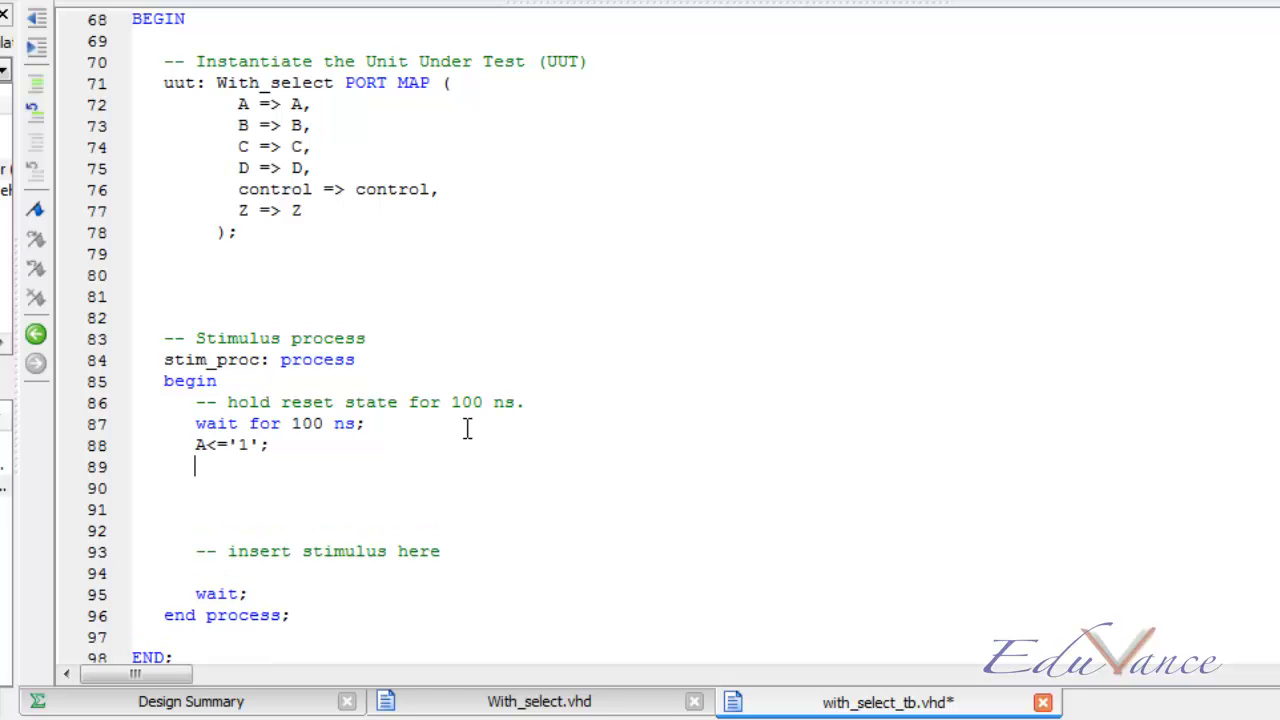
type("B")
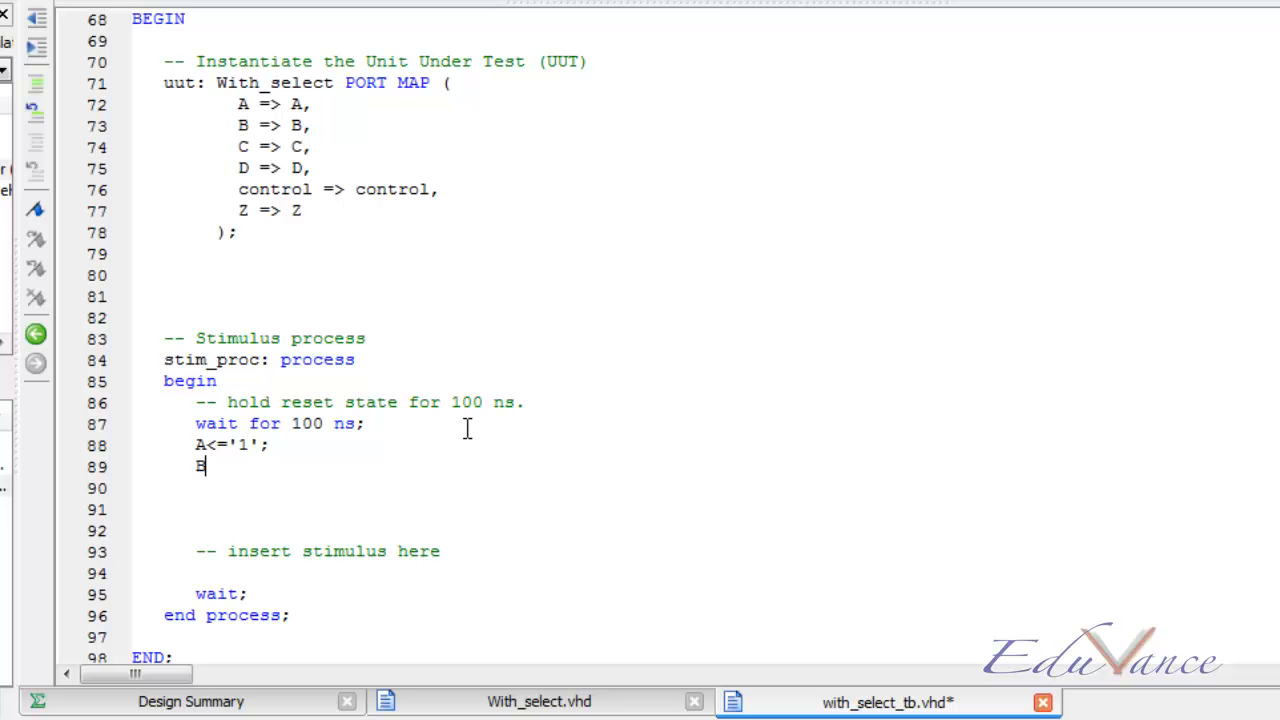
type("<='0';")
left_click(730, 488)
type("C")
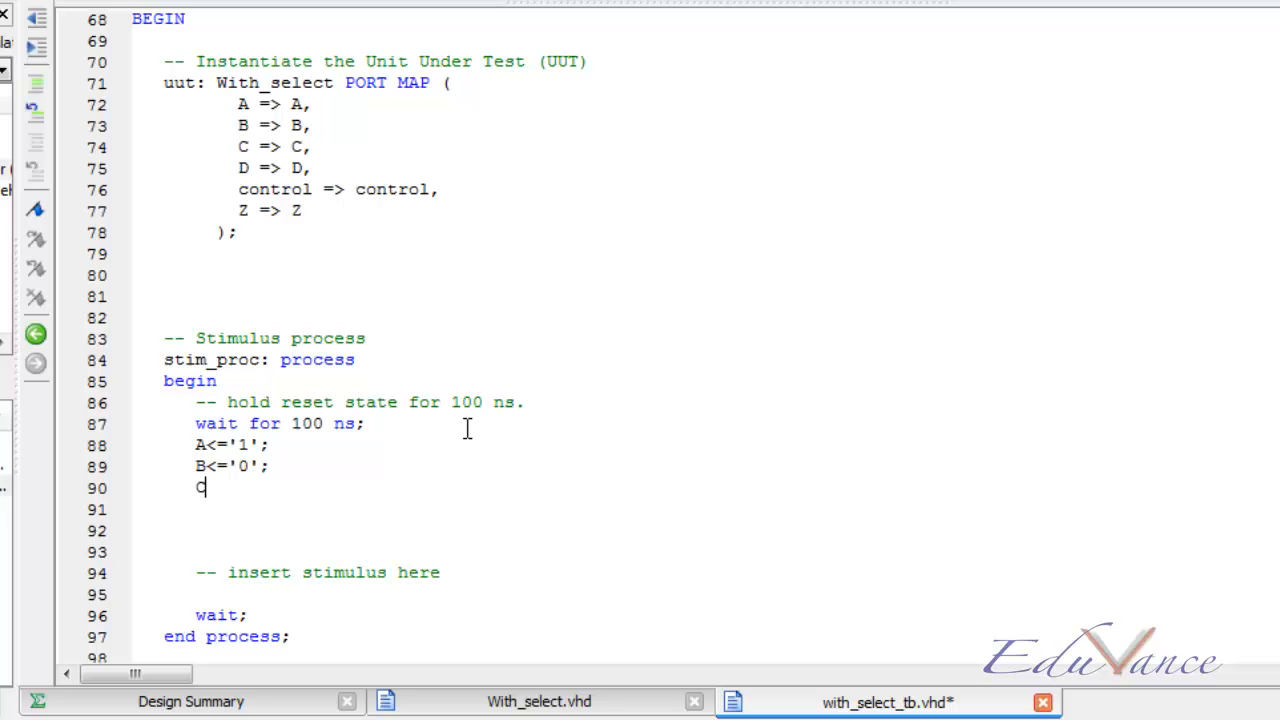
type("<='1';")
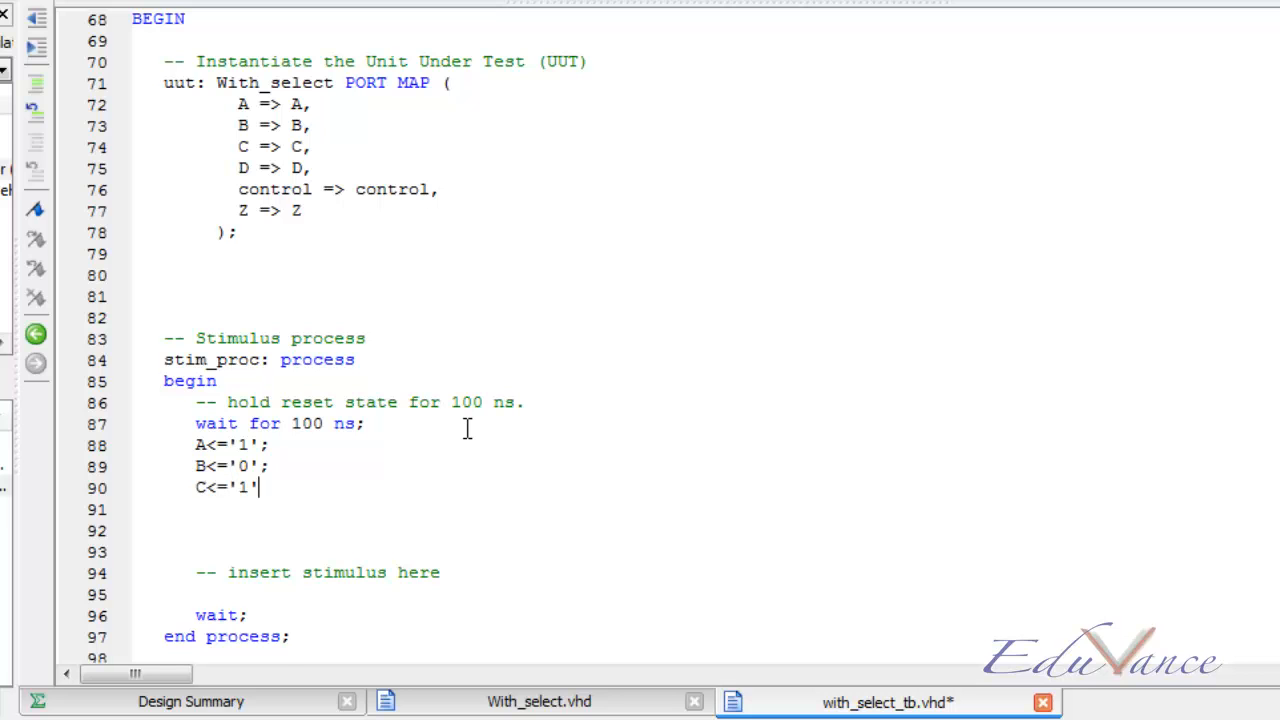
type(";")
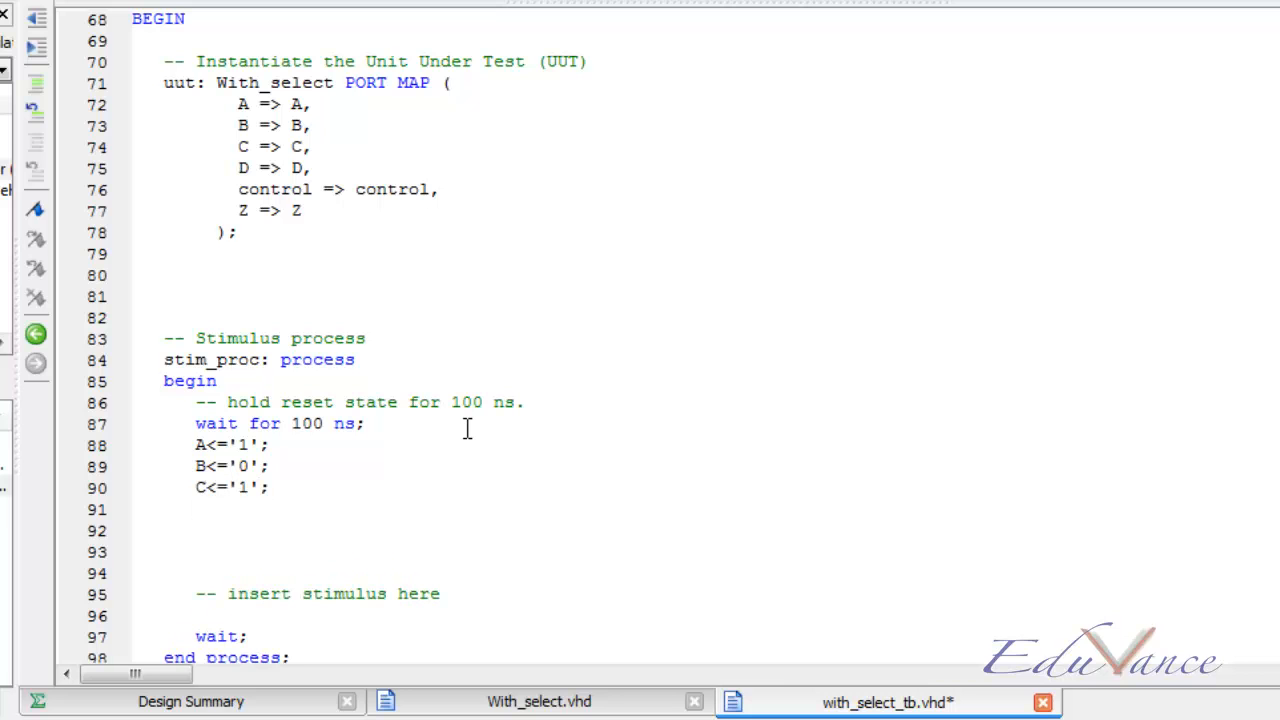
type("D<='")
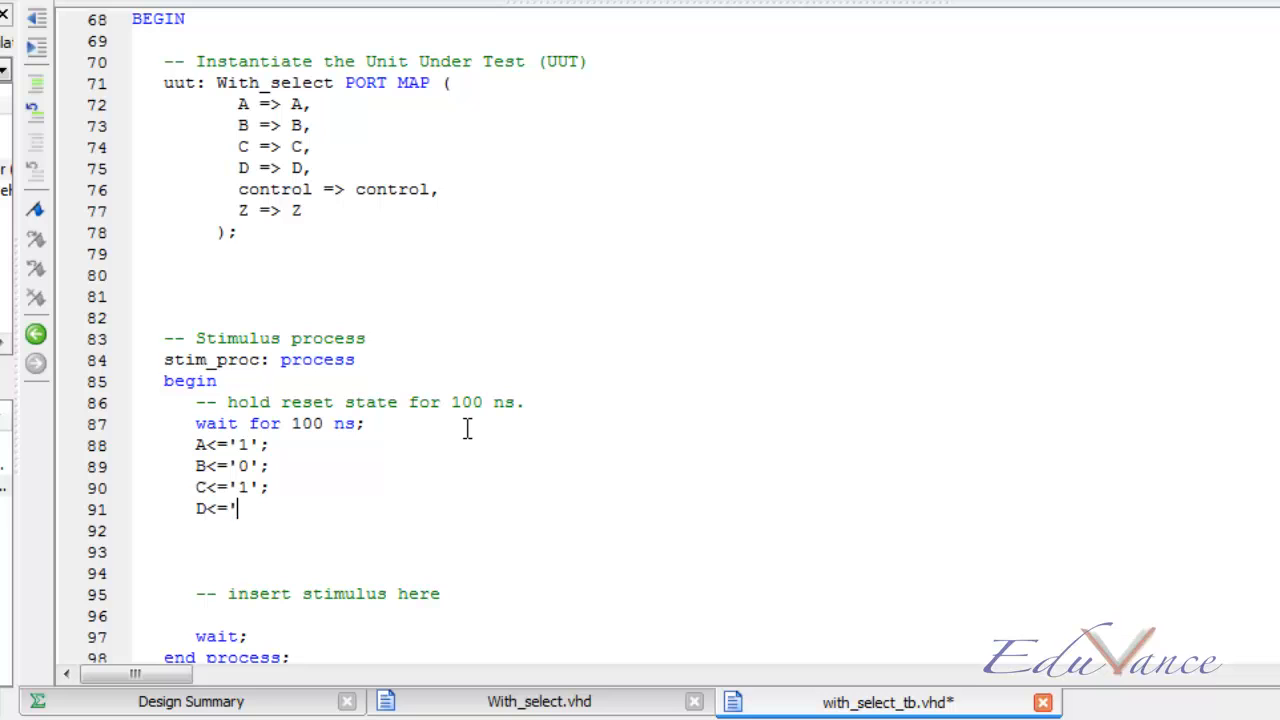
type("0")
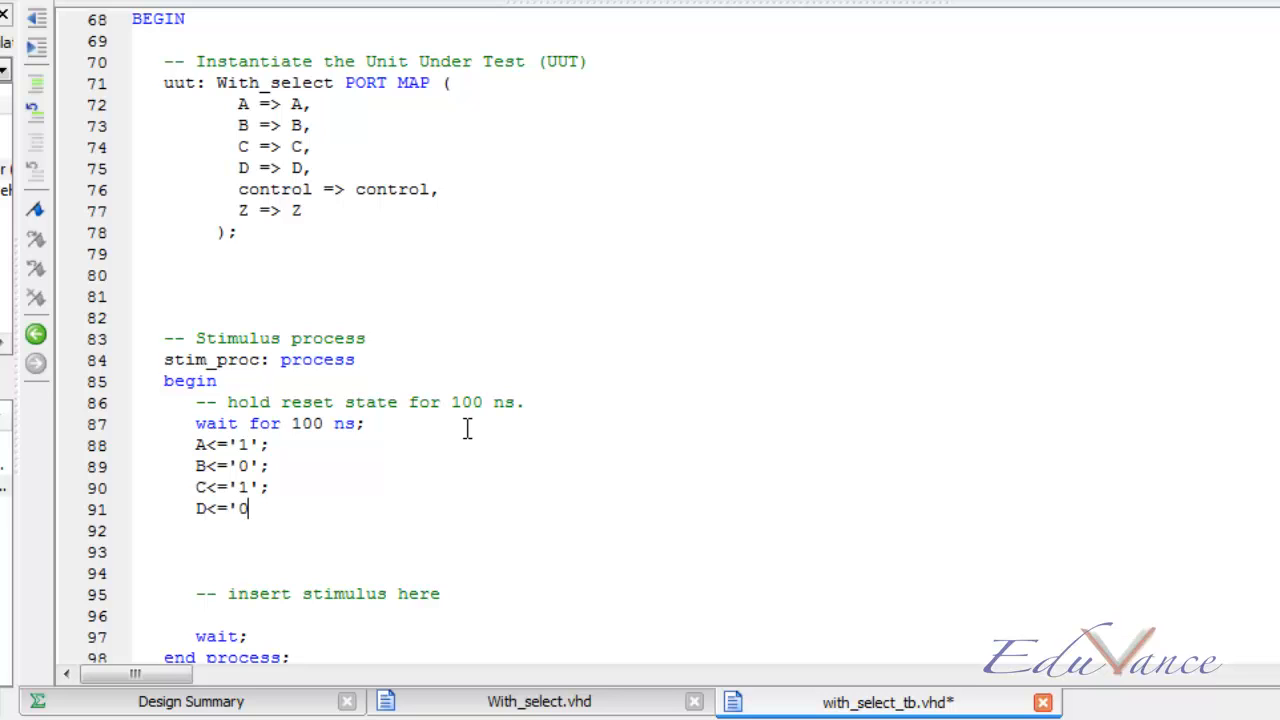
type("';")
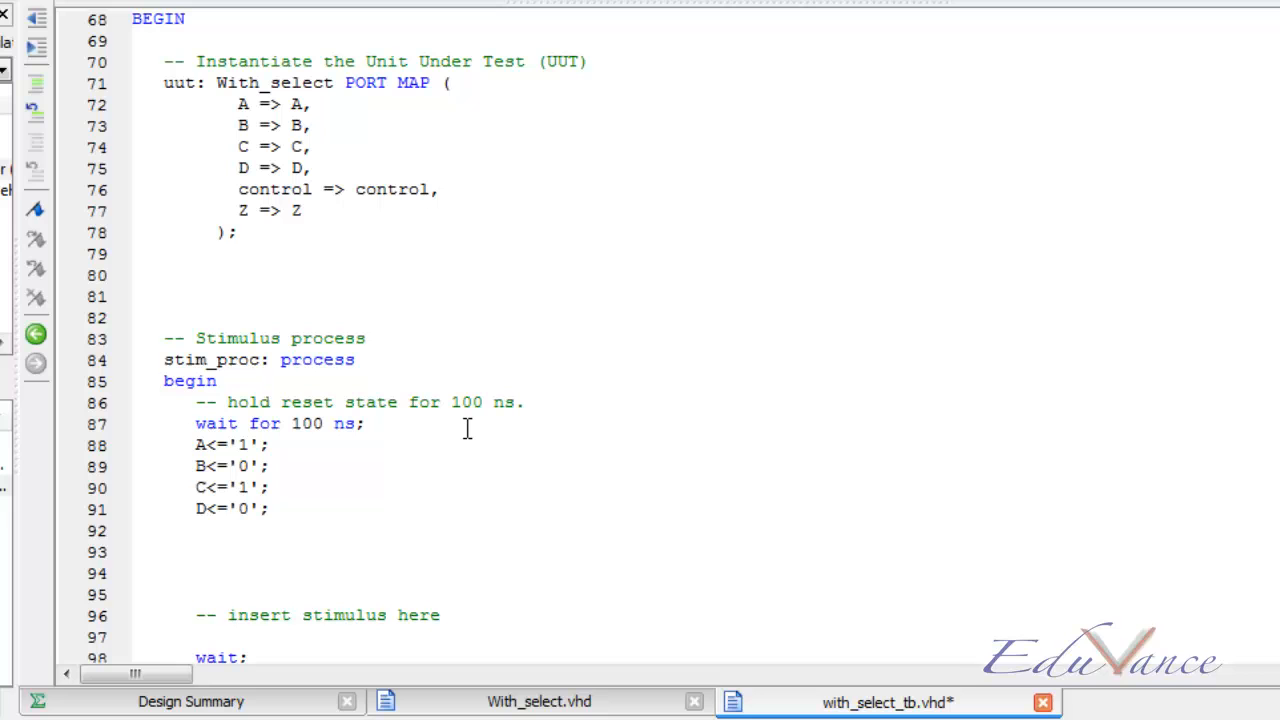
Set control<="00" followed by wait for 10 ns
type("co")
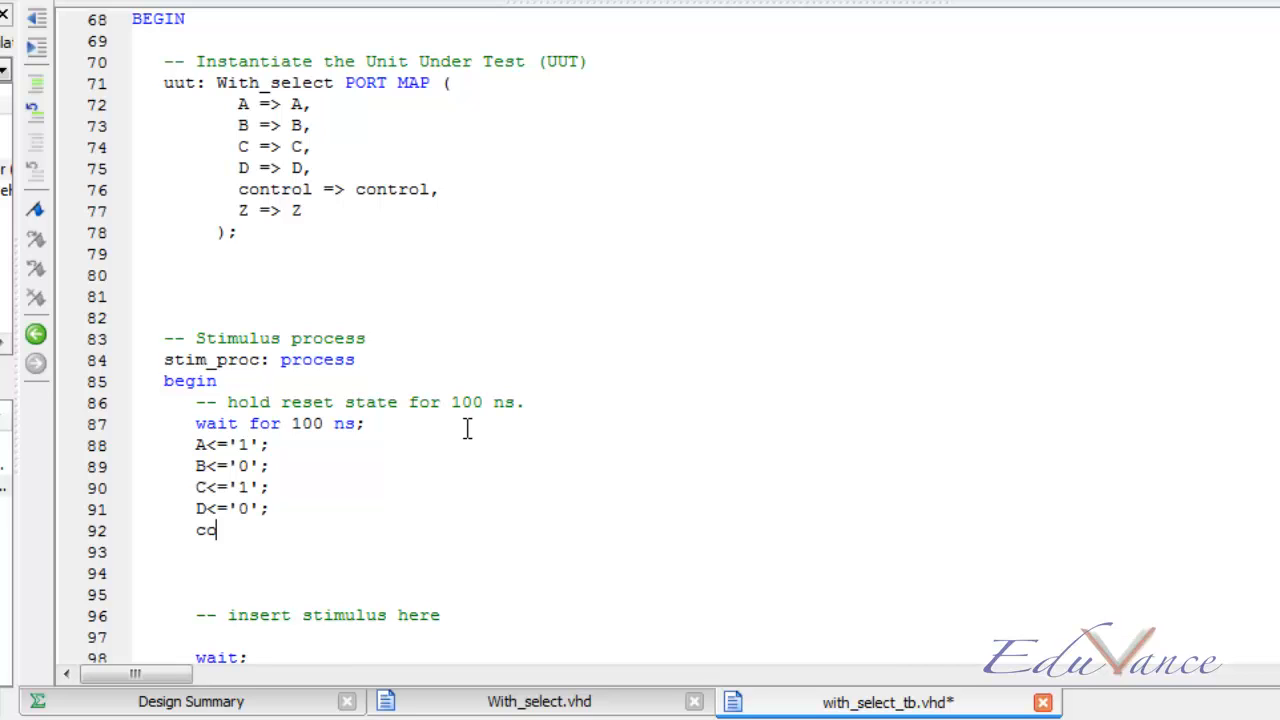
type("ntrol<='")
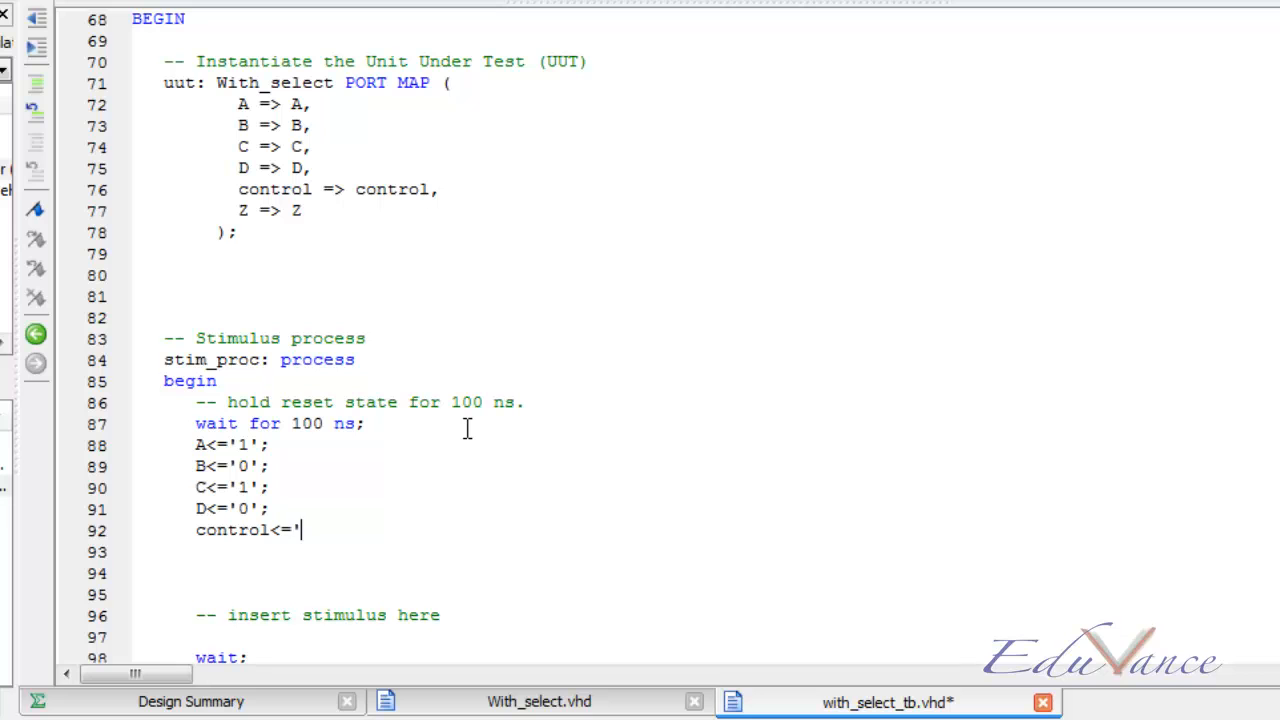
key("Backspace")
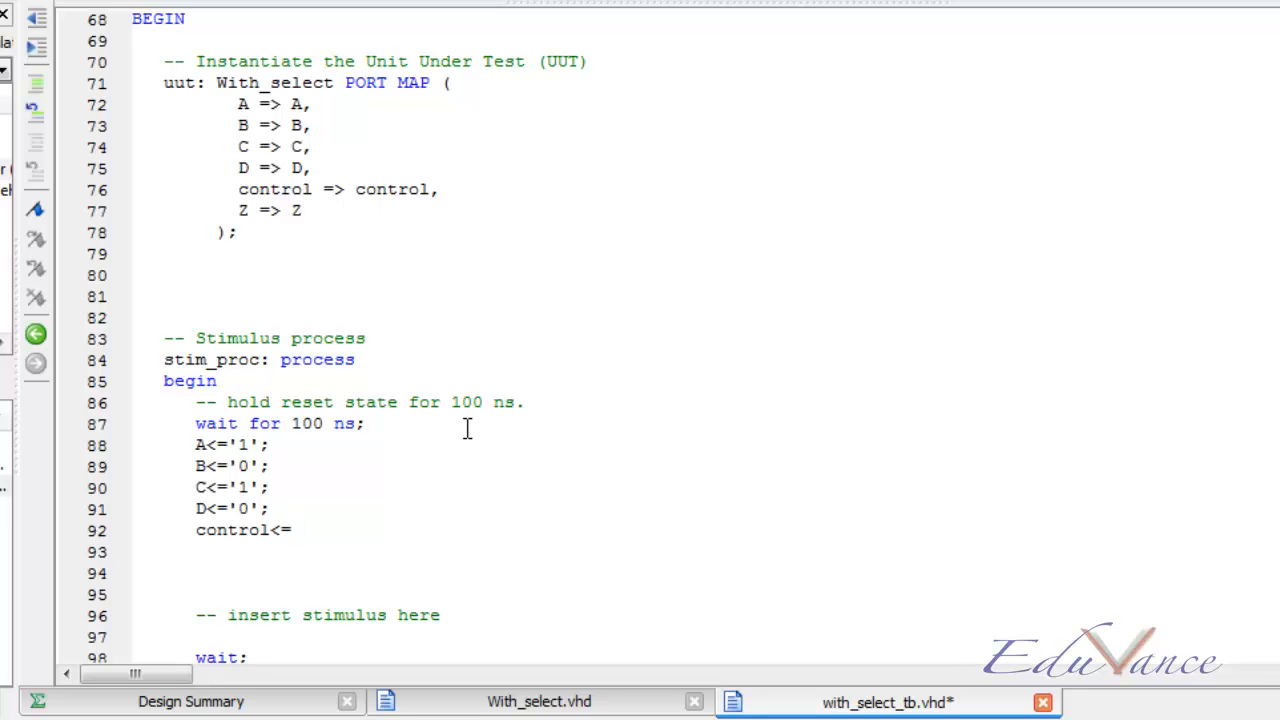
type("\"")
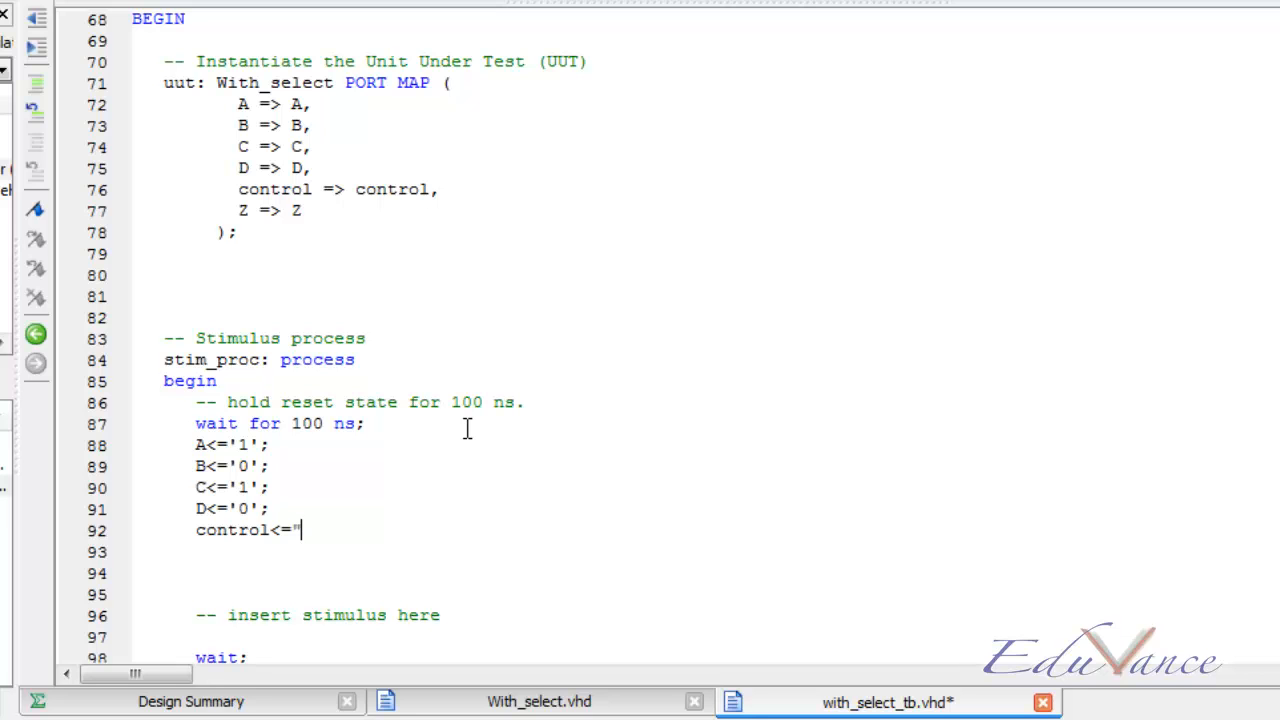
type("00")
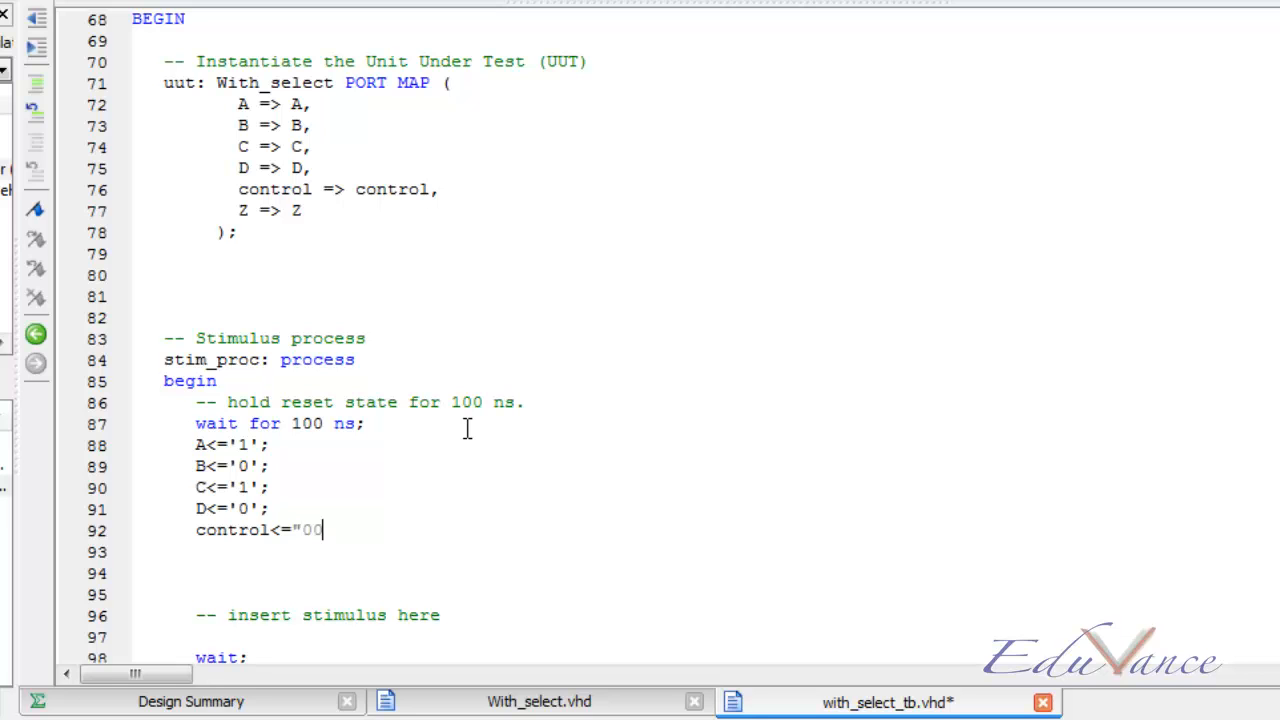
type("\"")
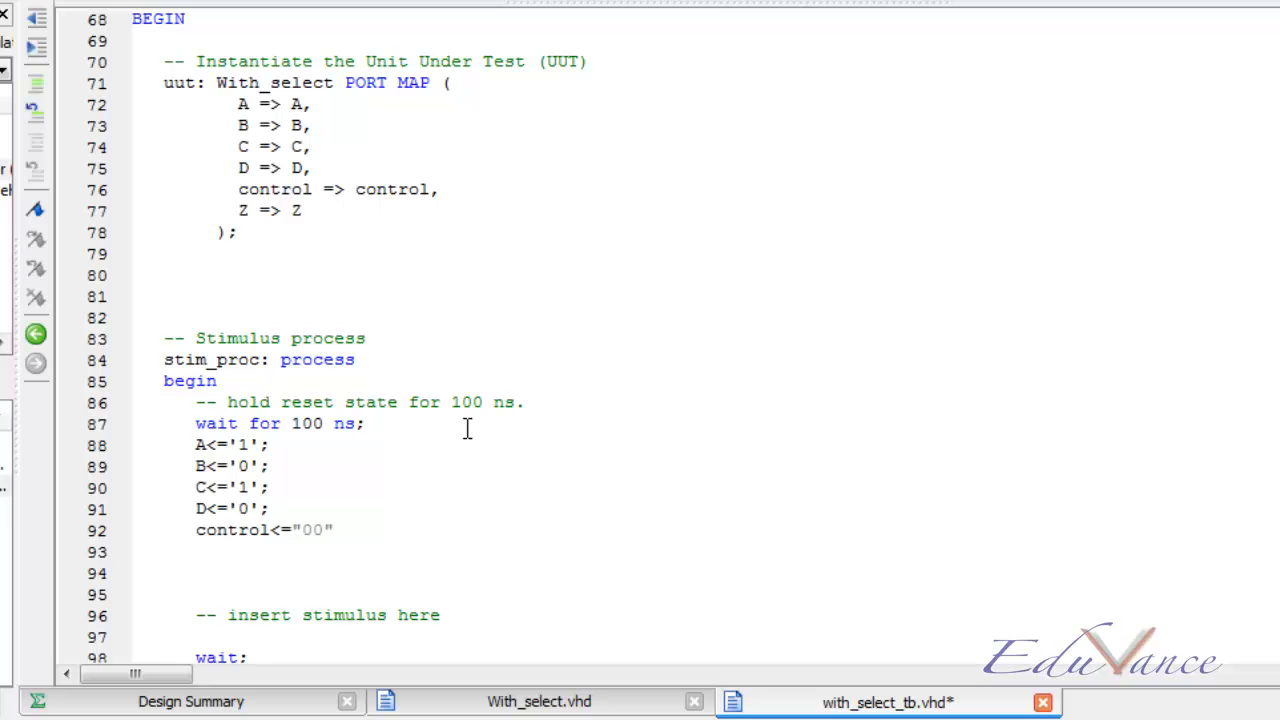
type("wa")
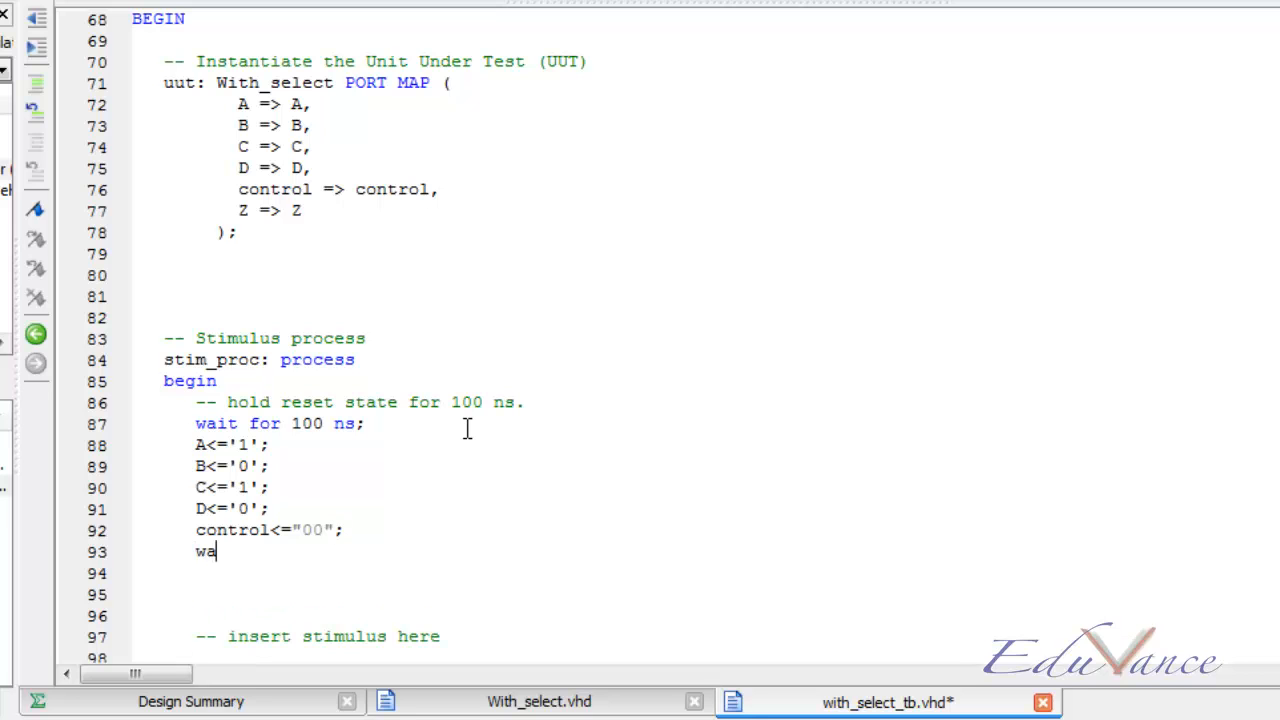
type("it for")
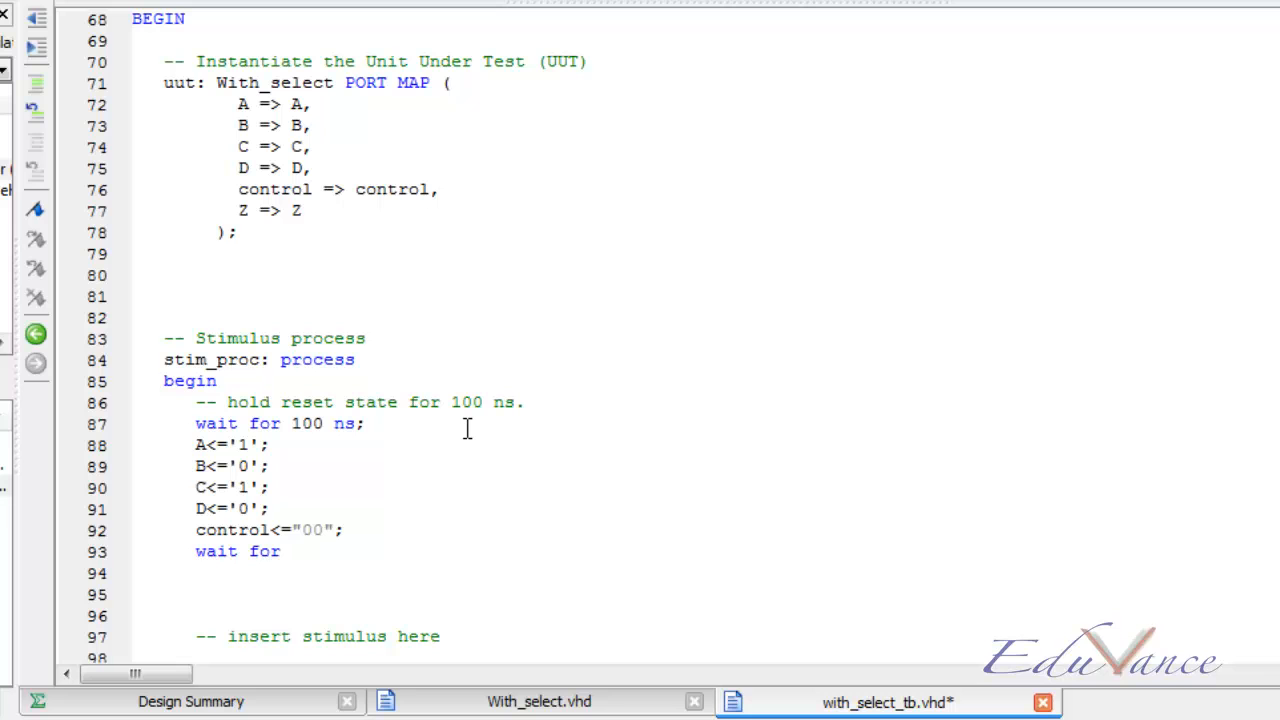
type("10")
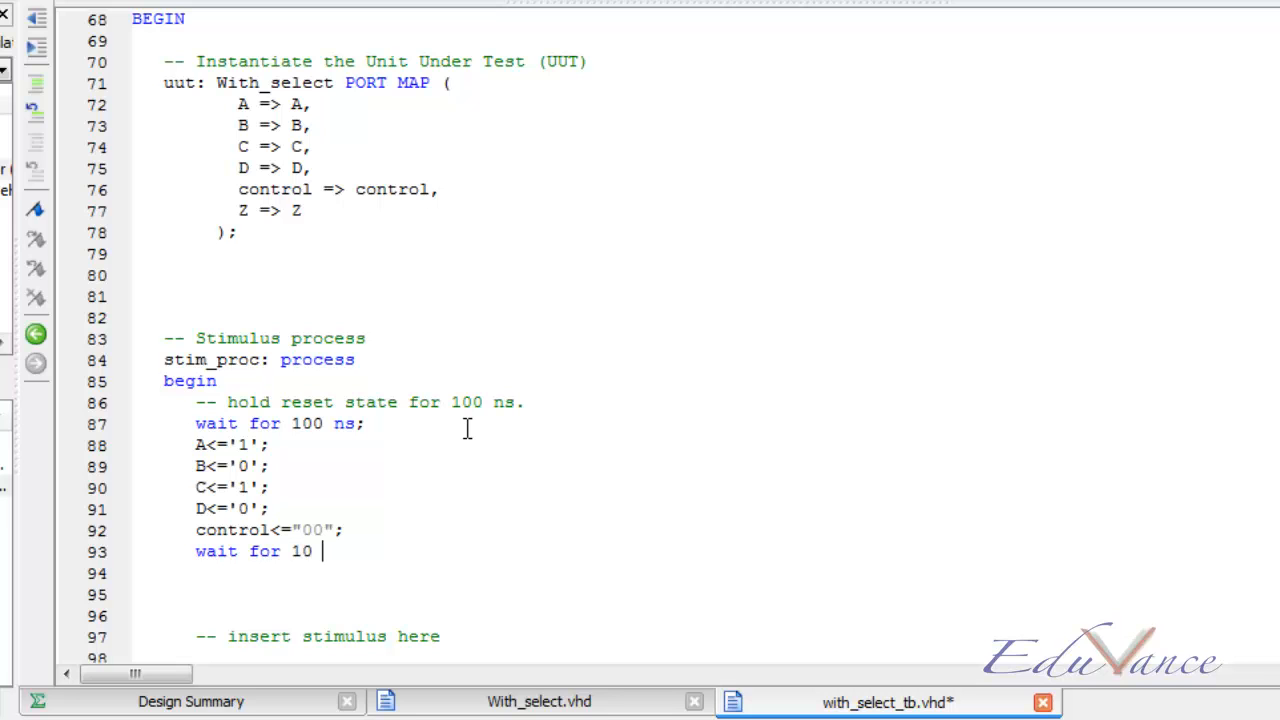
type("ns;")
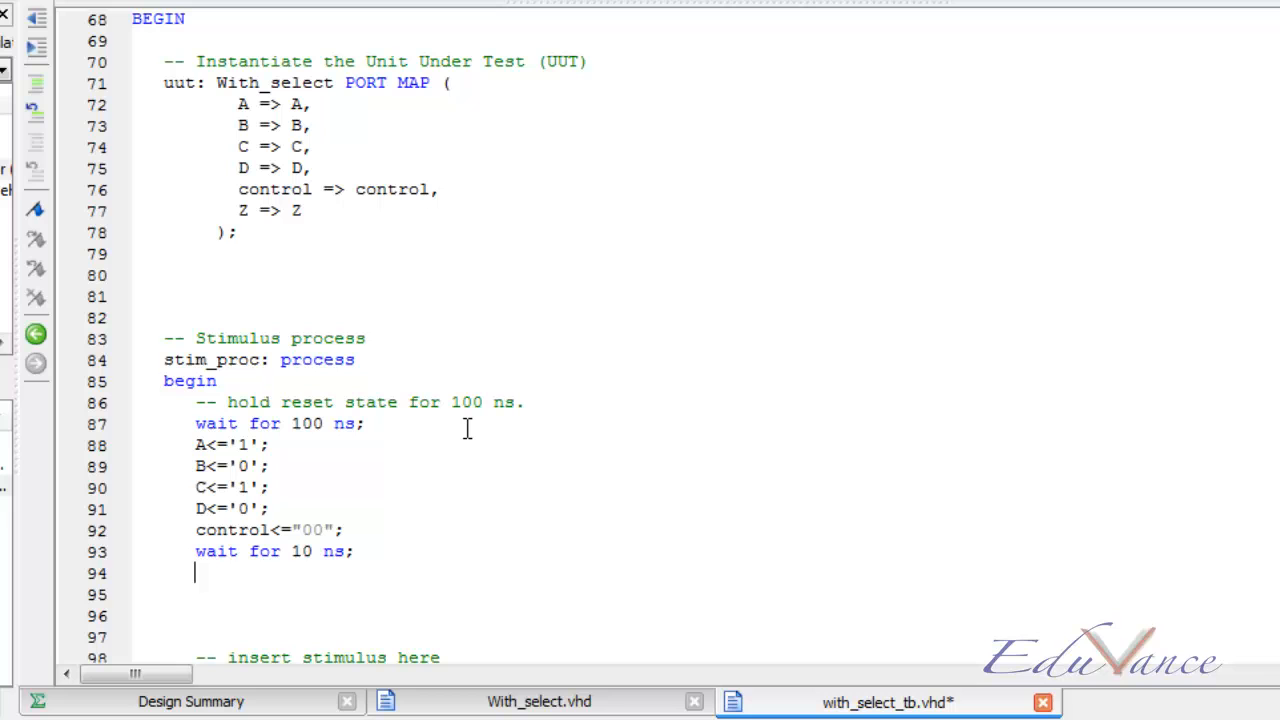
Step control to "01" followed by wait for 10 ns
type("control")
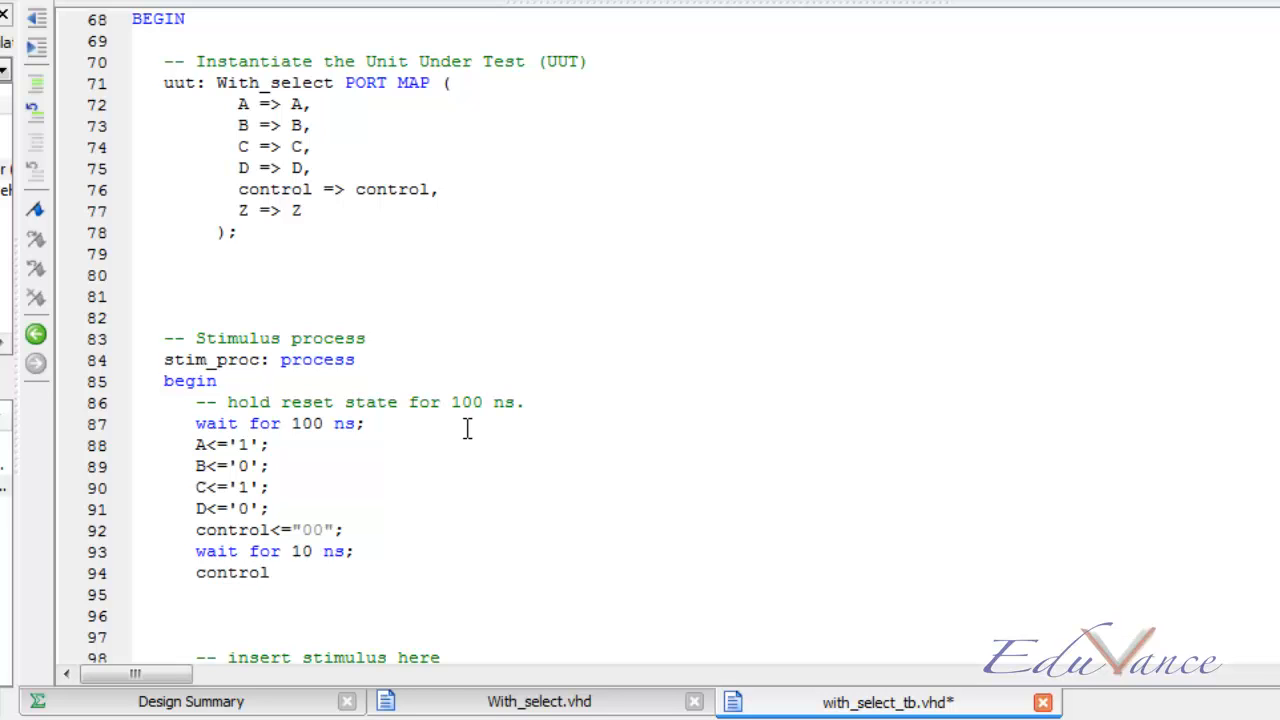
type("<=\"02")
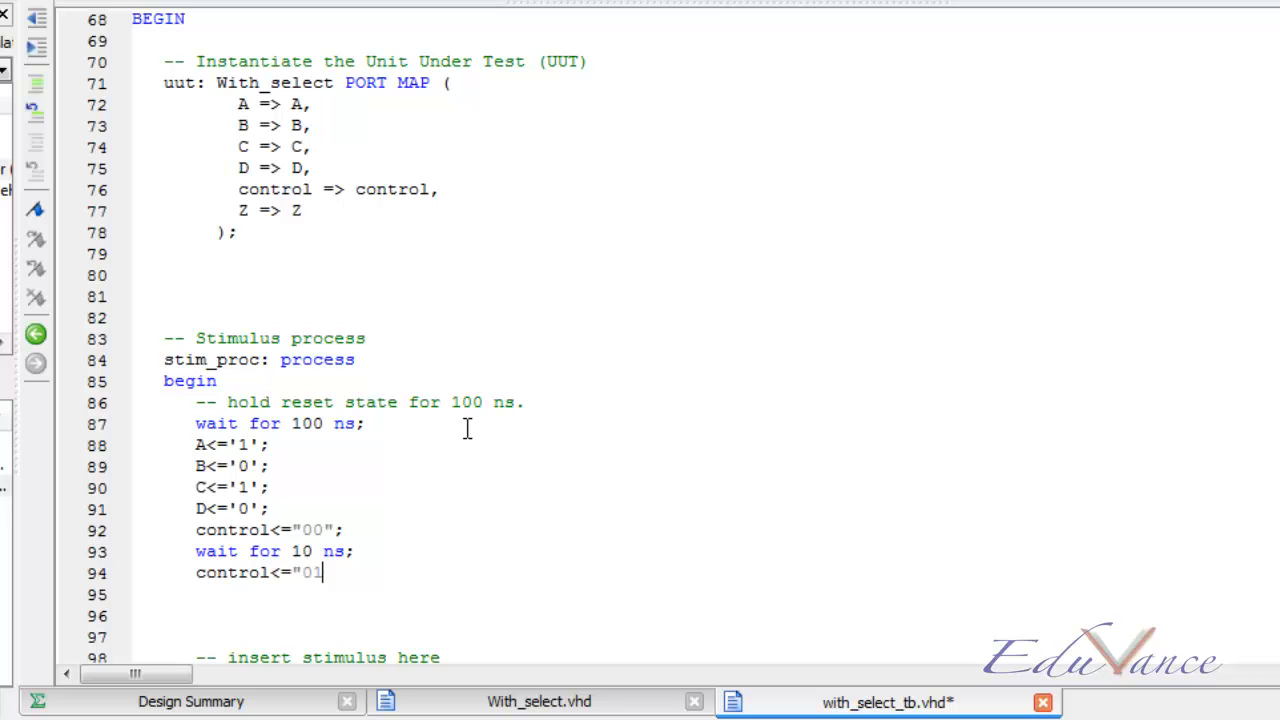
type("\";")
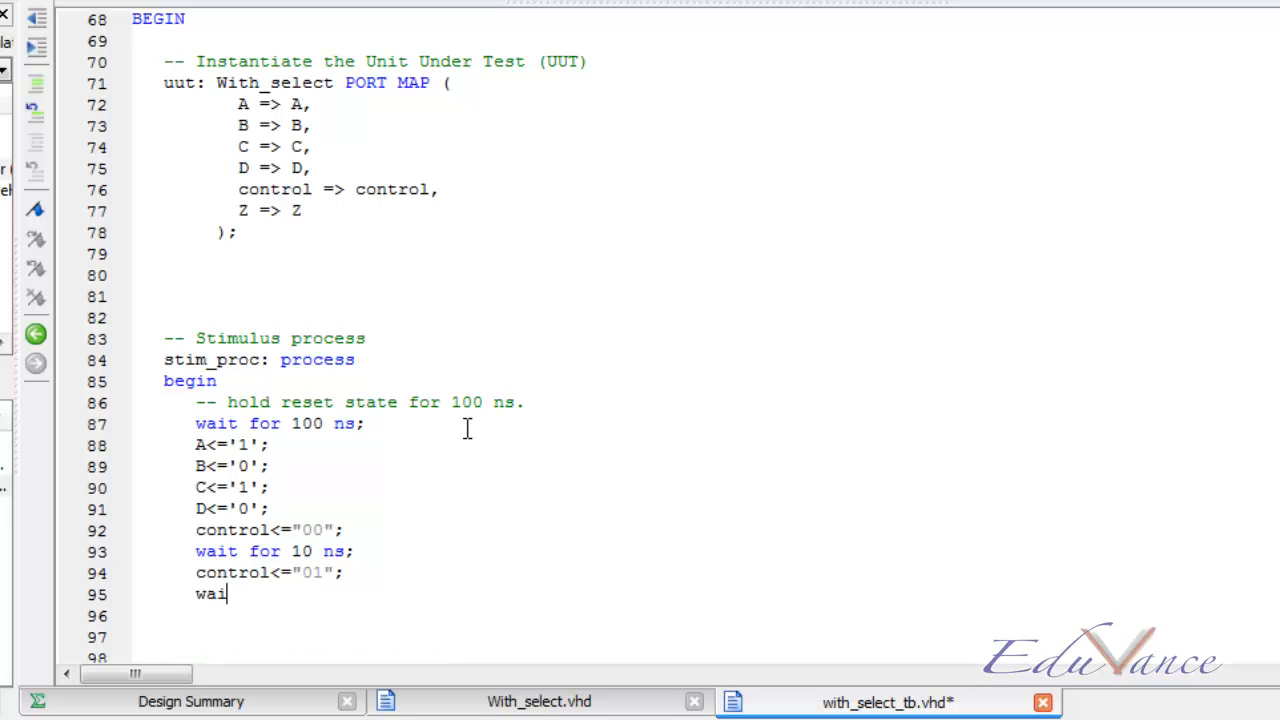
type("t")
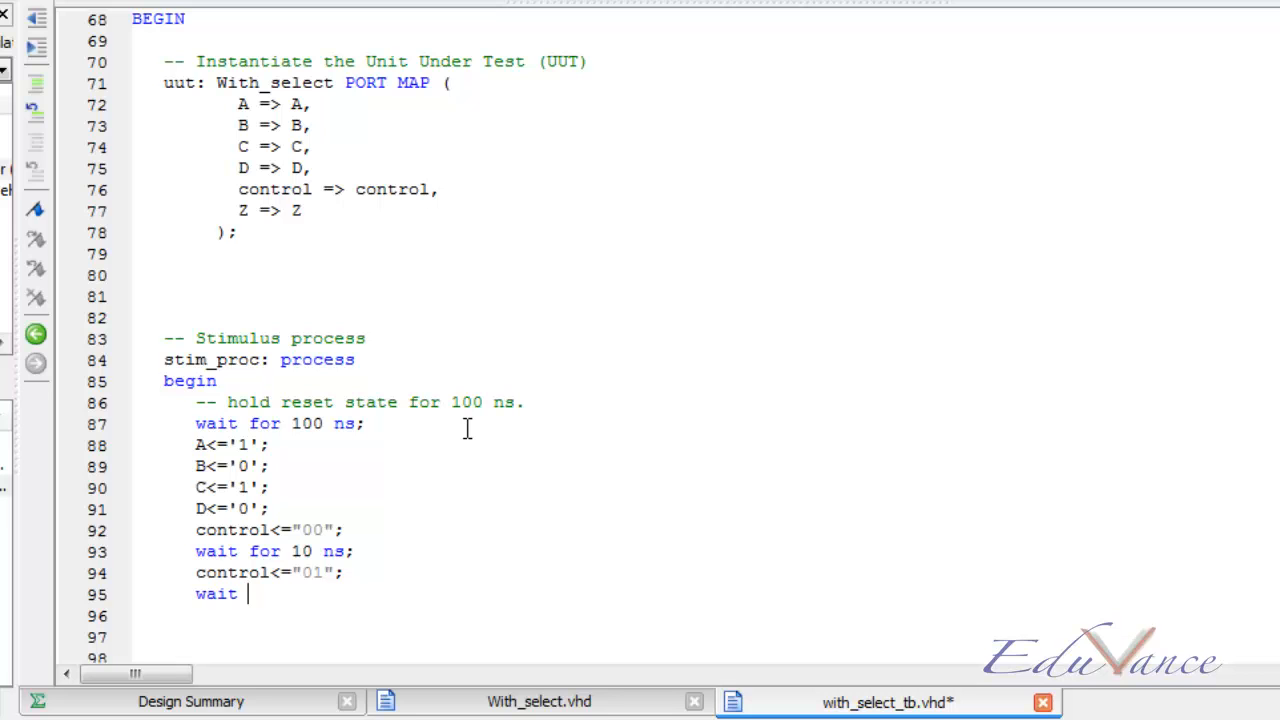
type("for 10")
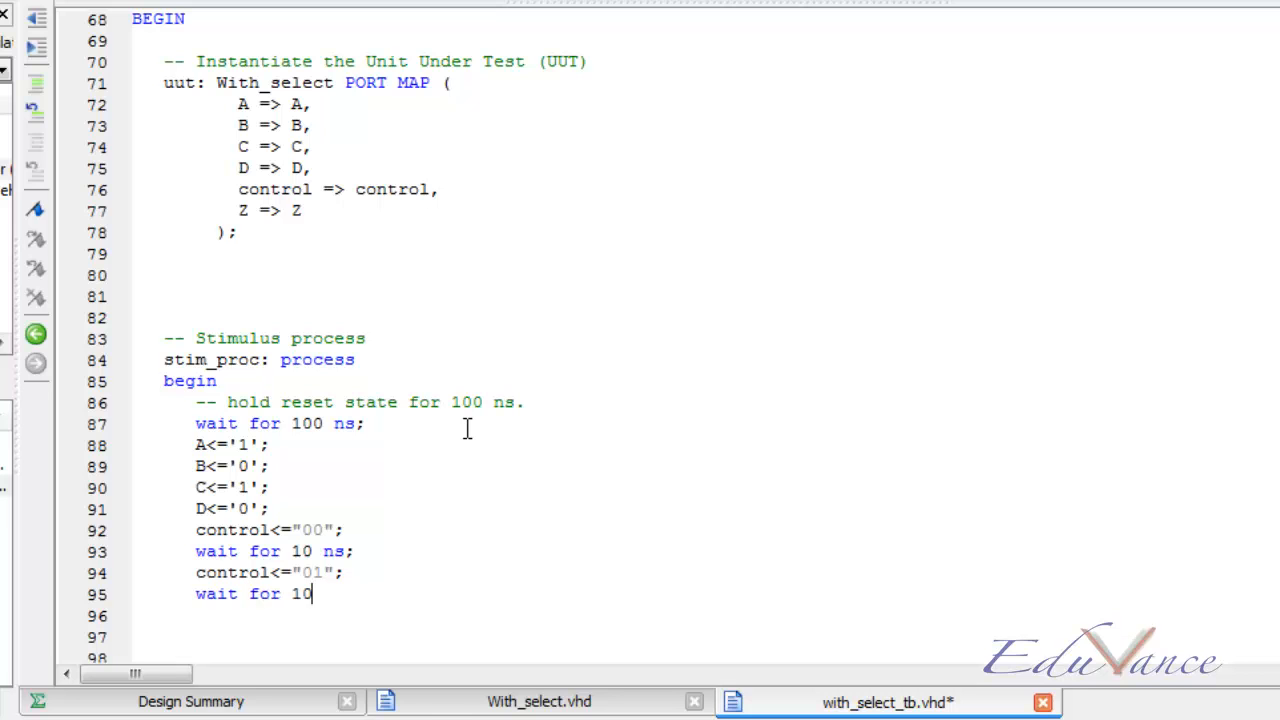
type("ns;")
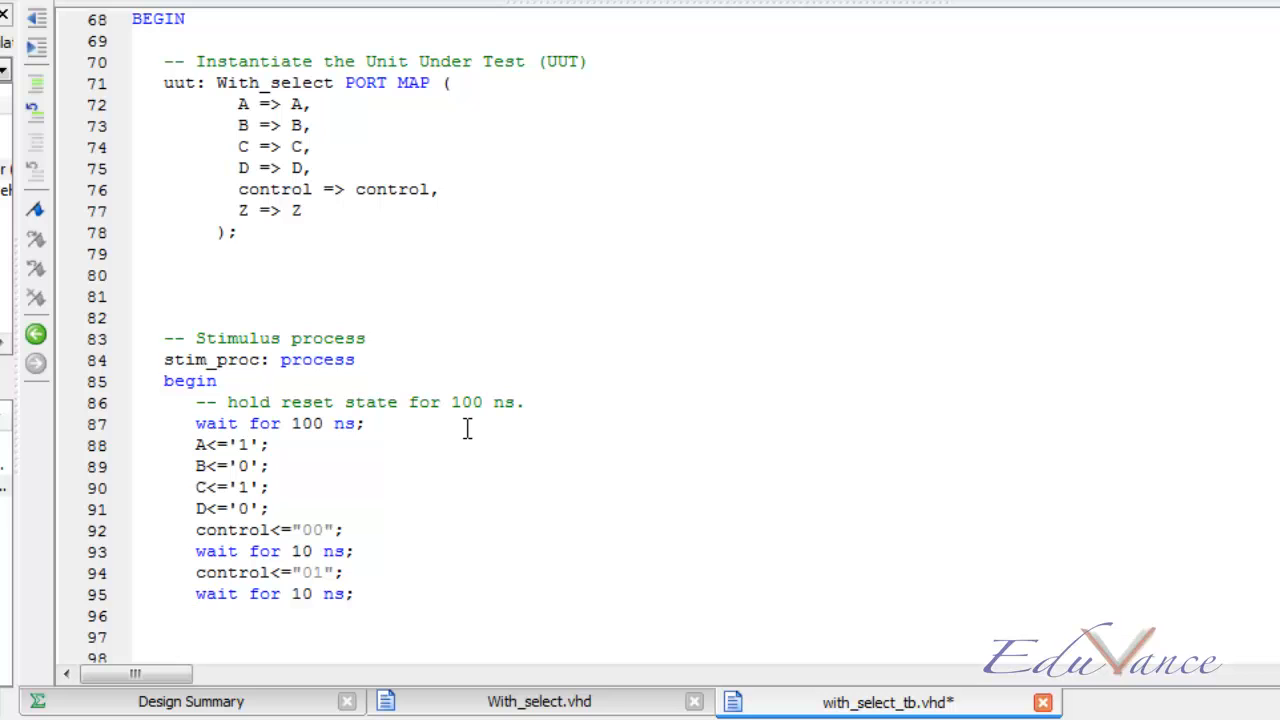
Step control to "10", wait 10 ns, then set control to "11"
type("cont")
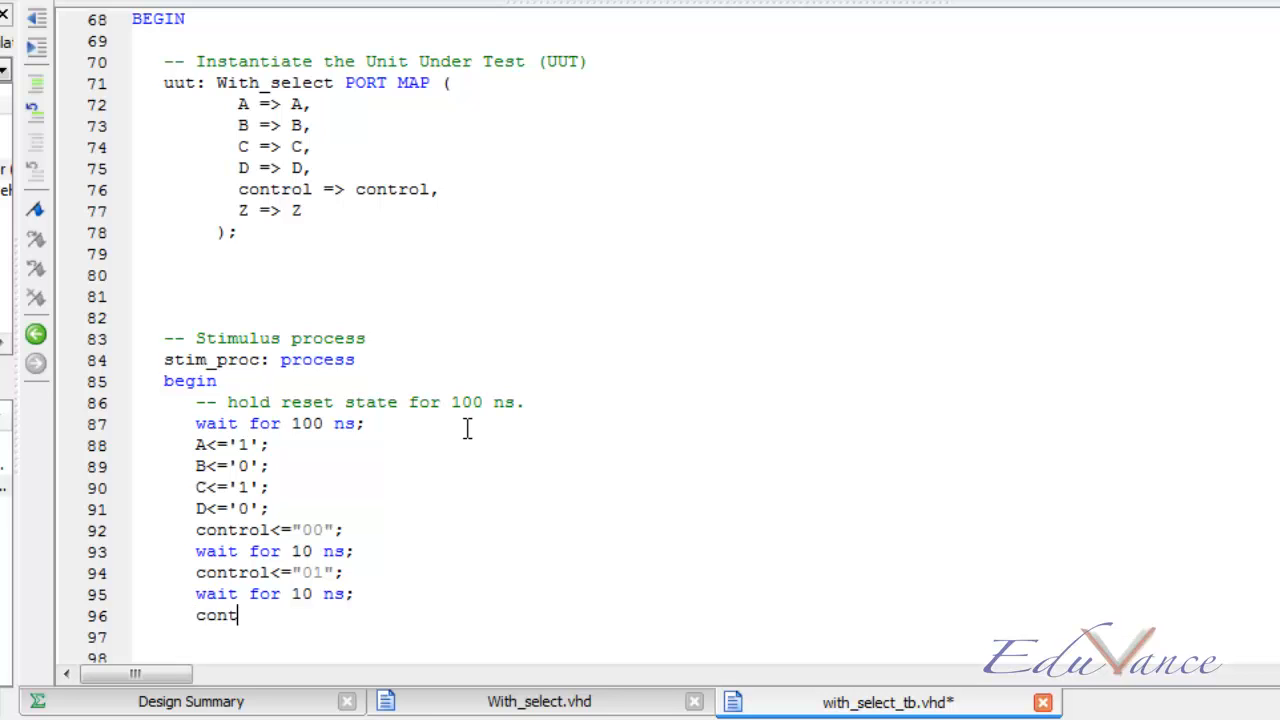
type("rol")
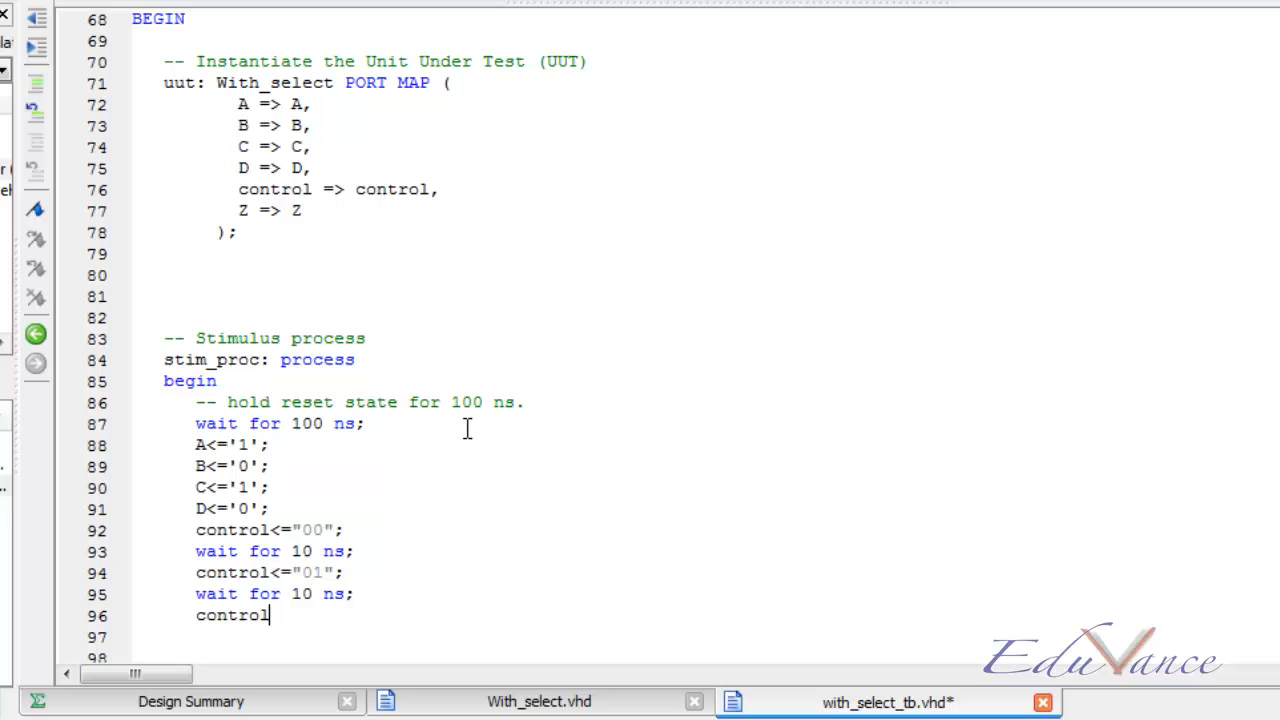
type("<=\"")
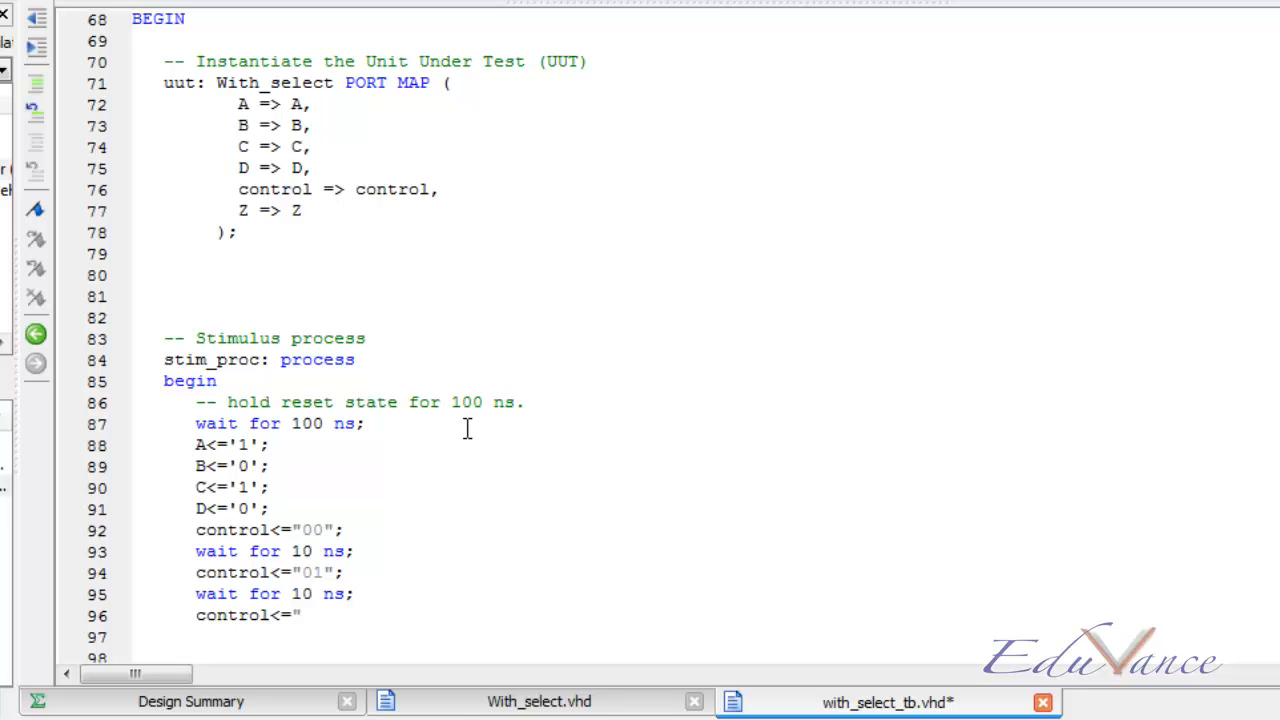
type("10")
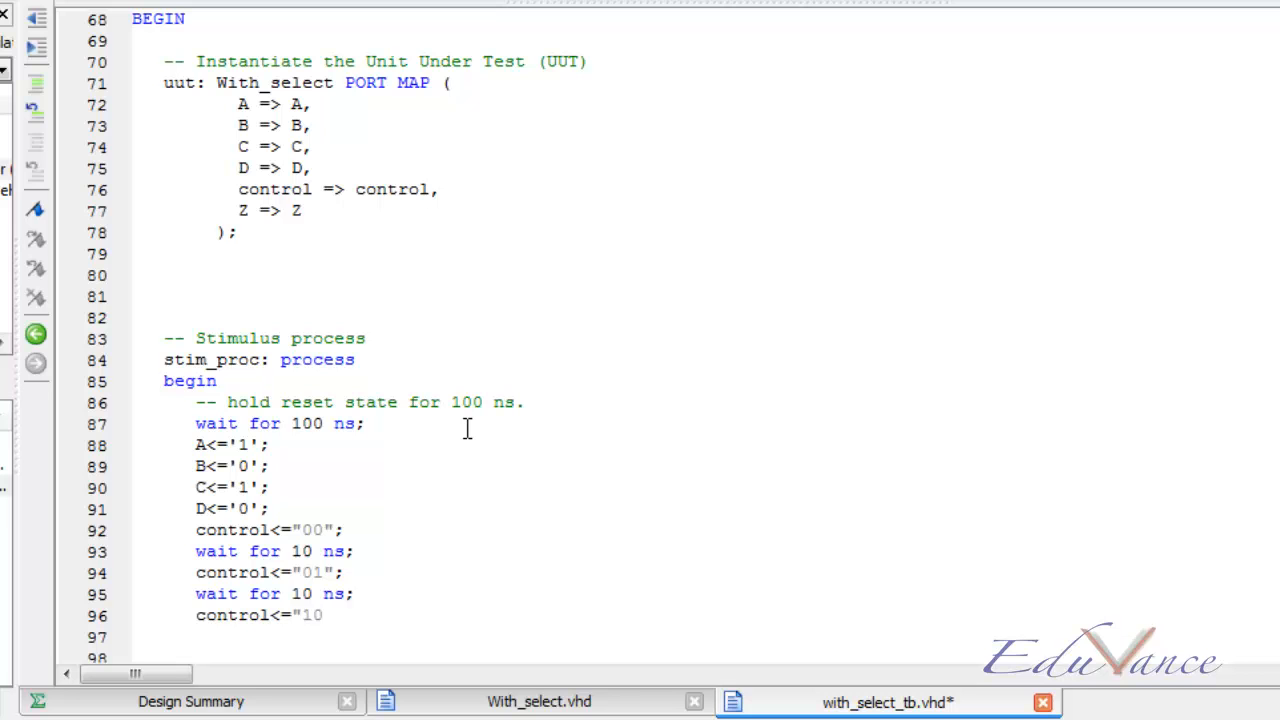
type("wa")
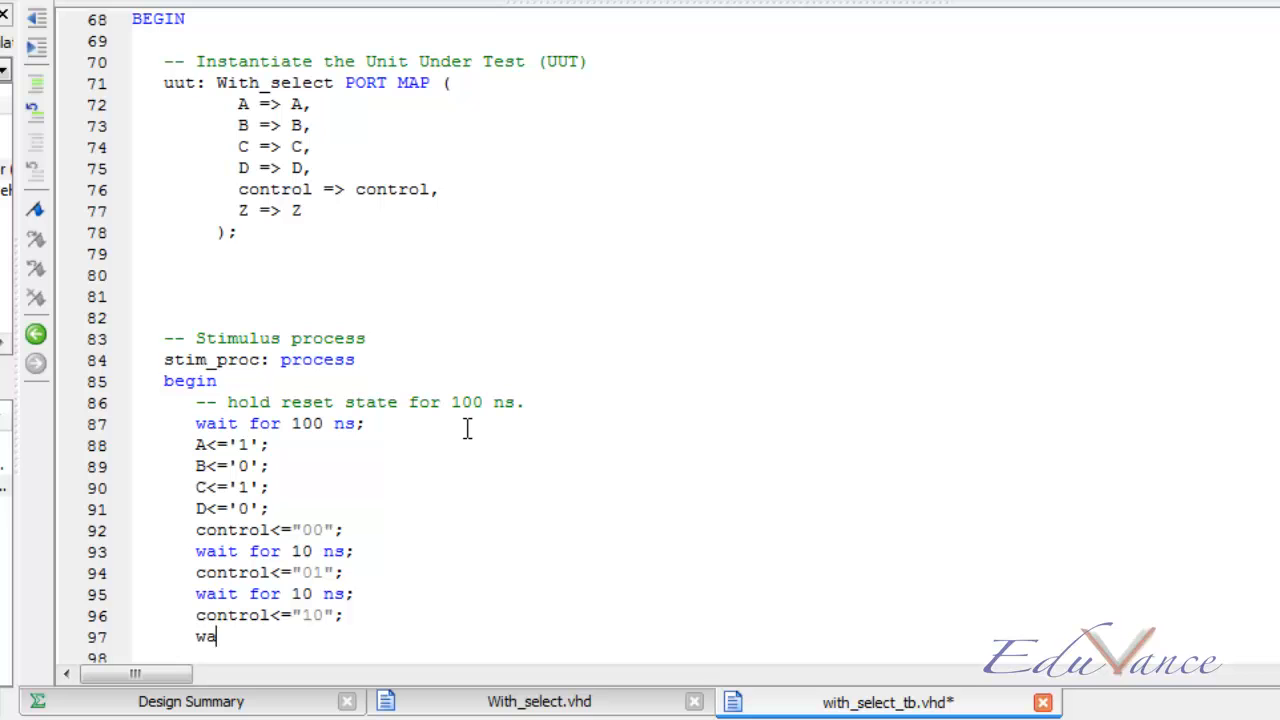
type("it for 10 ns;")
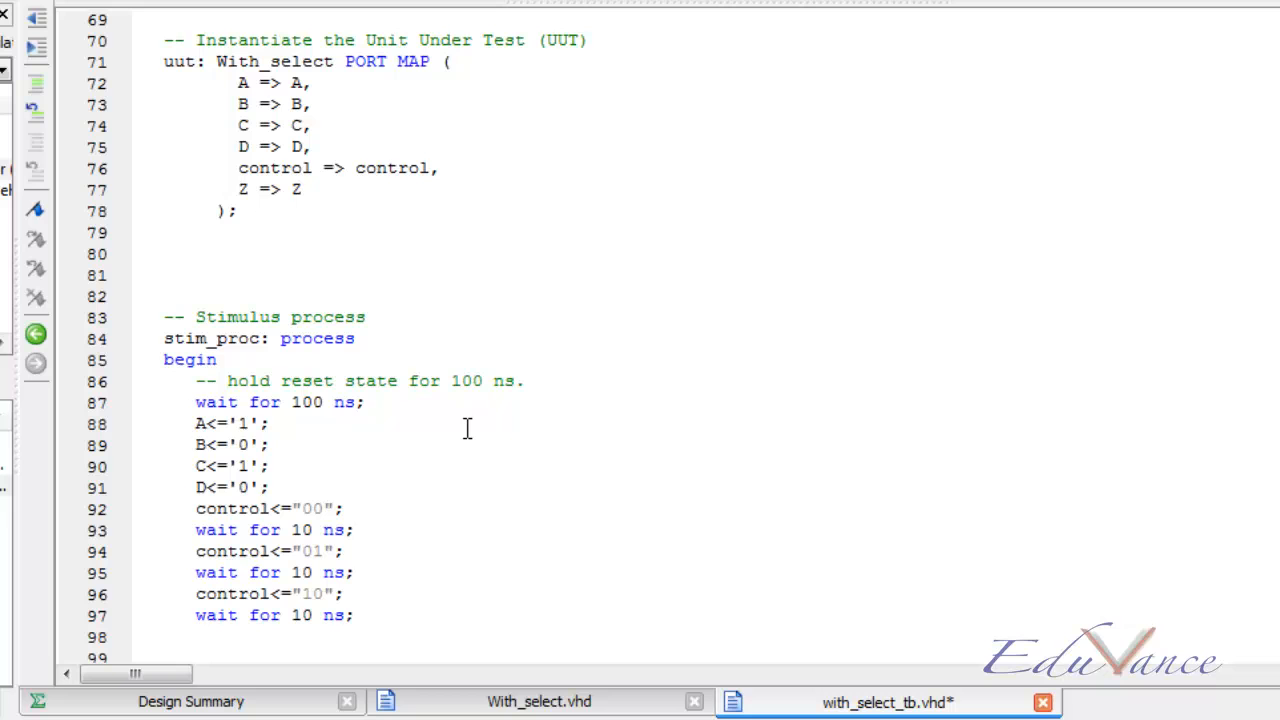
type("contro")
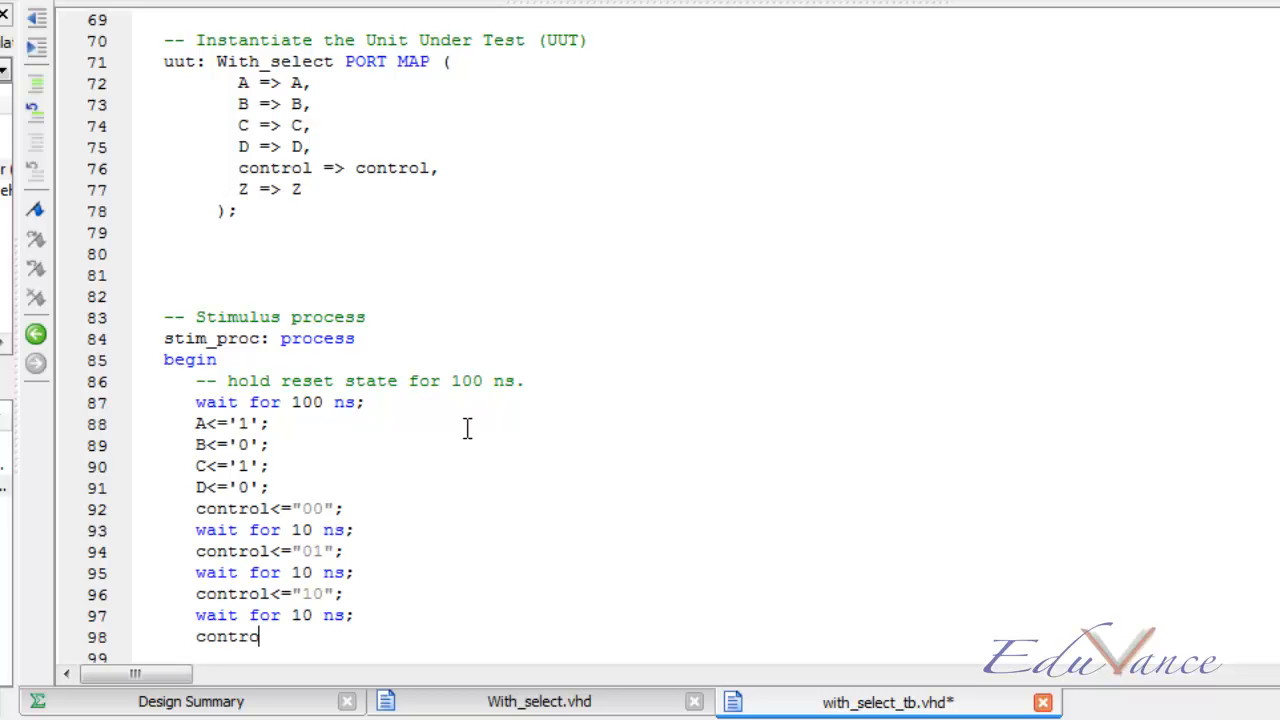
type("l<=\"")
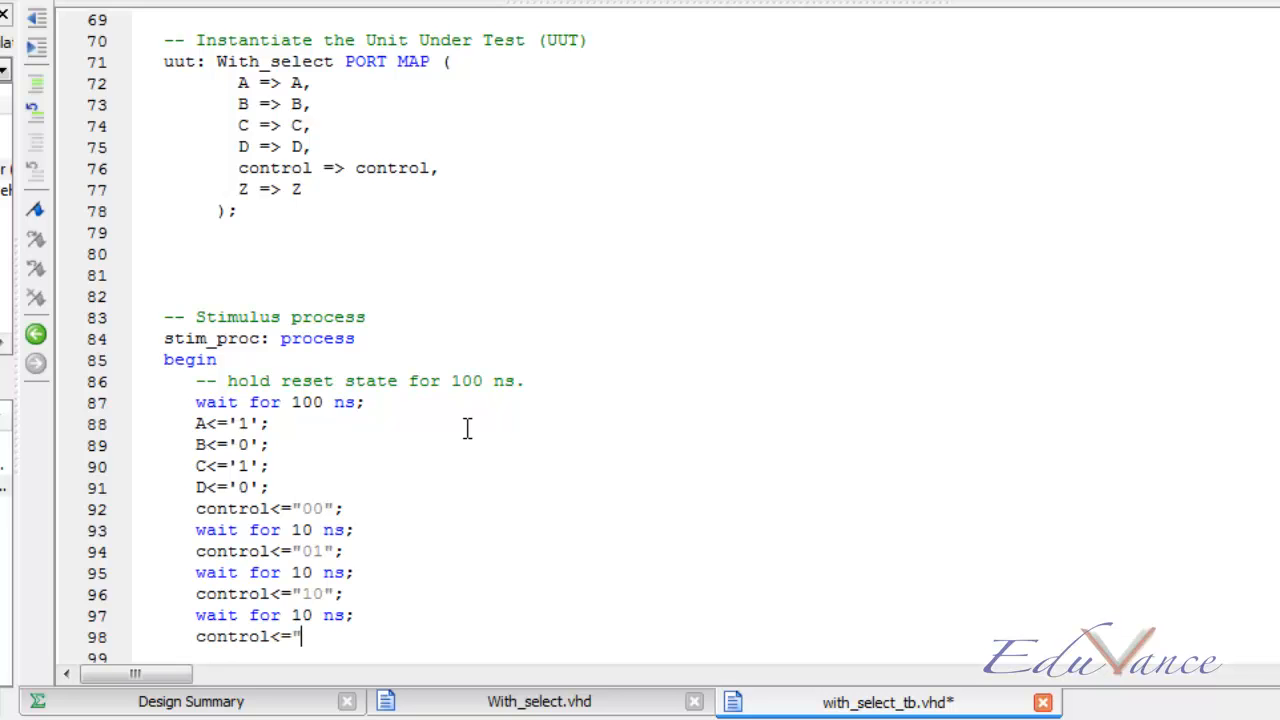
type("11\";")
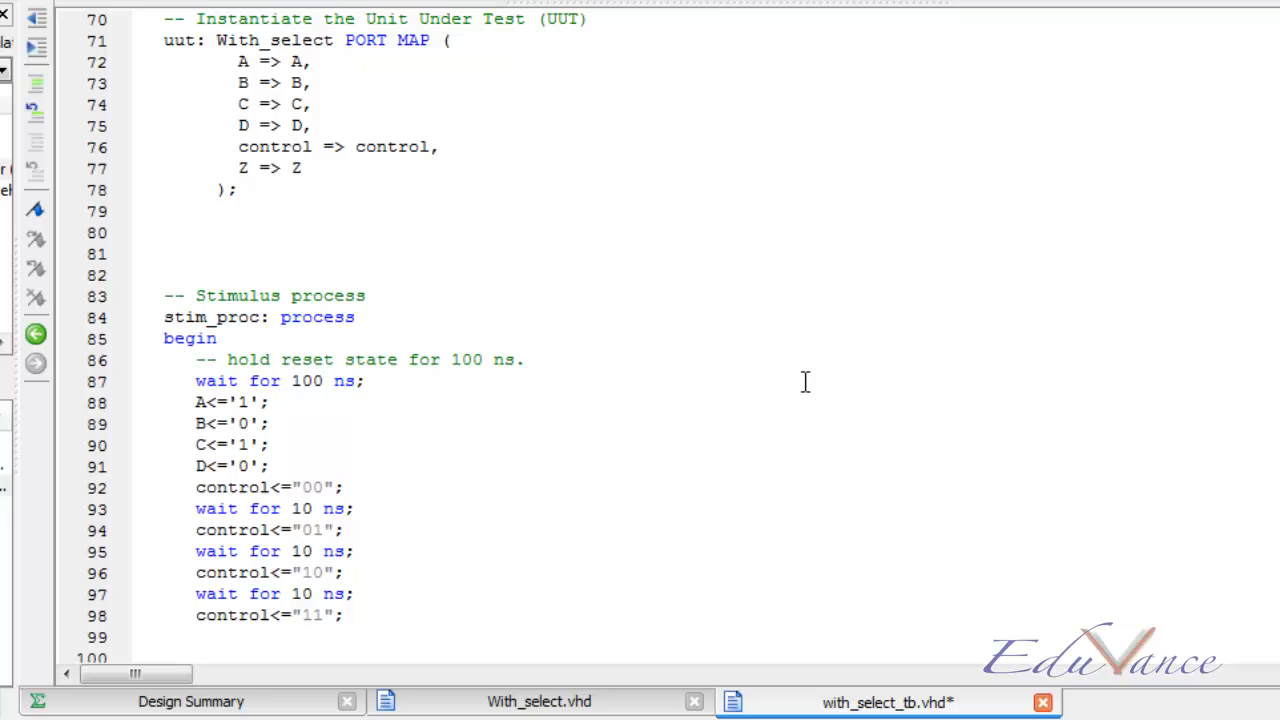
mouse_move(328, 403)
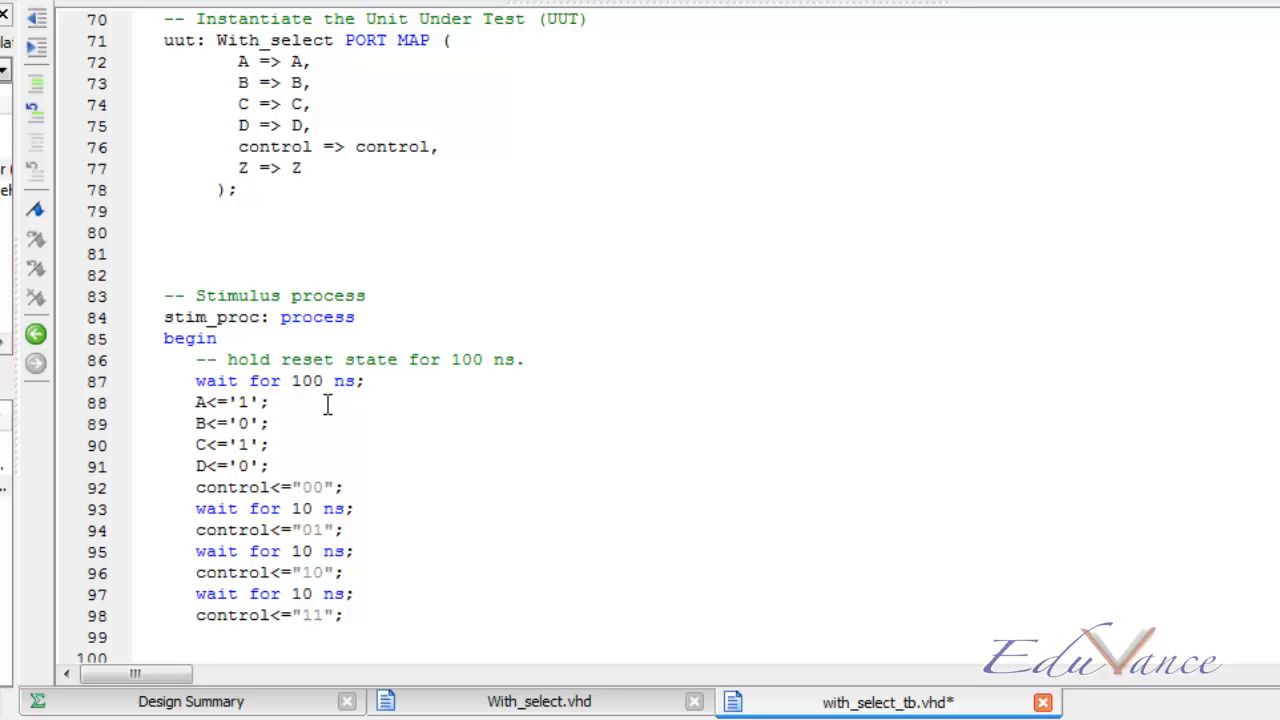
Add the comments --initialise input after A<='1' and --changing control after control<="00"
type("--ini")
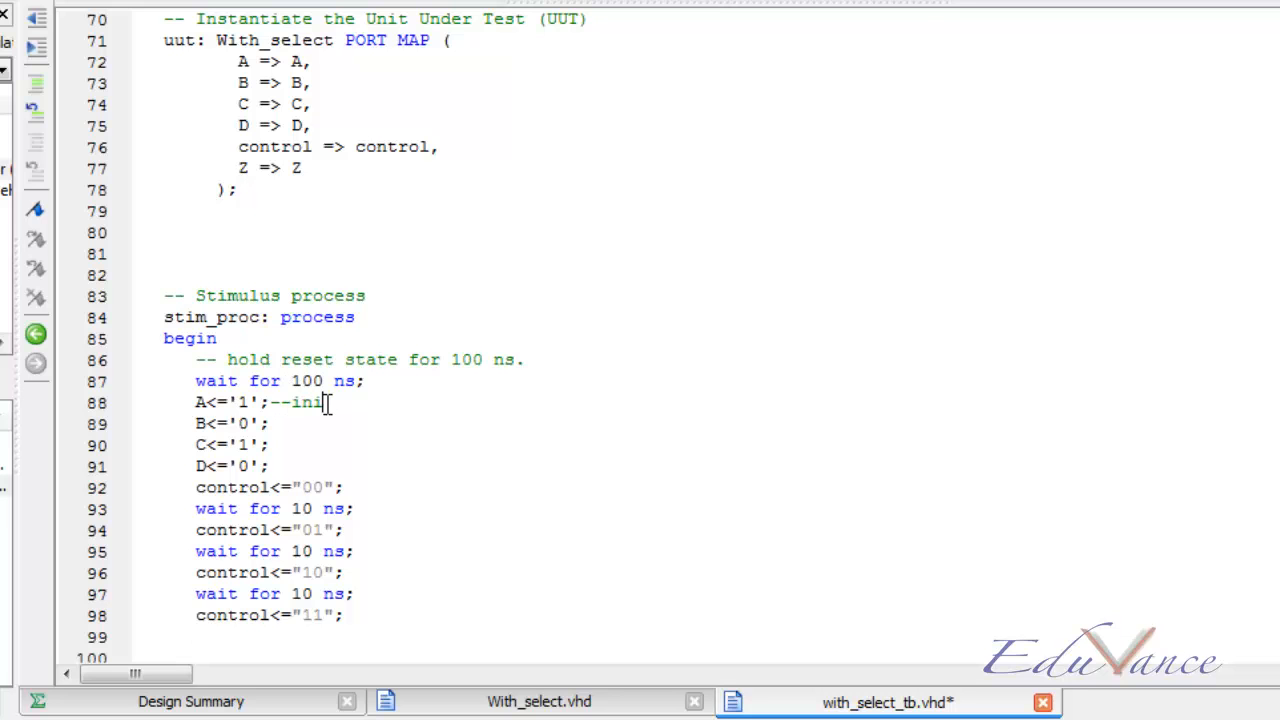
type("tialise i")
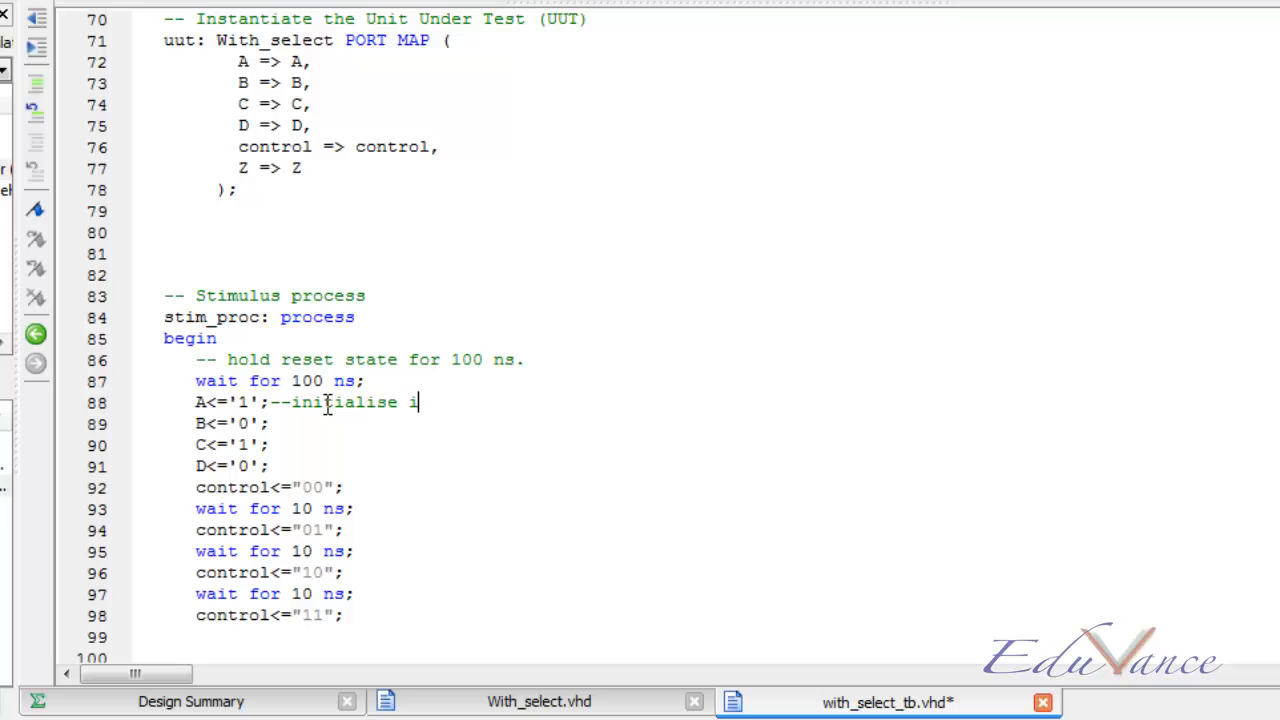
type("nput")
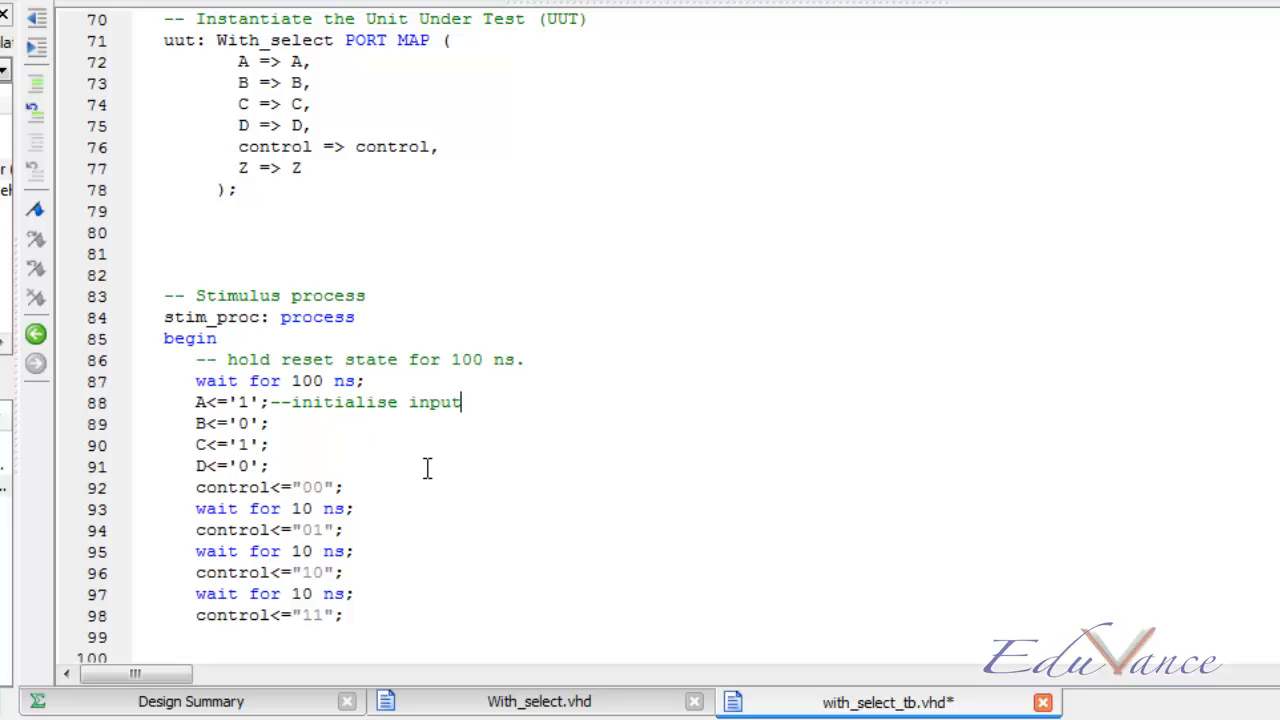
type(";--")
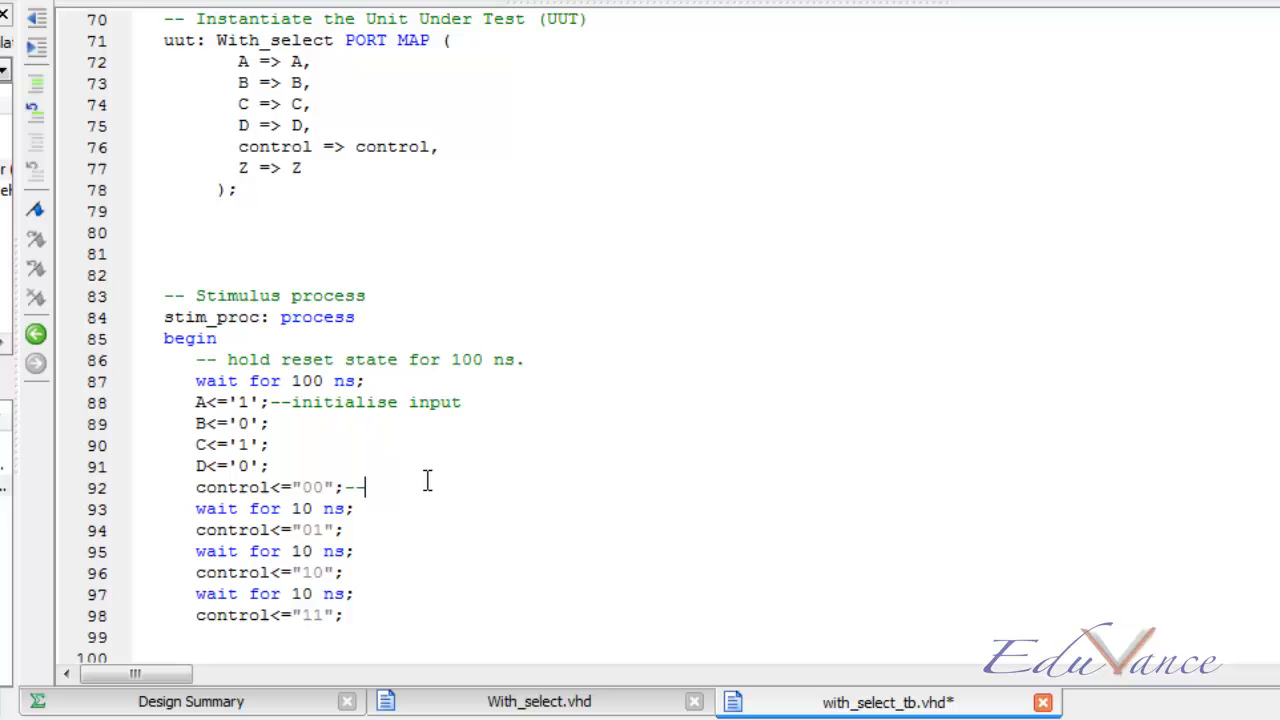
type("changing")
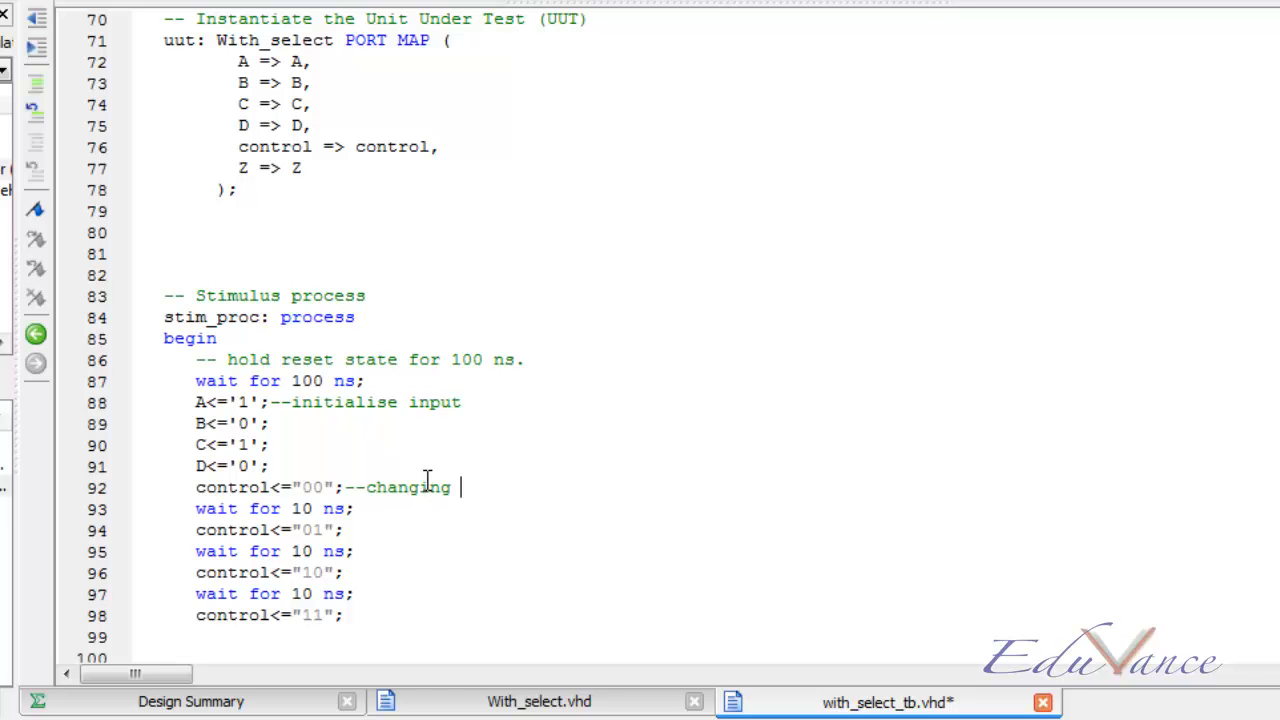
type("cintrol")
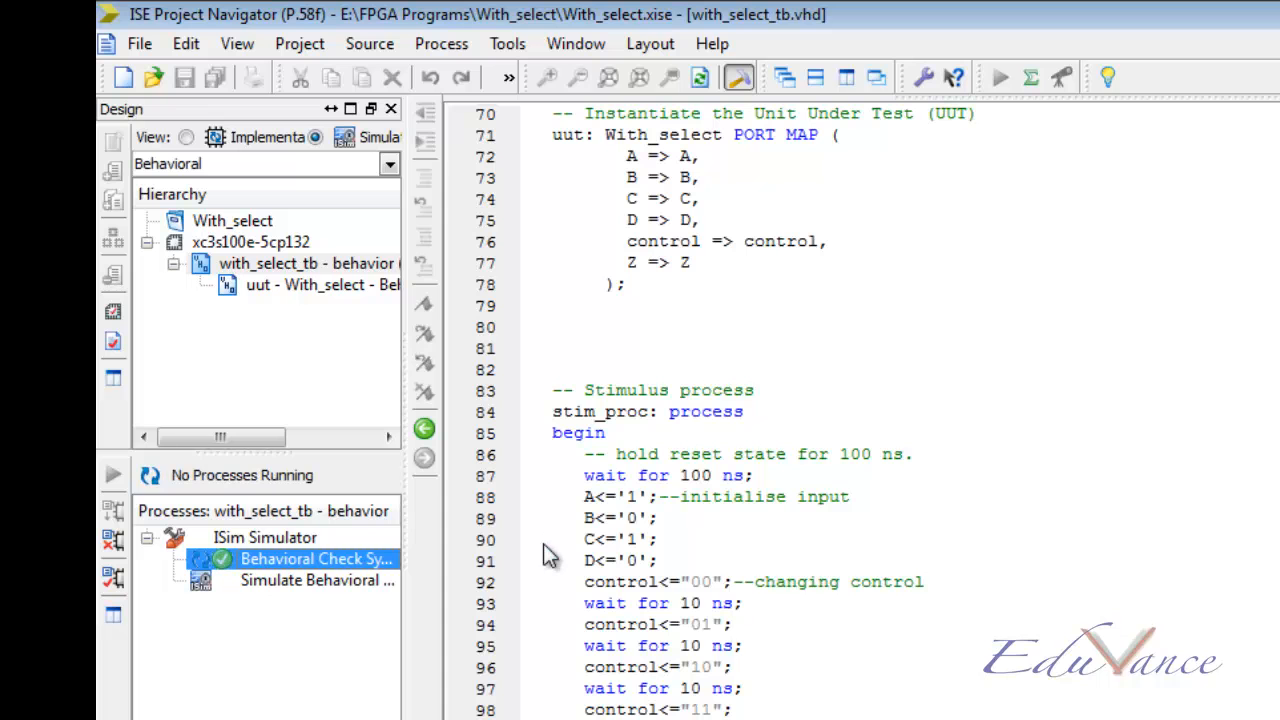
mouse_move(332, 595)
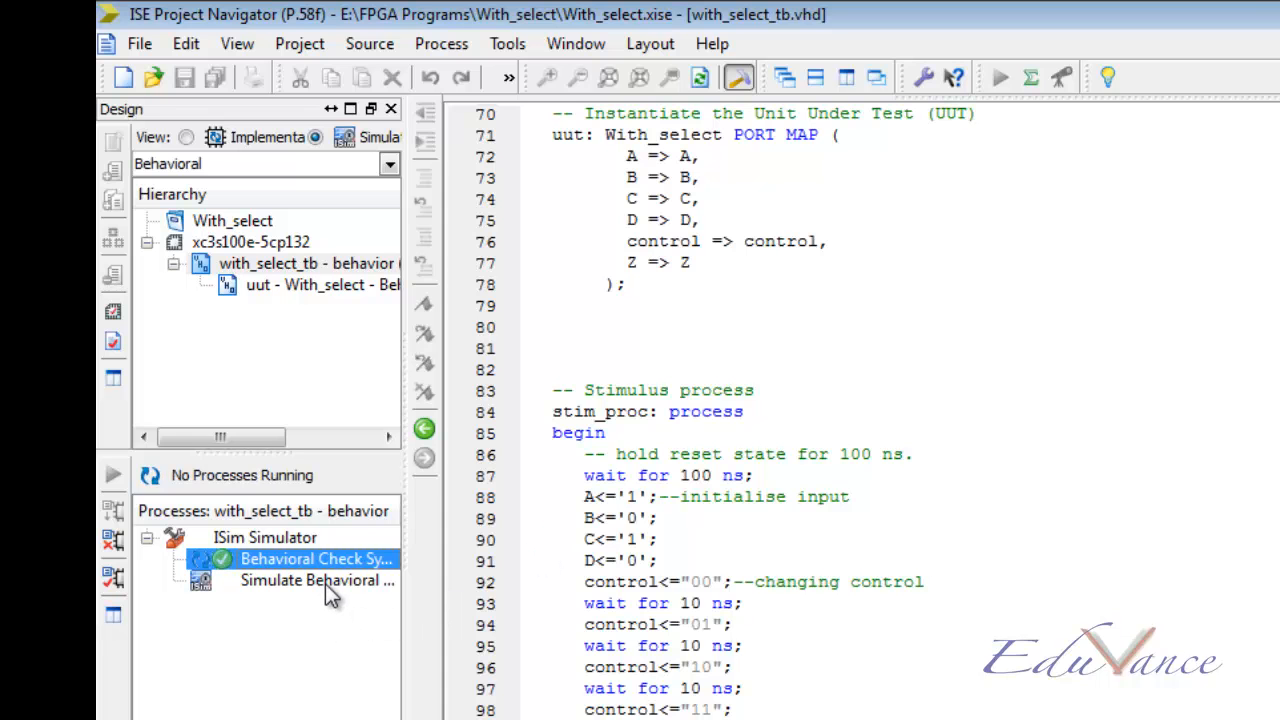
Run Simulate Behavioral Model under ISim Simulator for with_select_tb
double_click(317, 580)
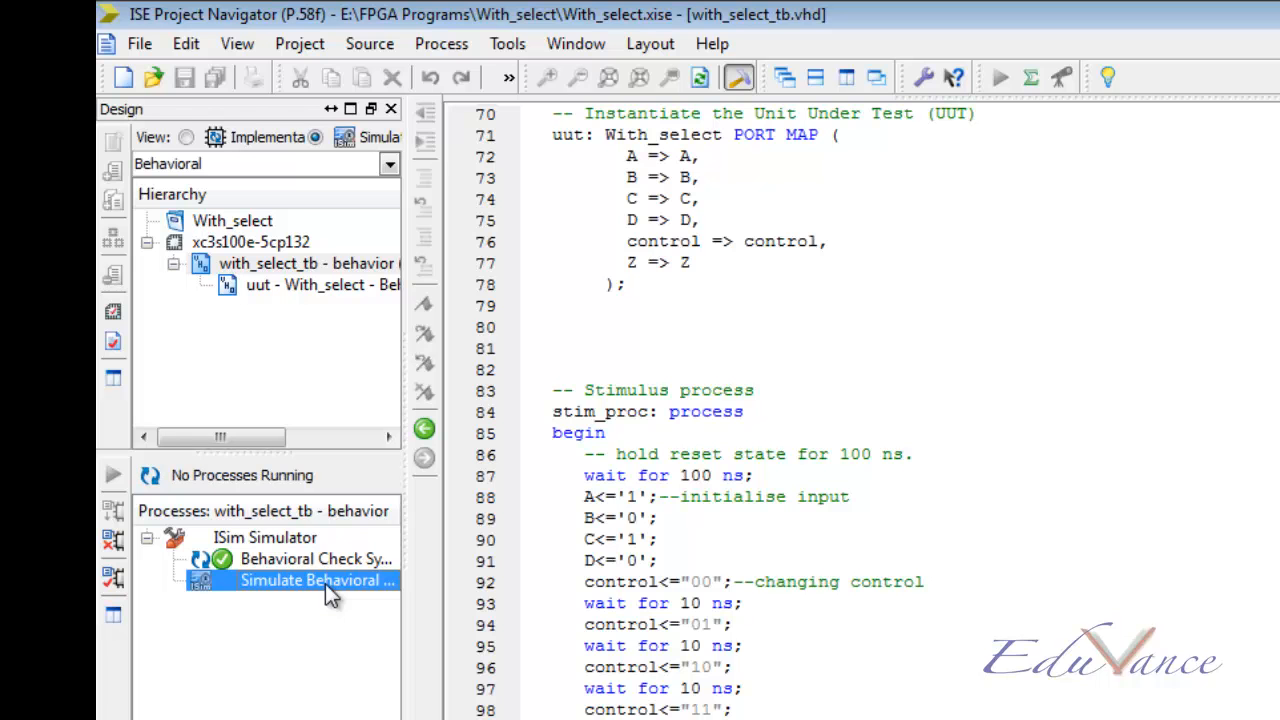
double_click(316, 579)
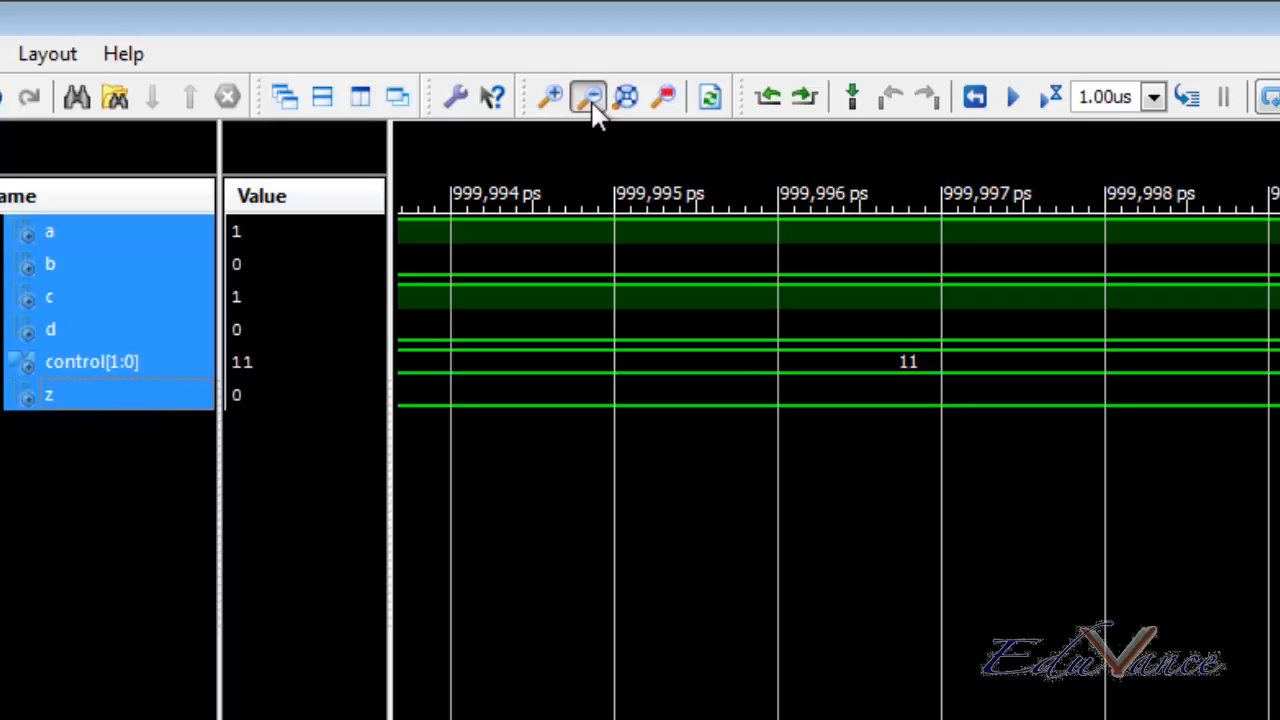
Zoom to Full View so the waveform shows control stepping 00–11 from 0 ns with z pulsing
left_click(589, 96)
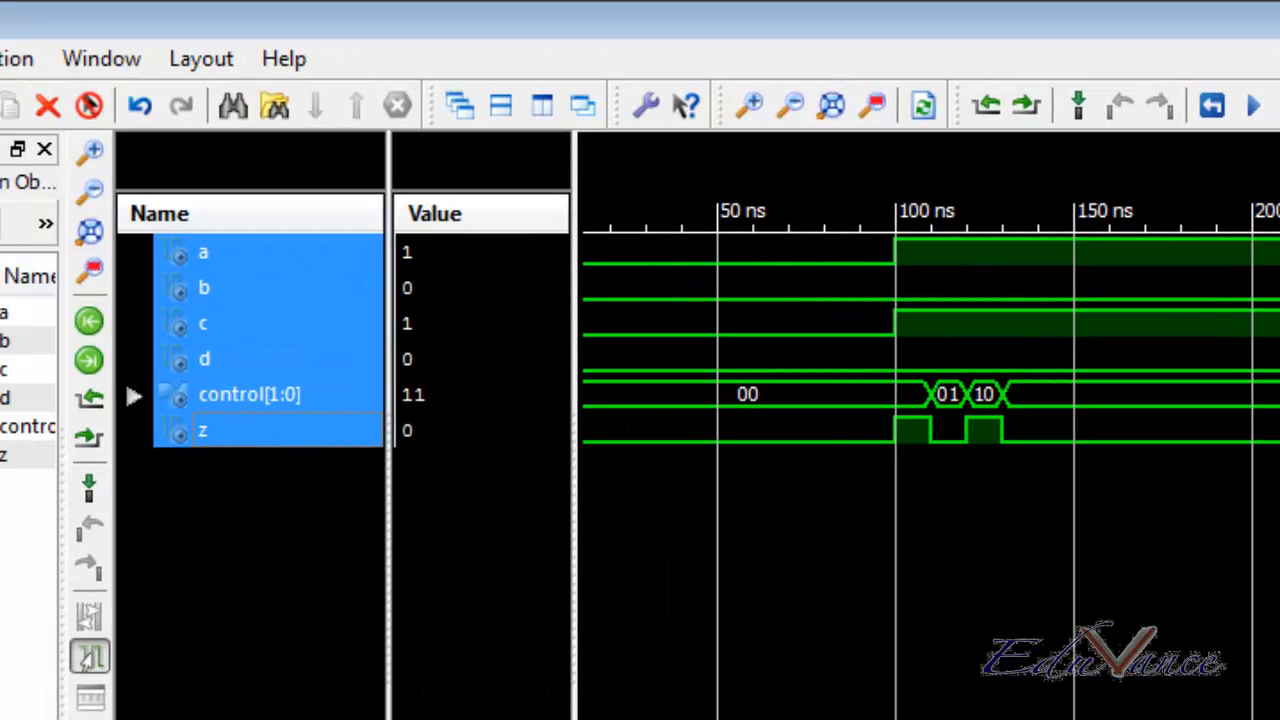
mouse_move(880, 520)
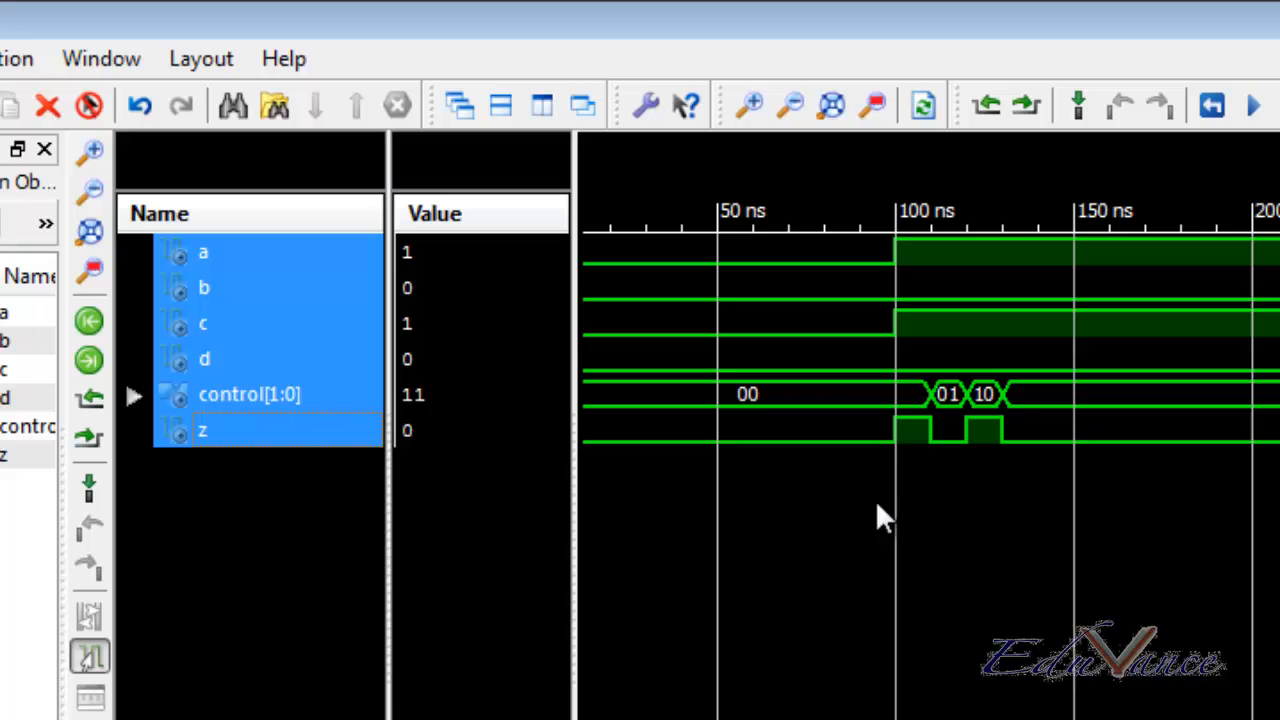
mouse_move(840, 395)
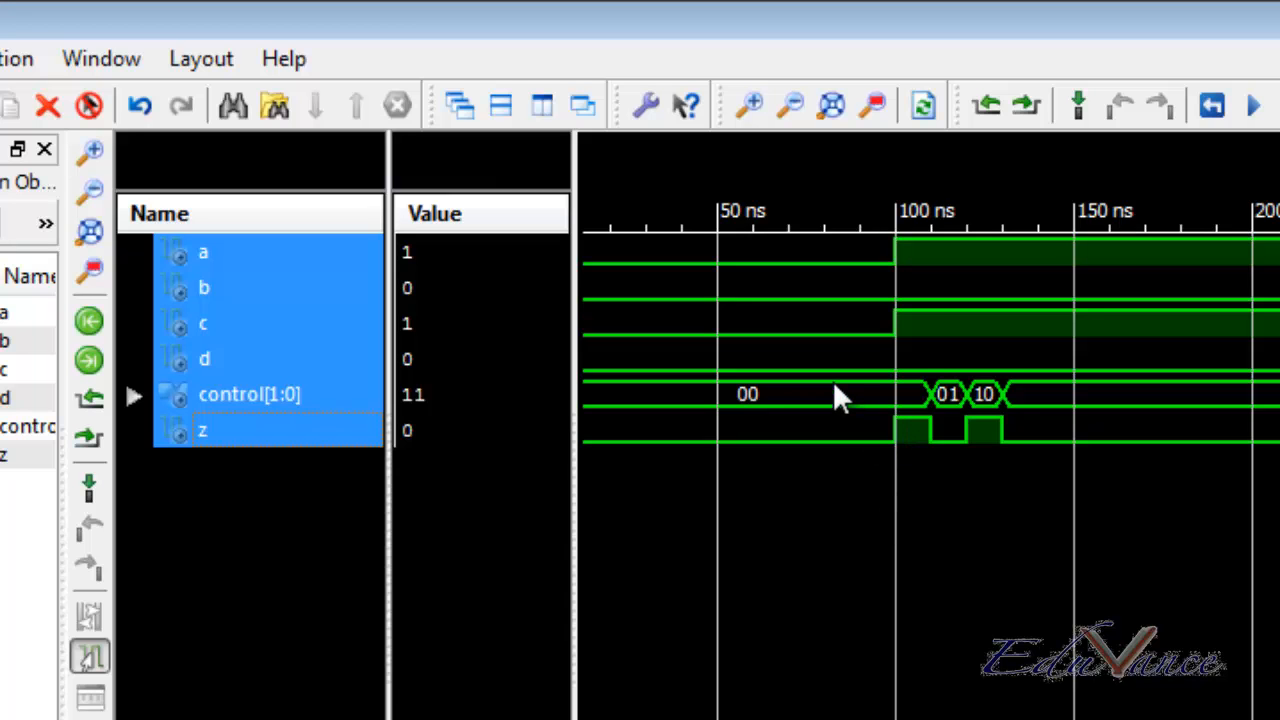
mouse_move(910, 240)
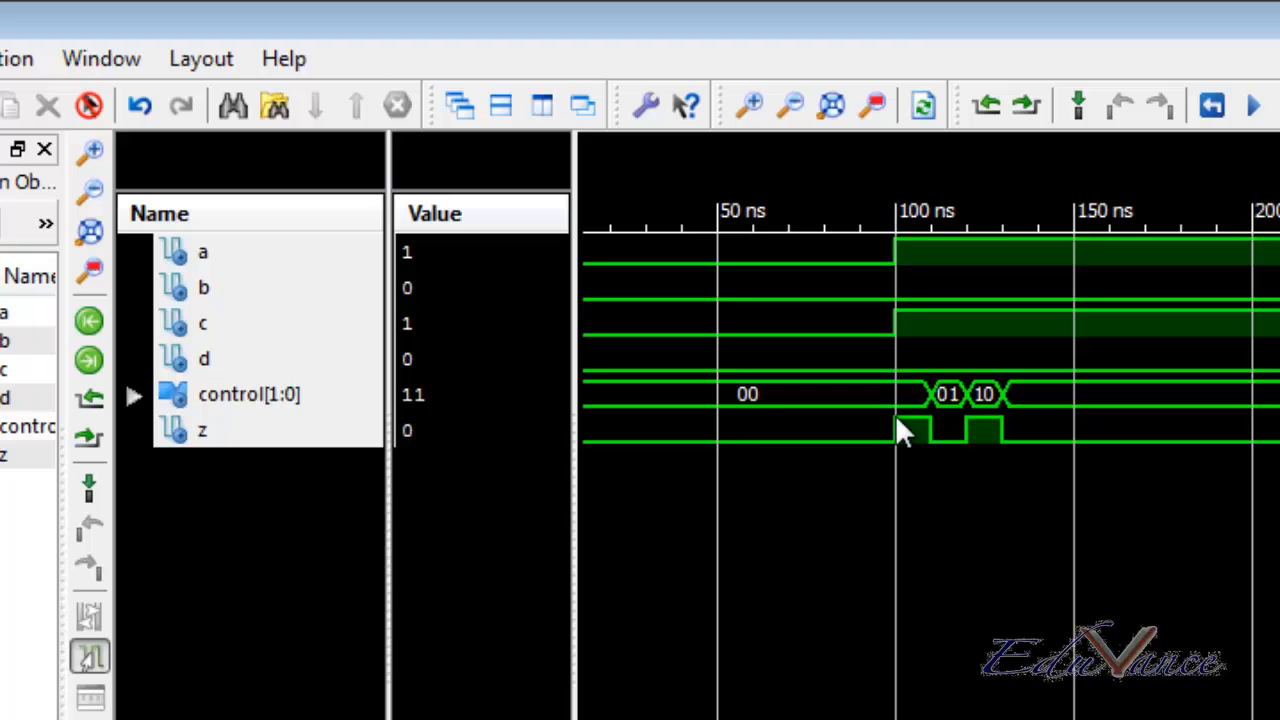
mouse_move(915, 445)
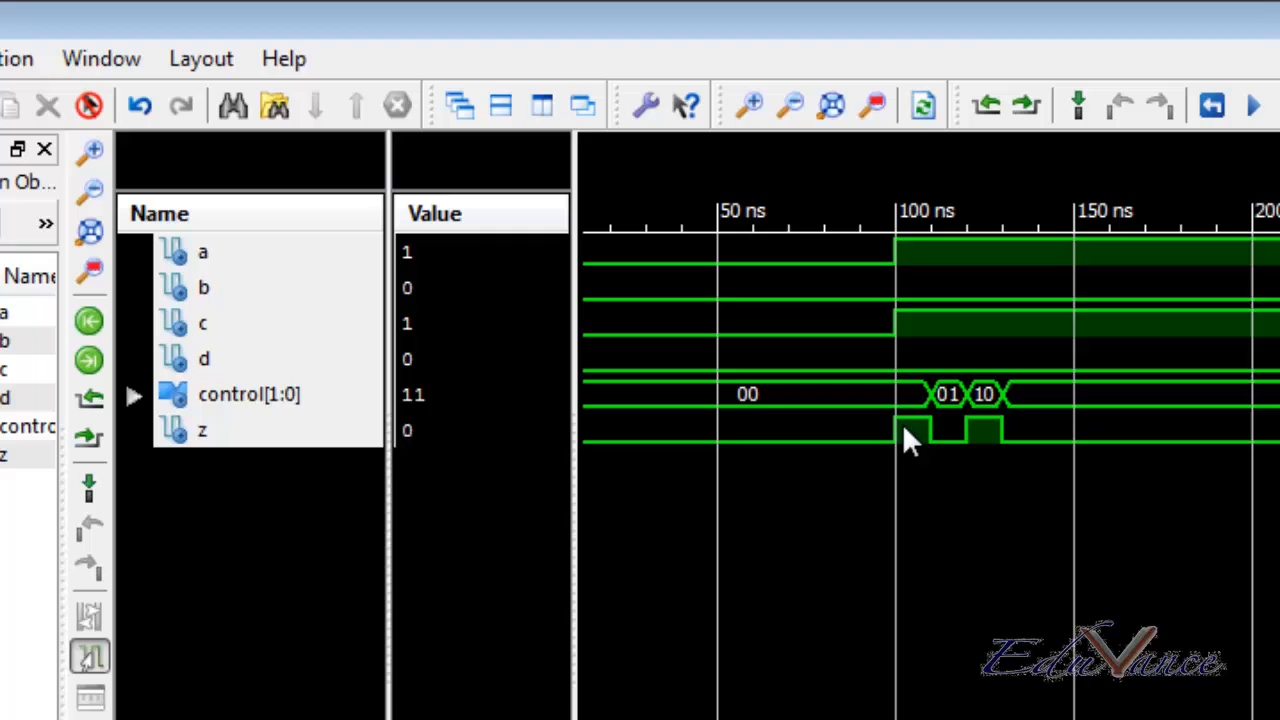
mouse_move(930, 275)
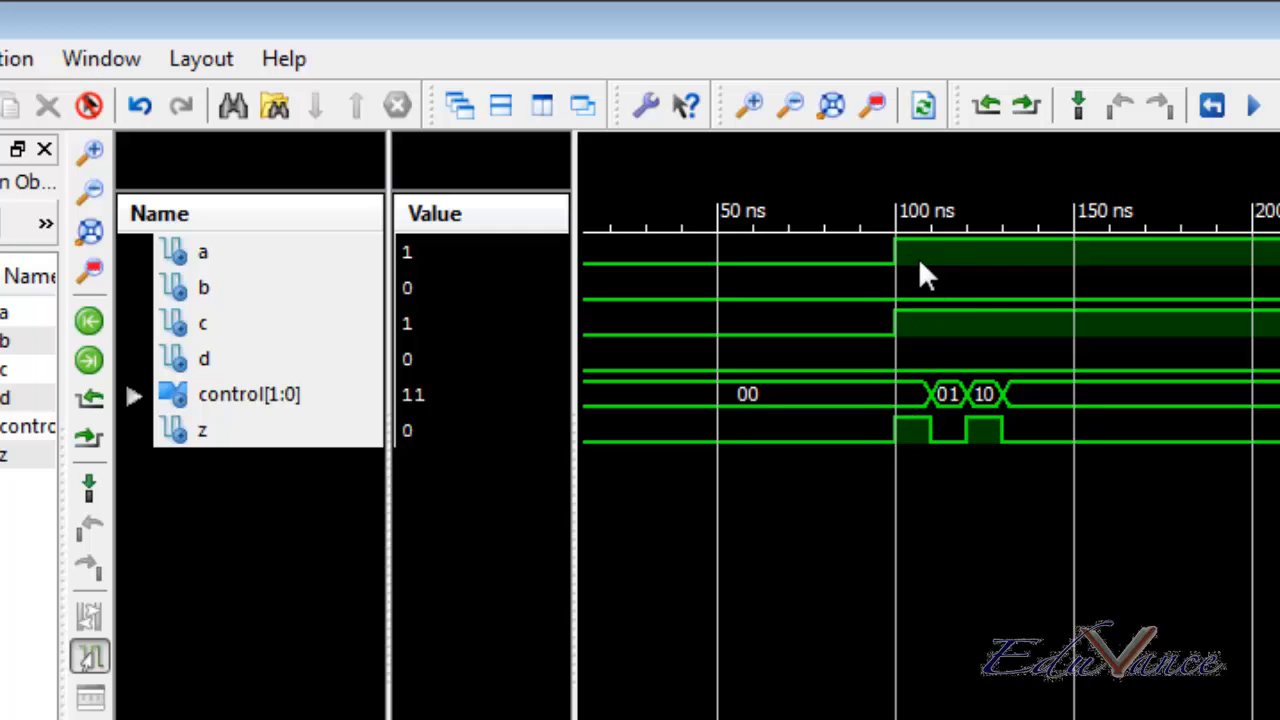
mouse_move(914, 265)
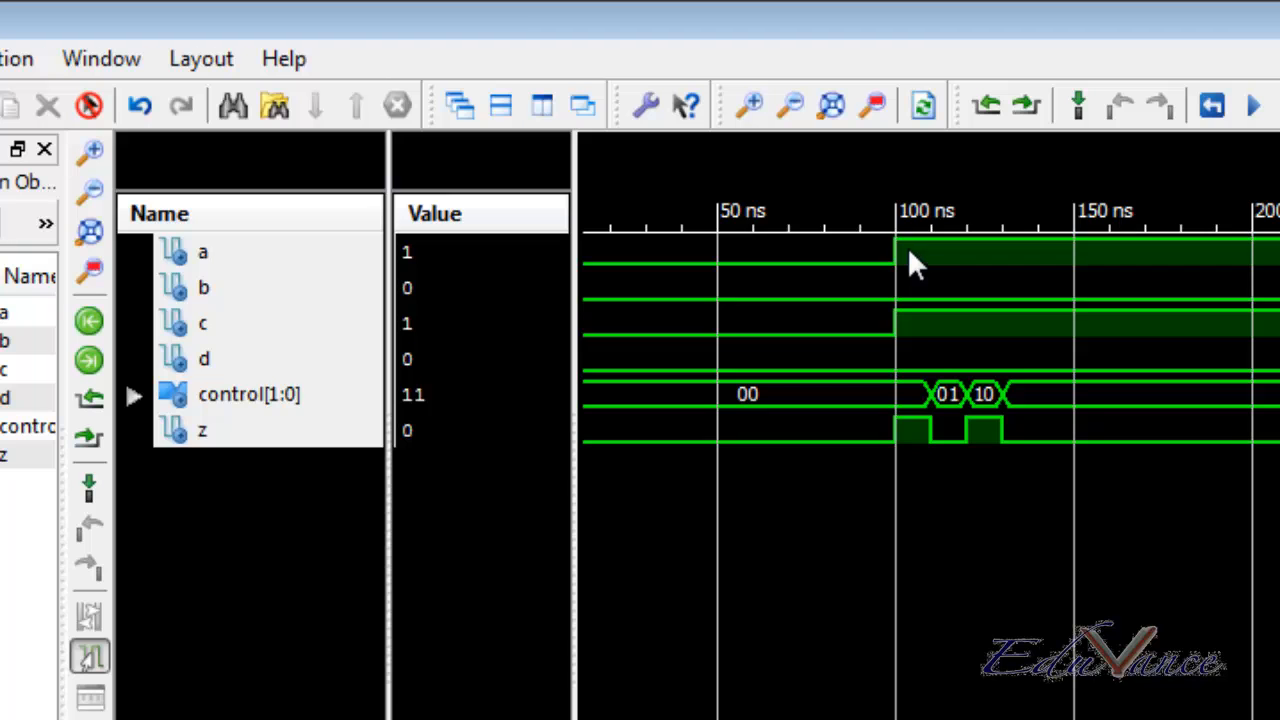
mouse_move(975, 445)
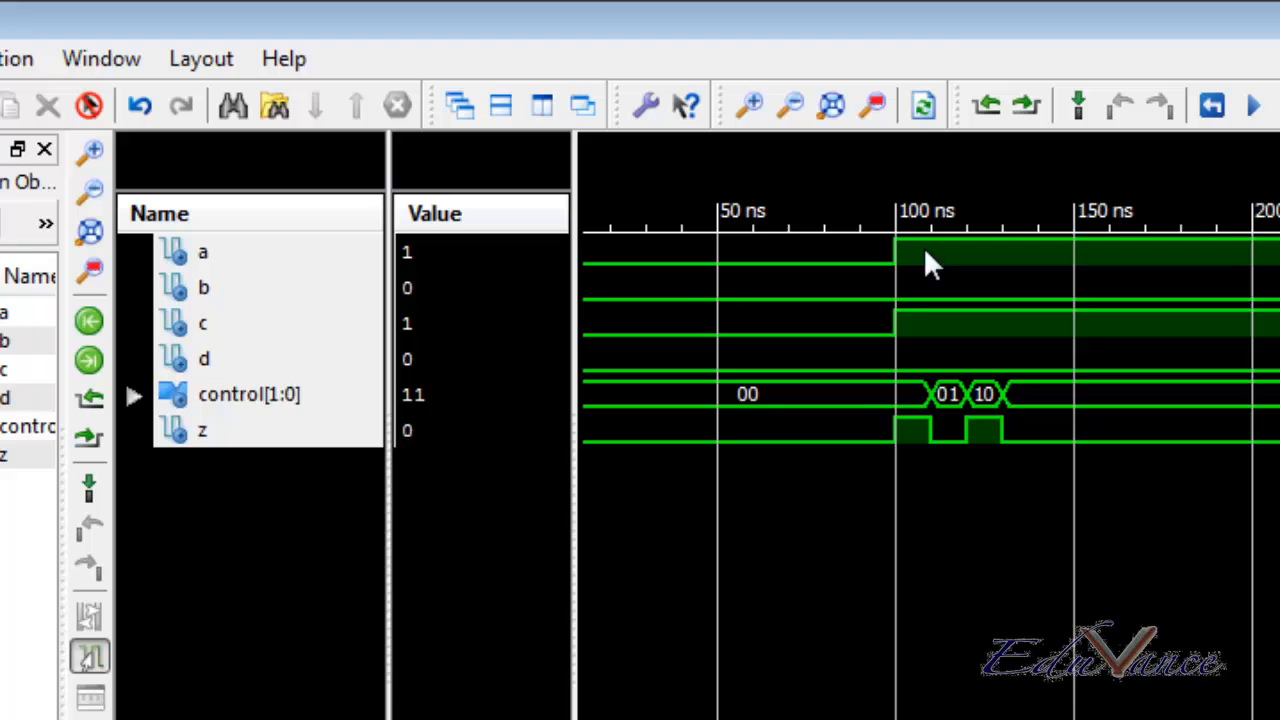
mouse_move(920, 405)
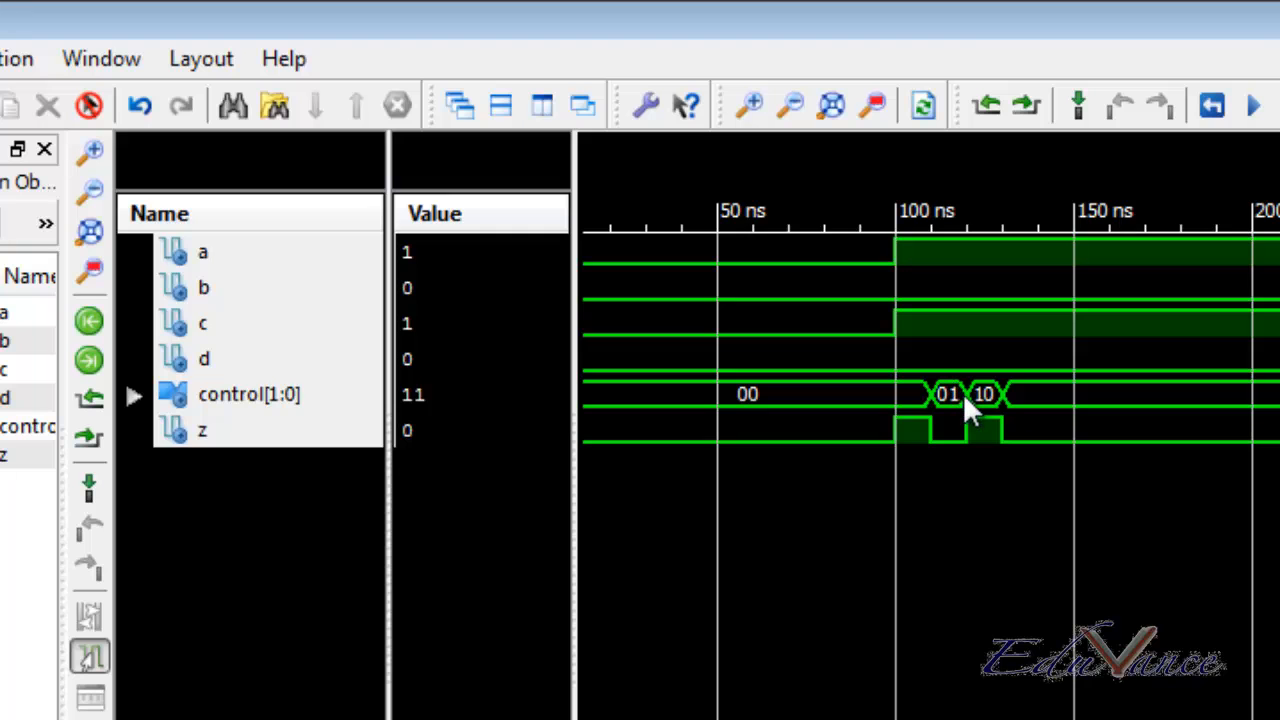
mouse_move(915, 295)
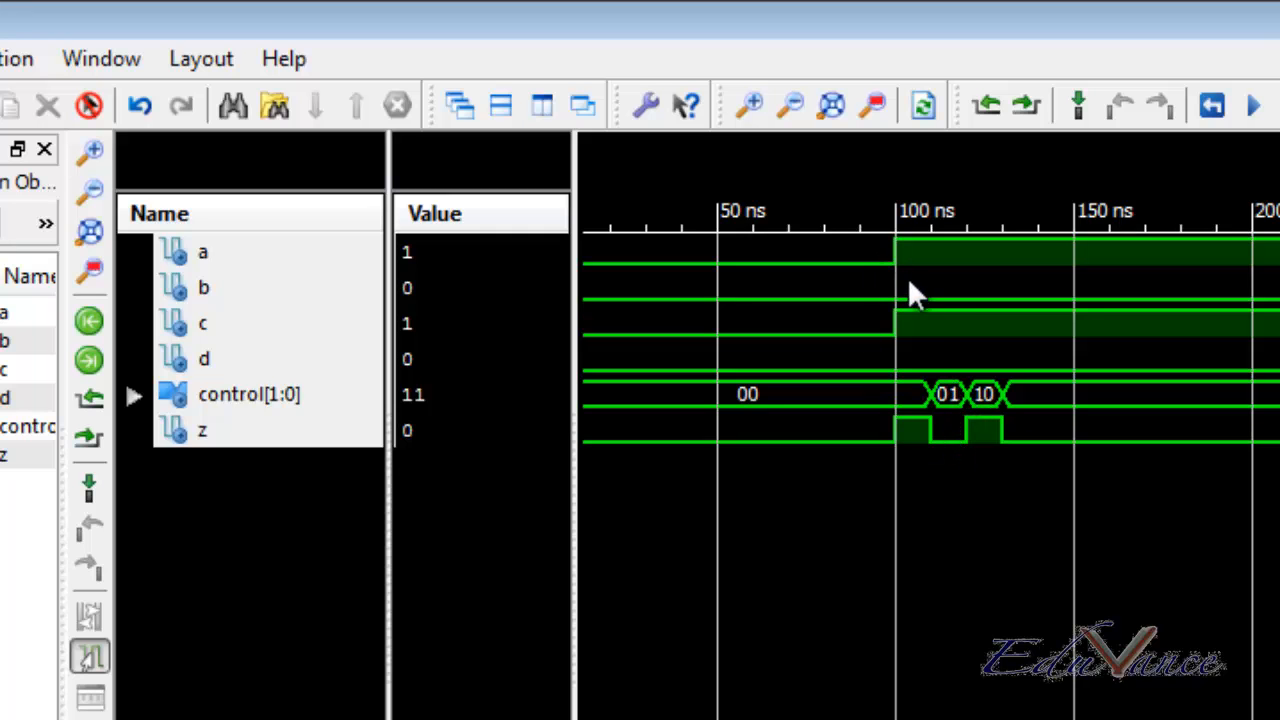
mouse_move(1000, 450)
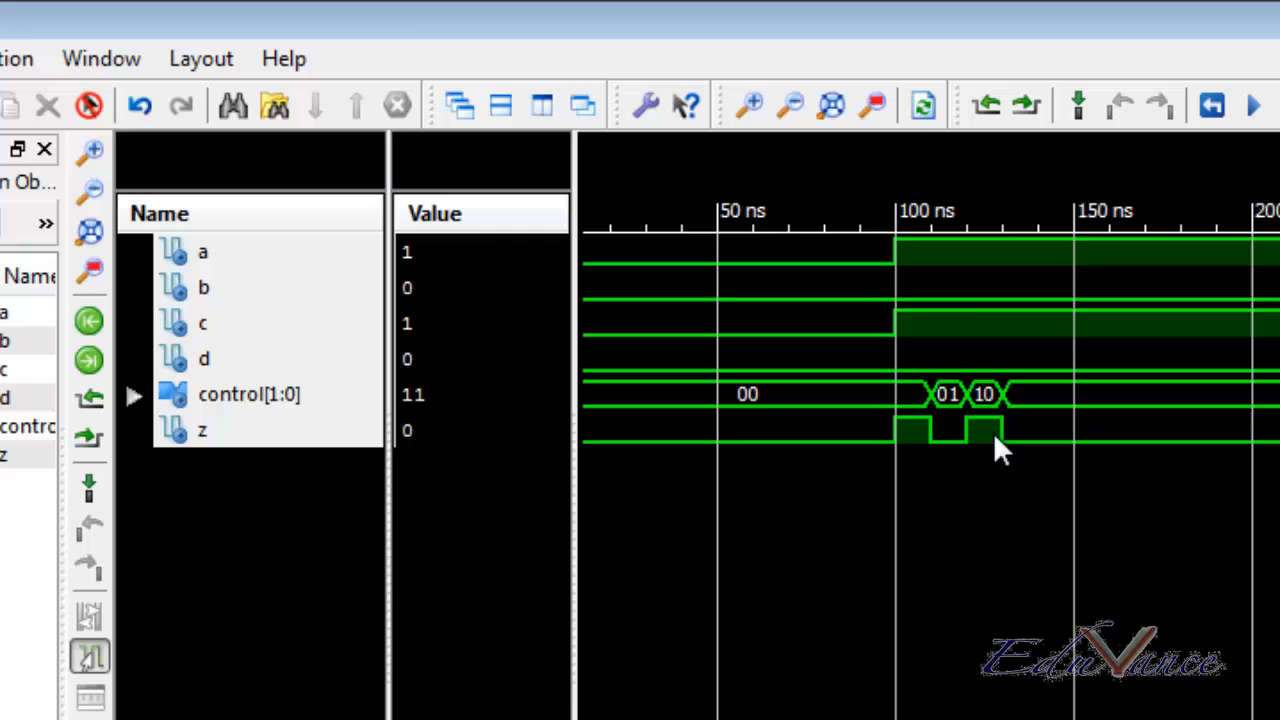
mouse_move(1030, 420)
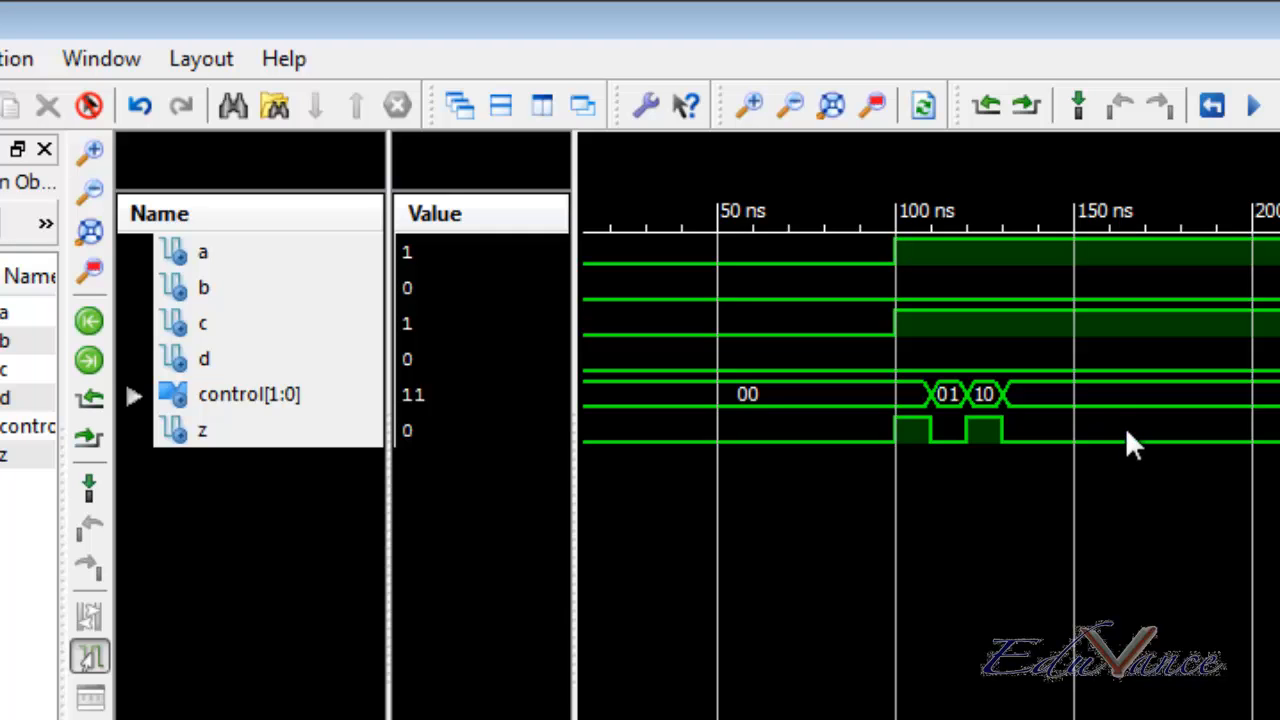
mouse_move(745, 420)
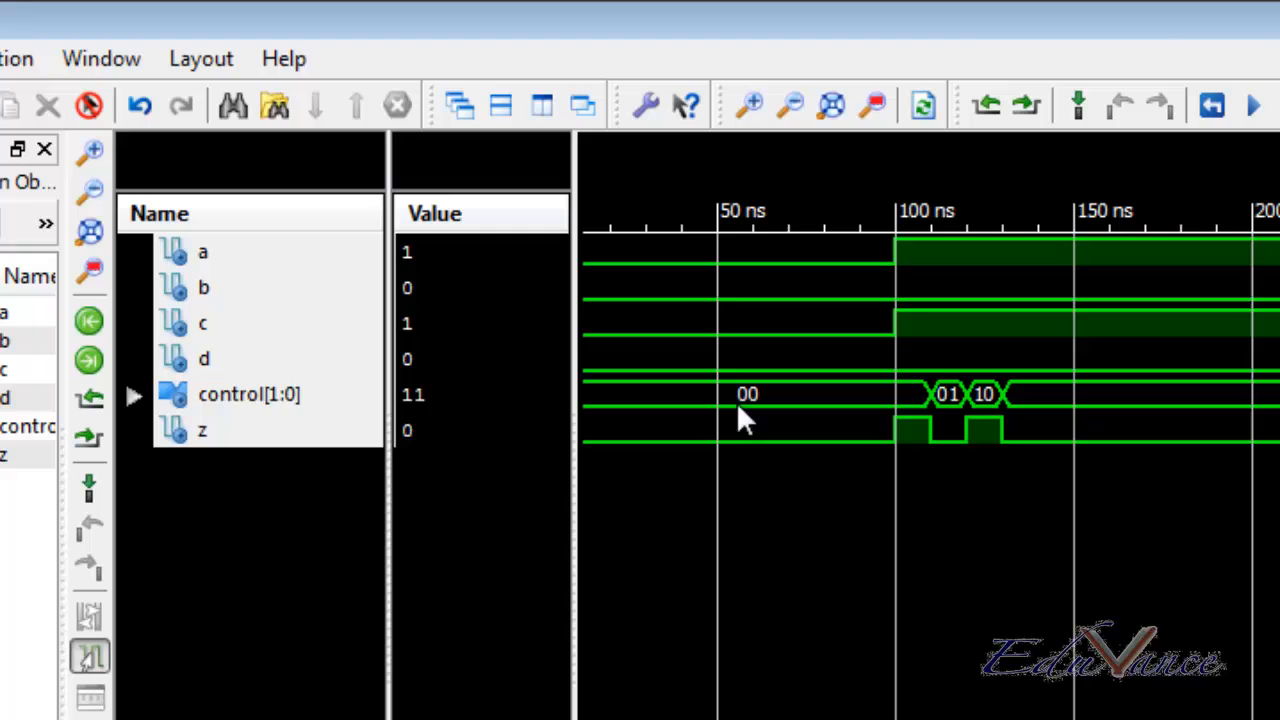
mouse_move(1000, 230)
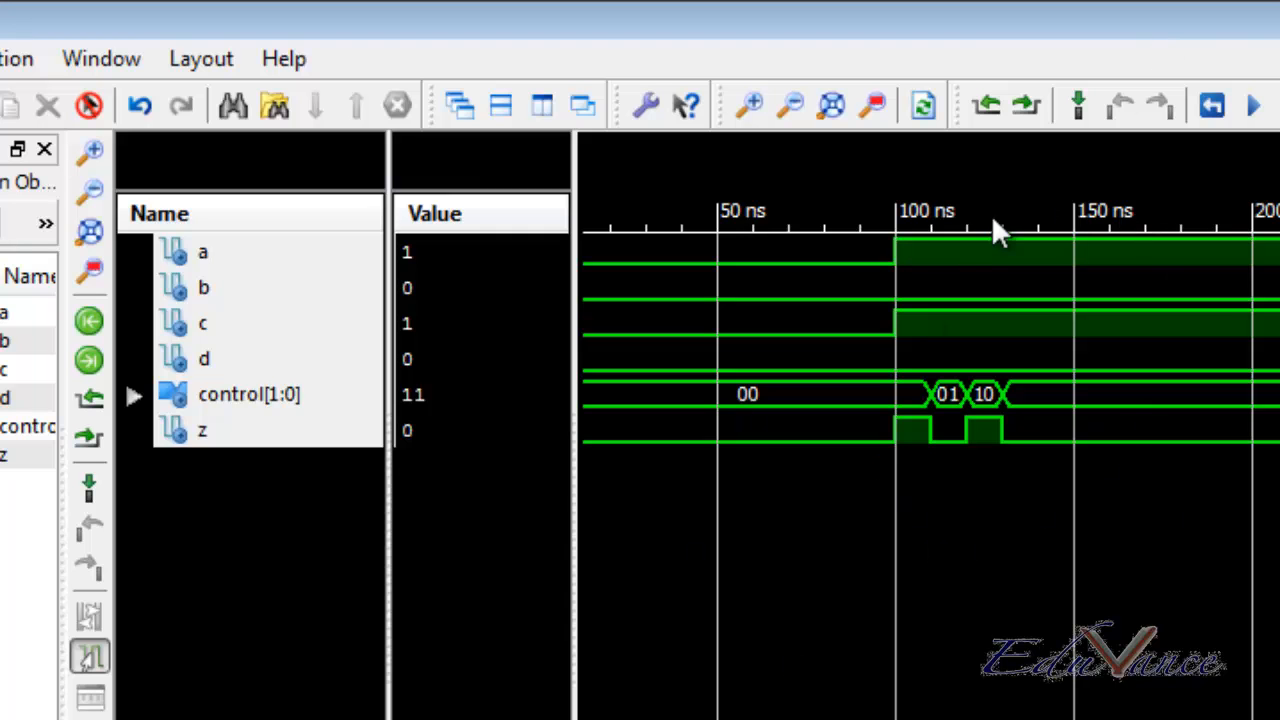
mouse_move(995, 518)
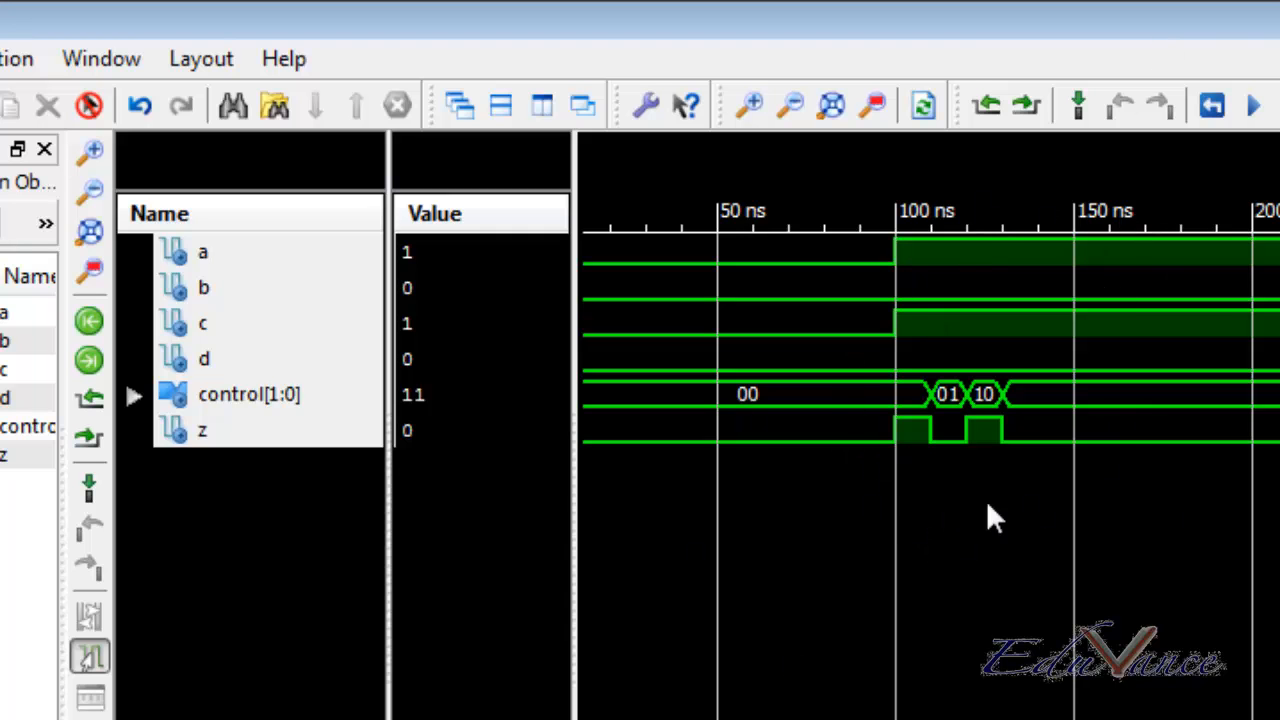
mouse_move(1020, 178)
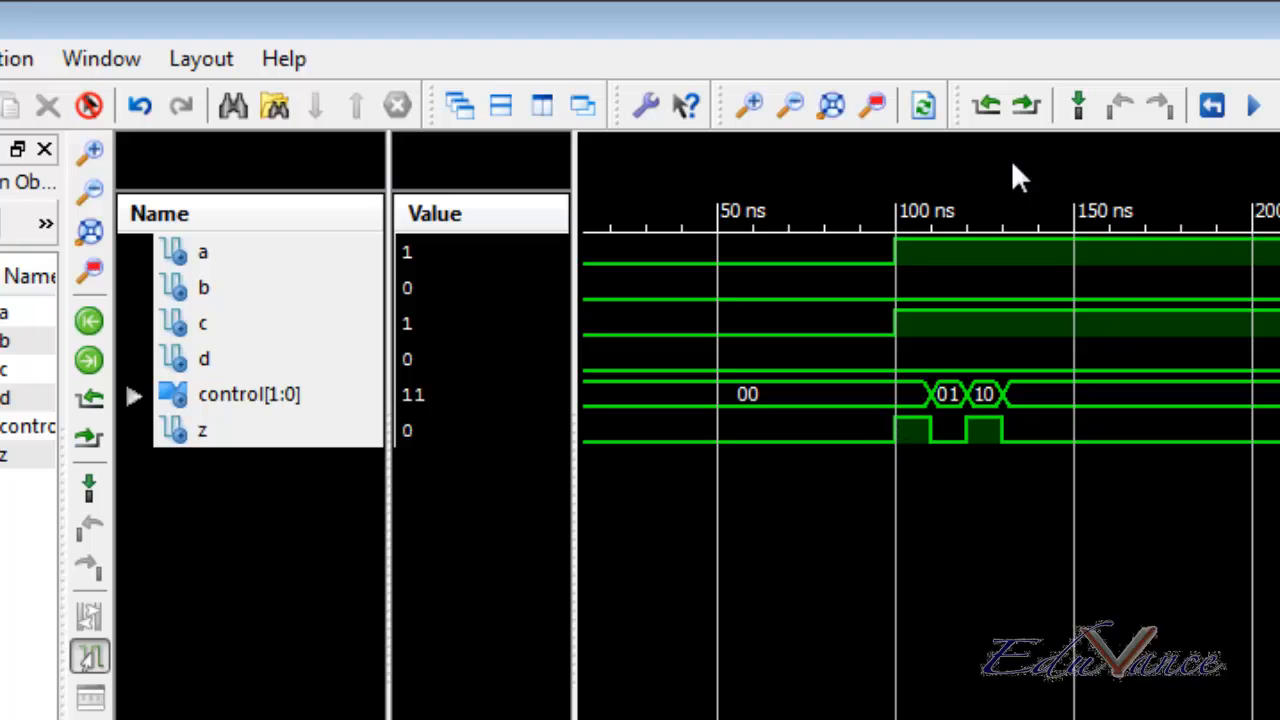